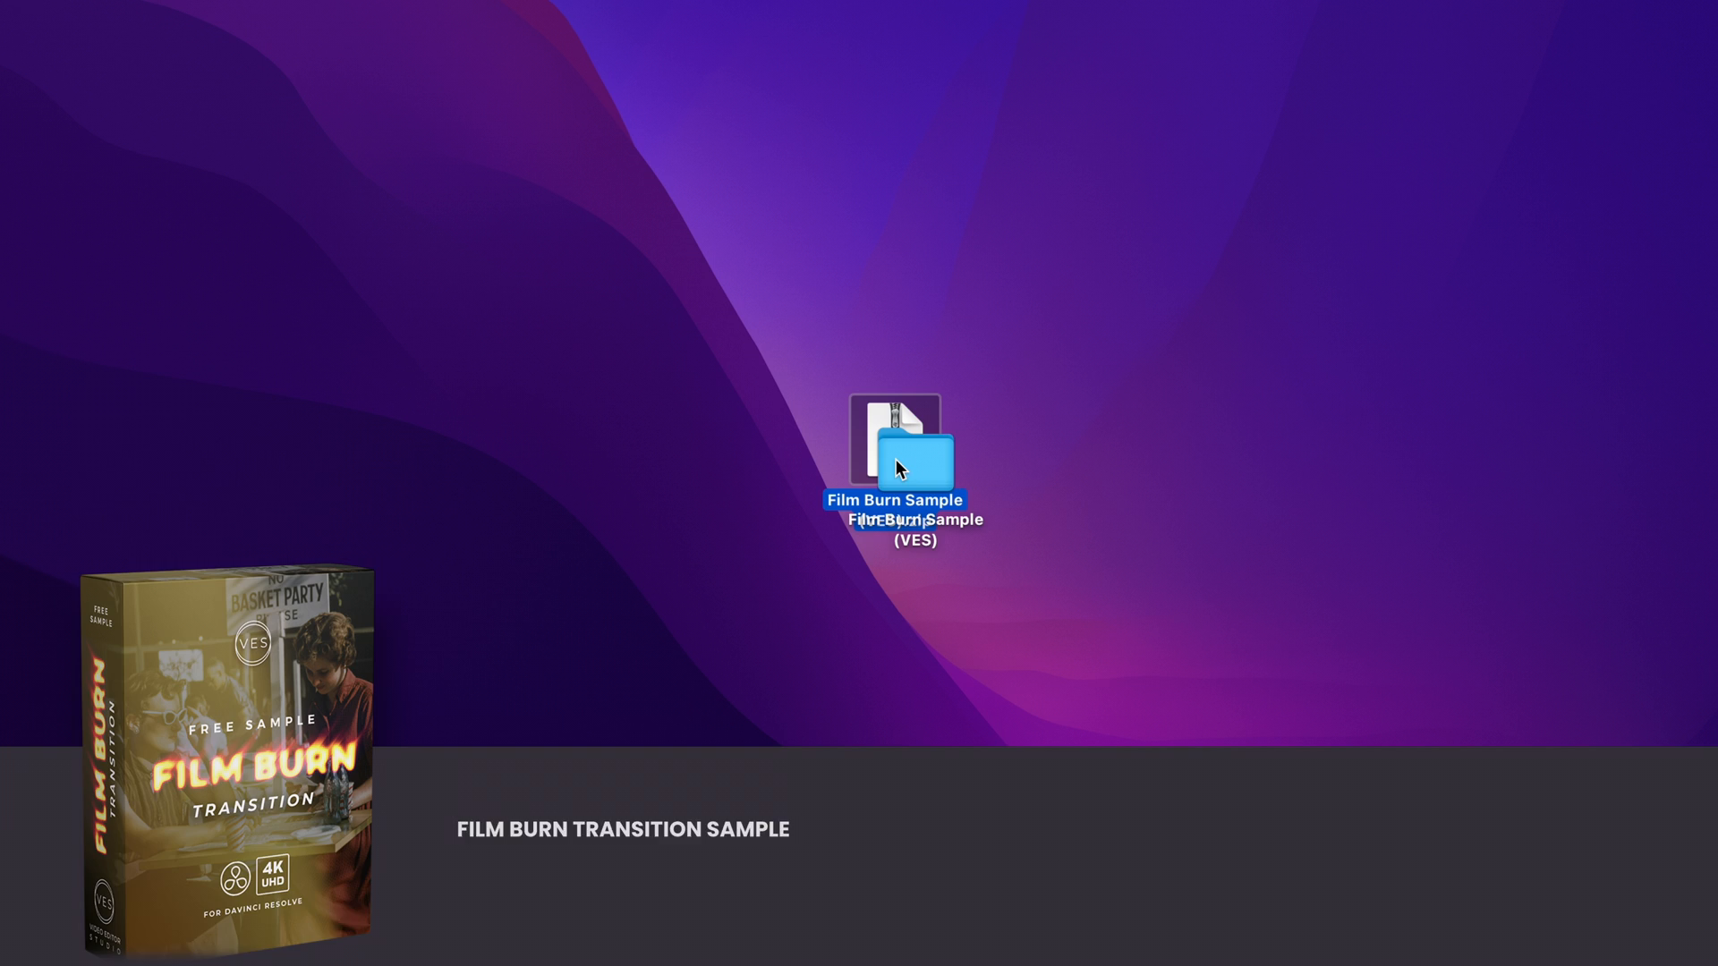
# - Install the Film Burn Sample (VES) .DRFX bundle from its folder, overwriting the existing bundle
pyautogui.doubleClick(907, 460)
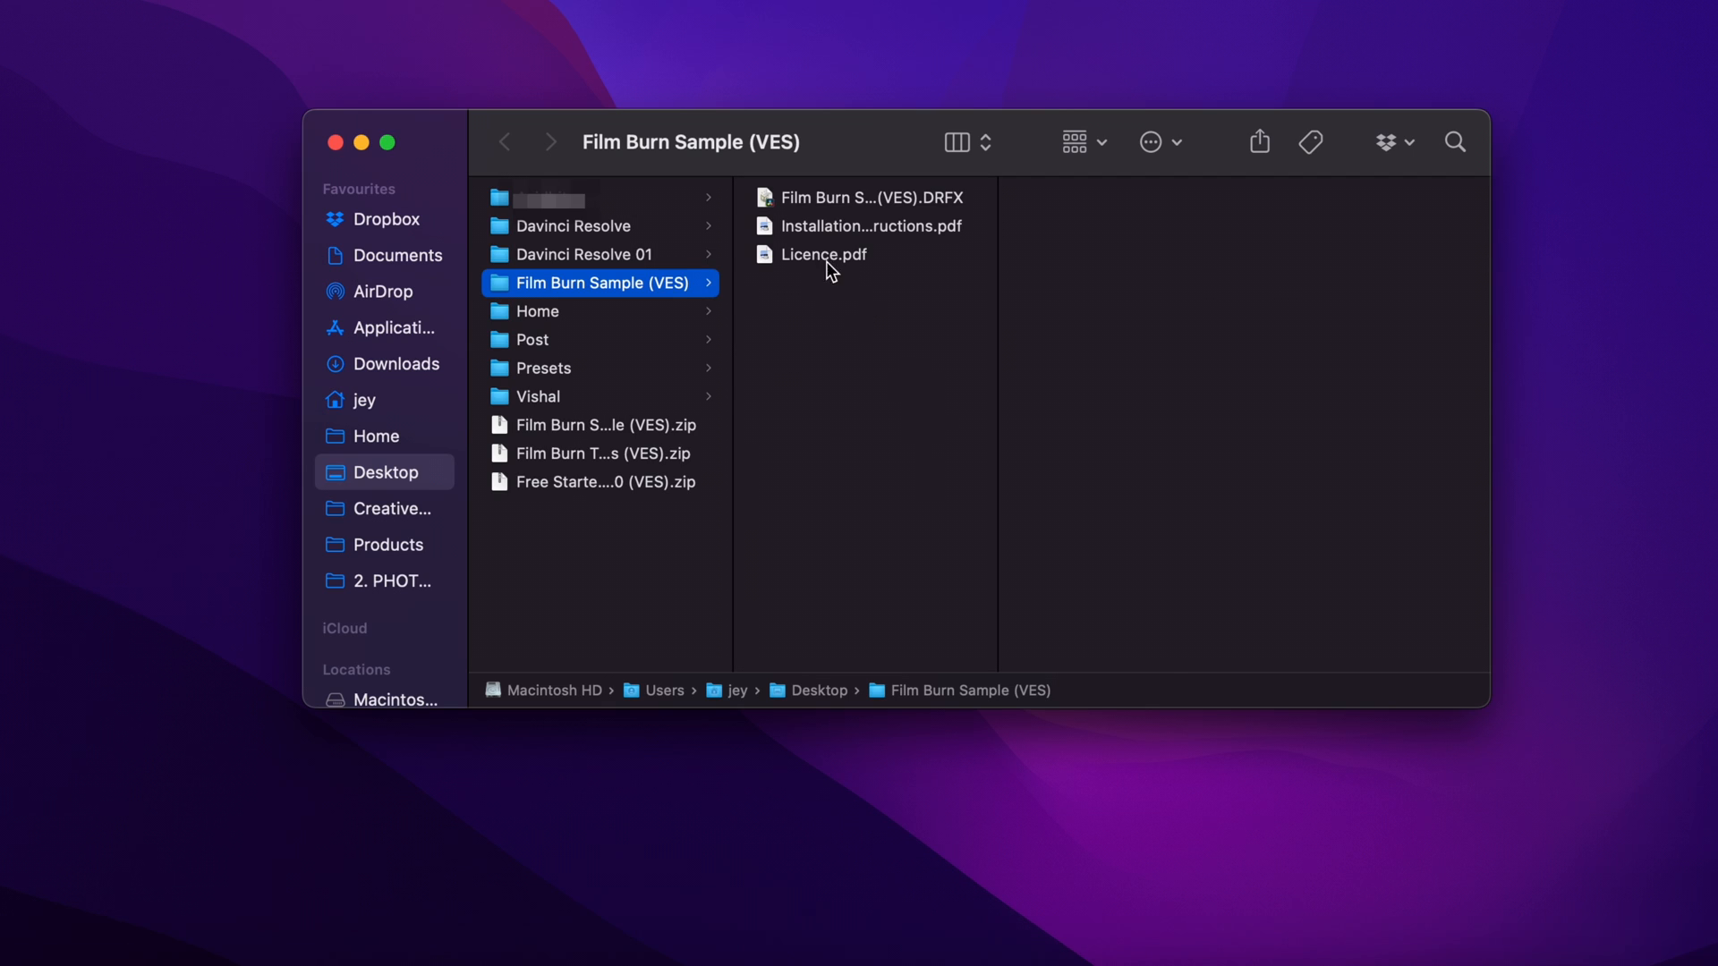
pyautogui.click(866, 226)
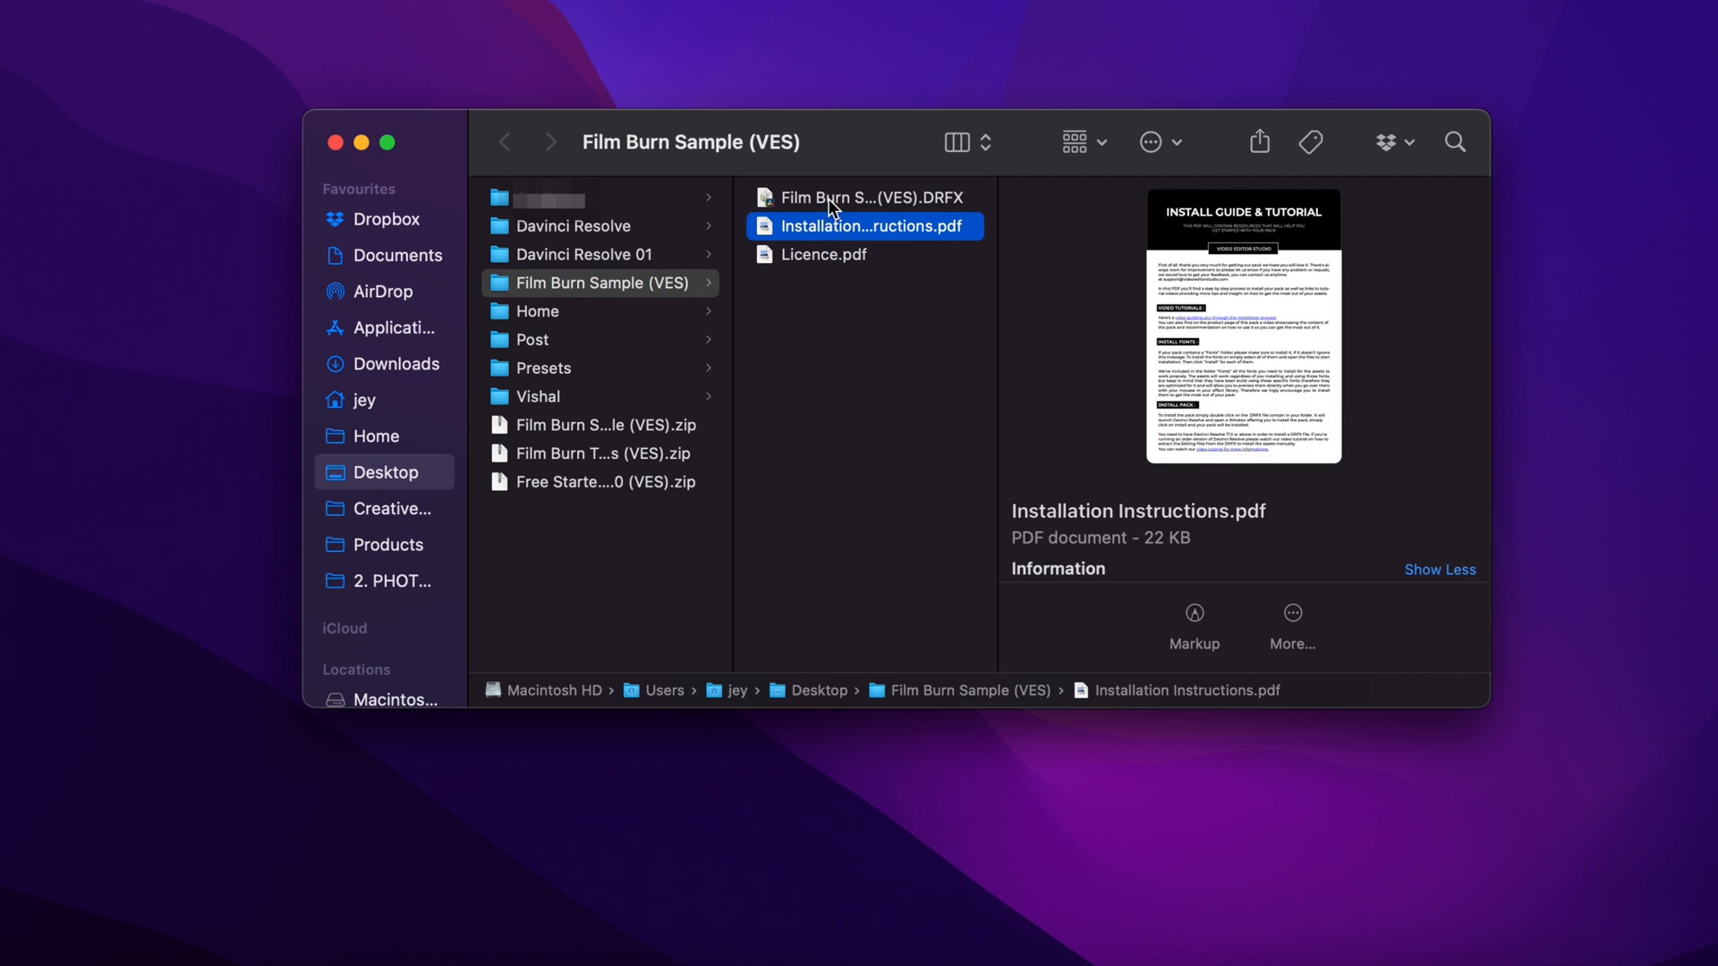
pyautogui.click(870, 197)
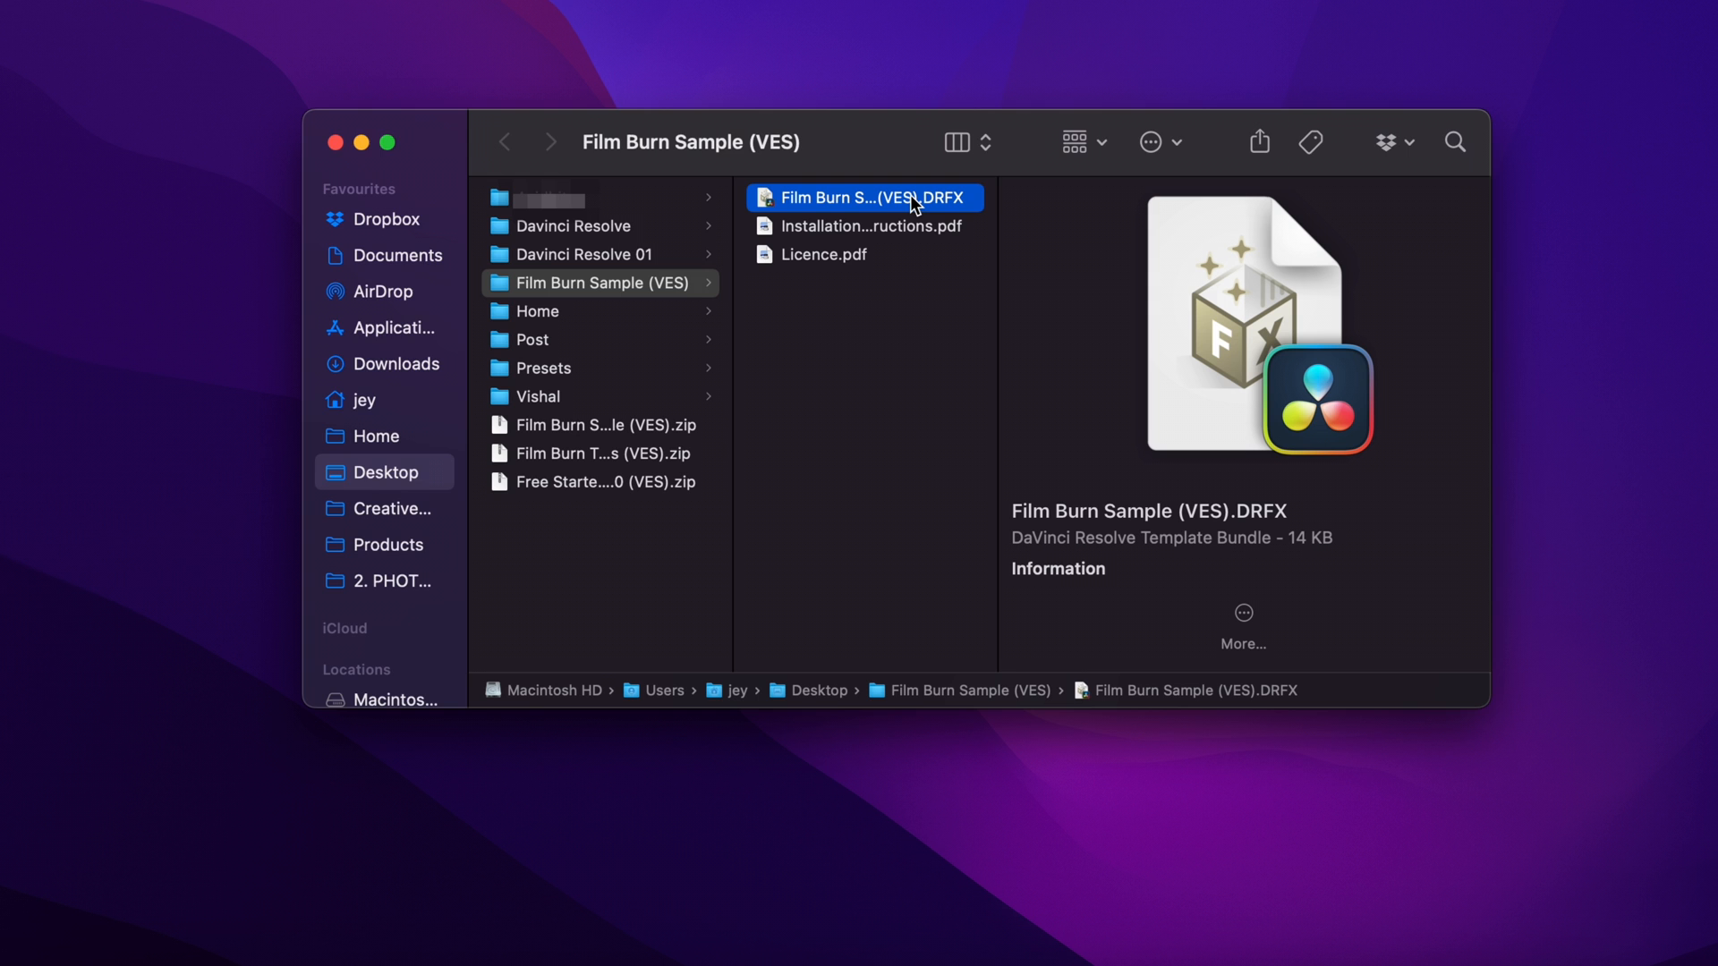
pyautogui.doubleClick(865, 198)
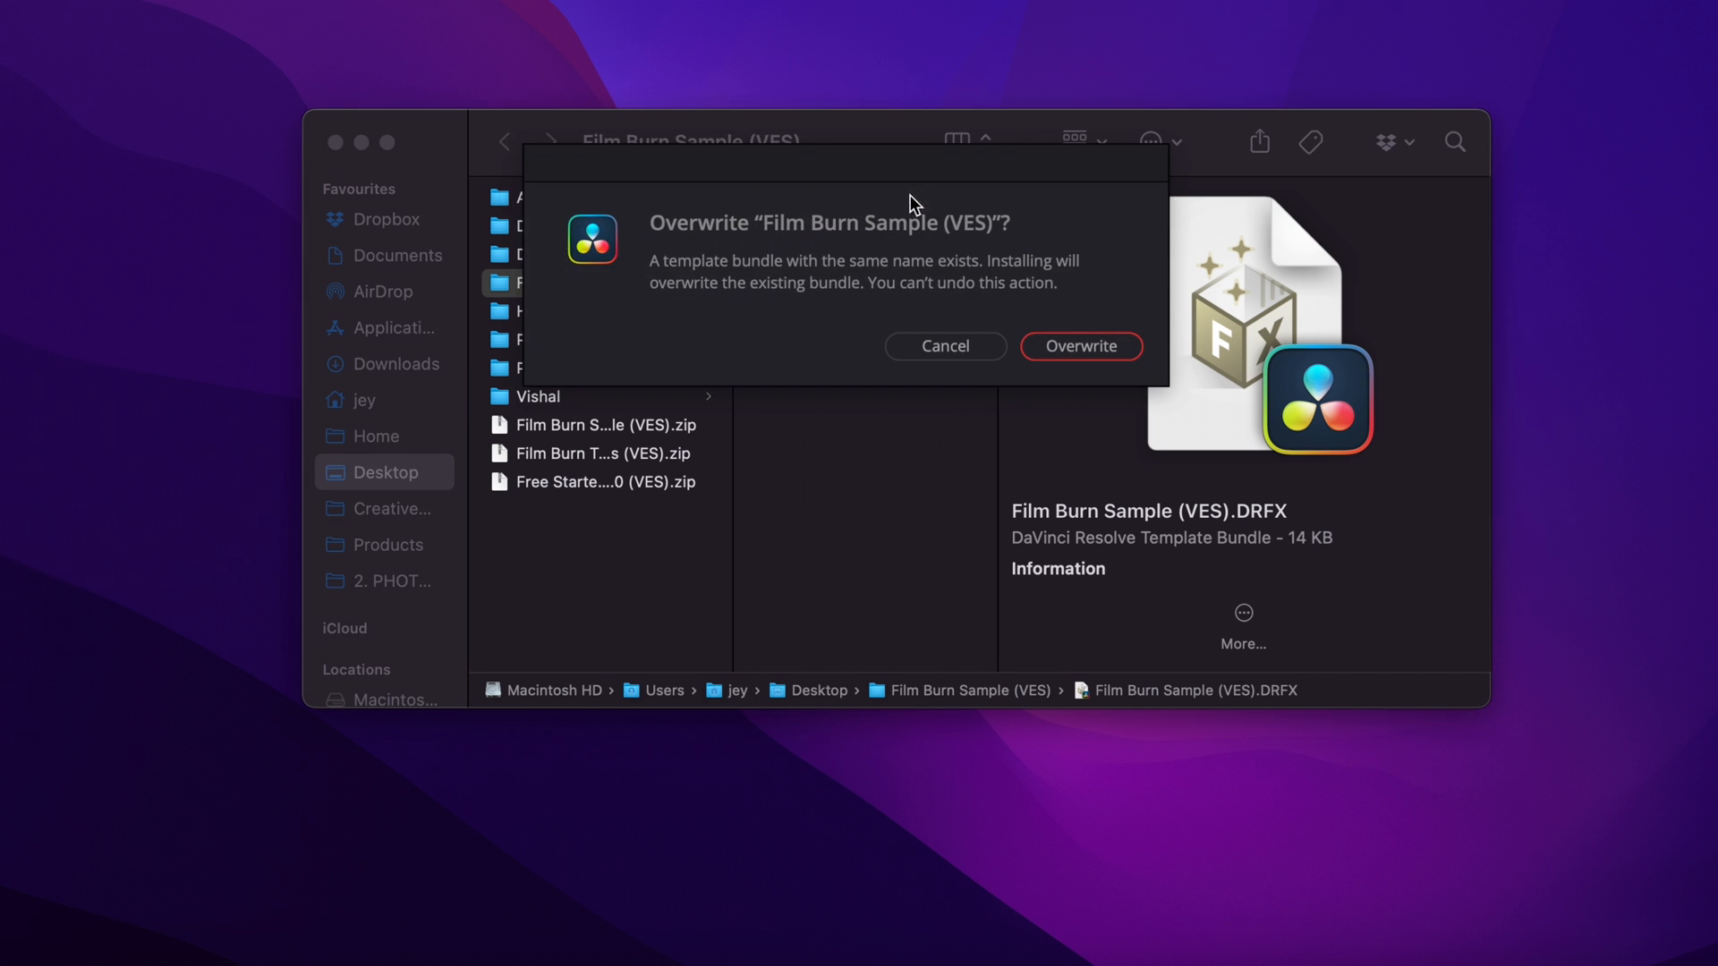
pyautogui.moveTo(1129, 294)
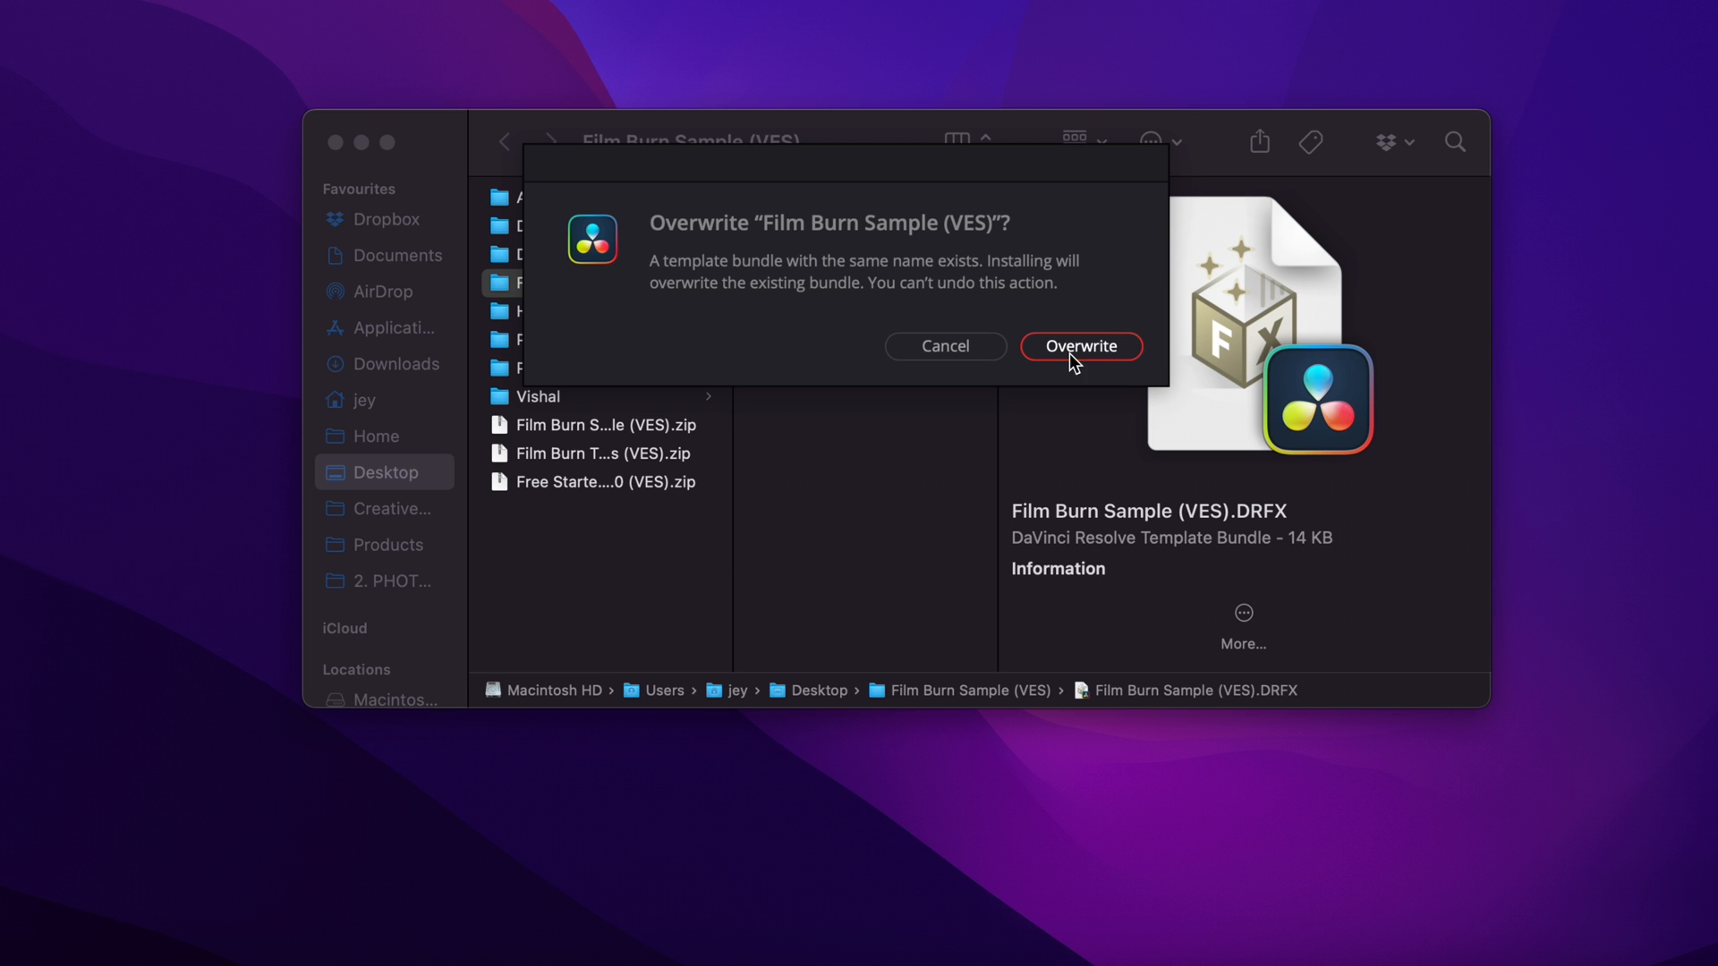
pyautogui.moveTo(1131, 362)
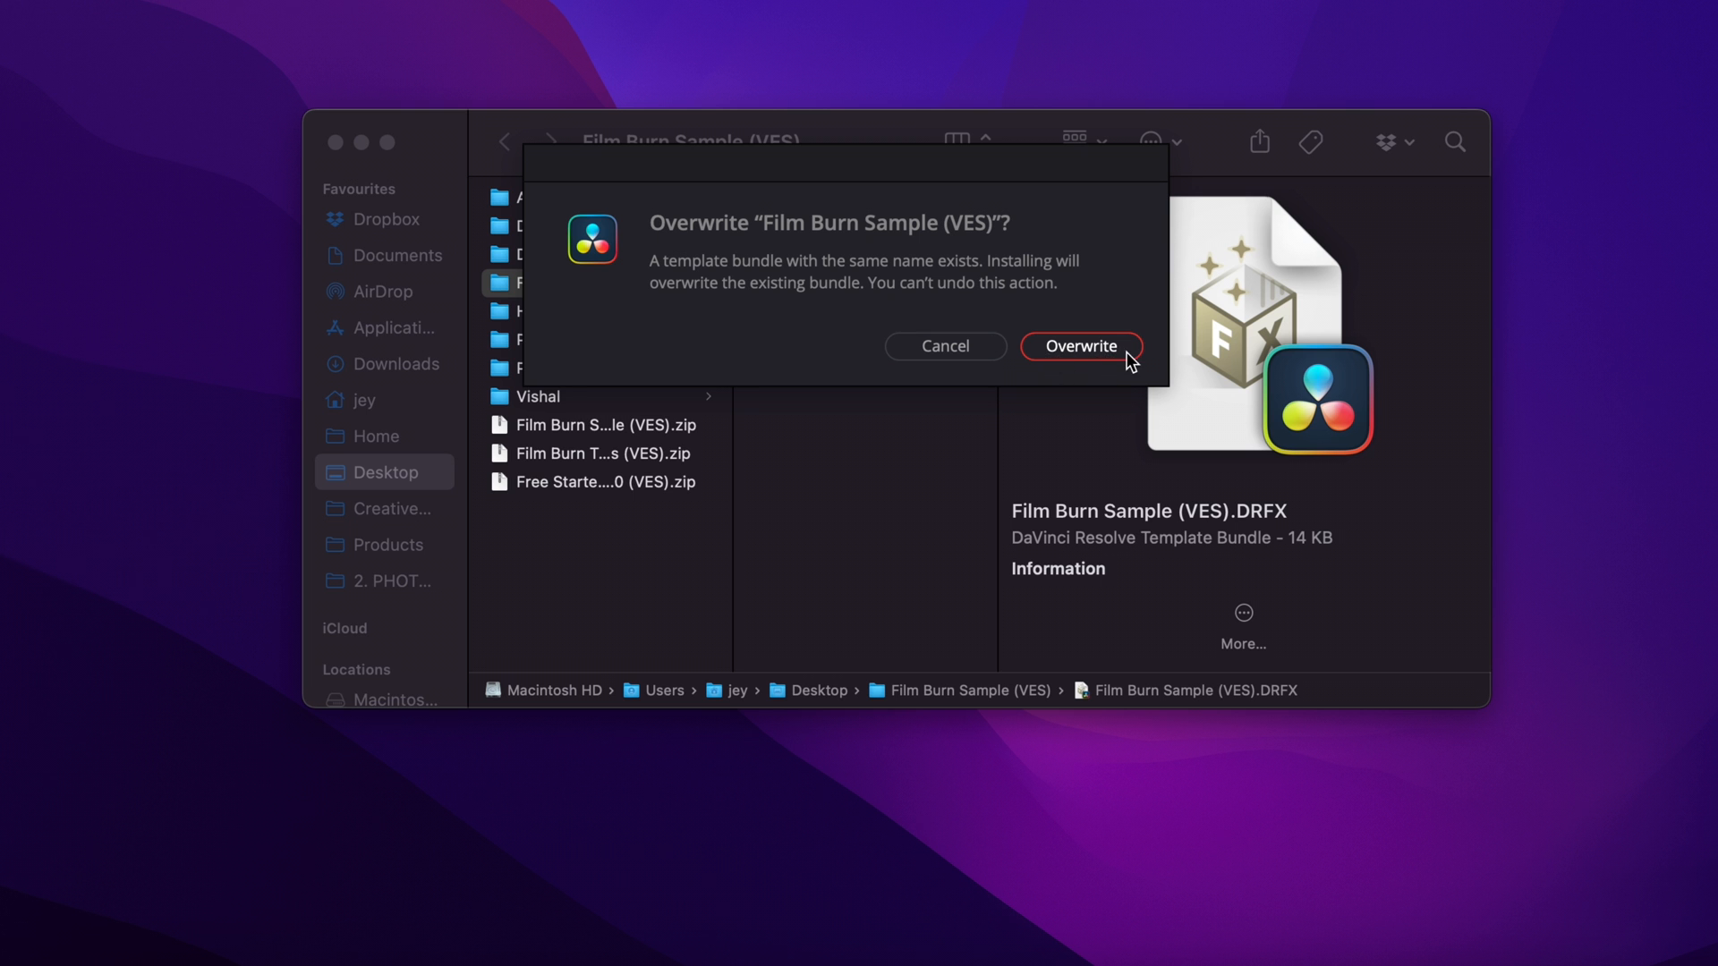
pyautogui.click(1081, 345)
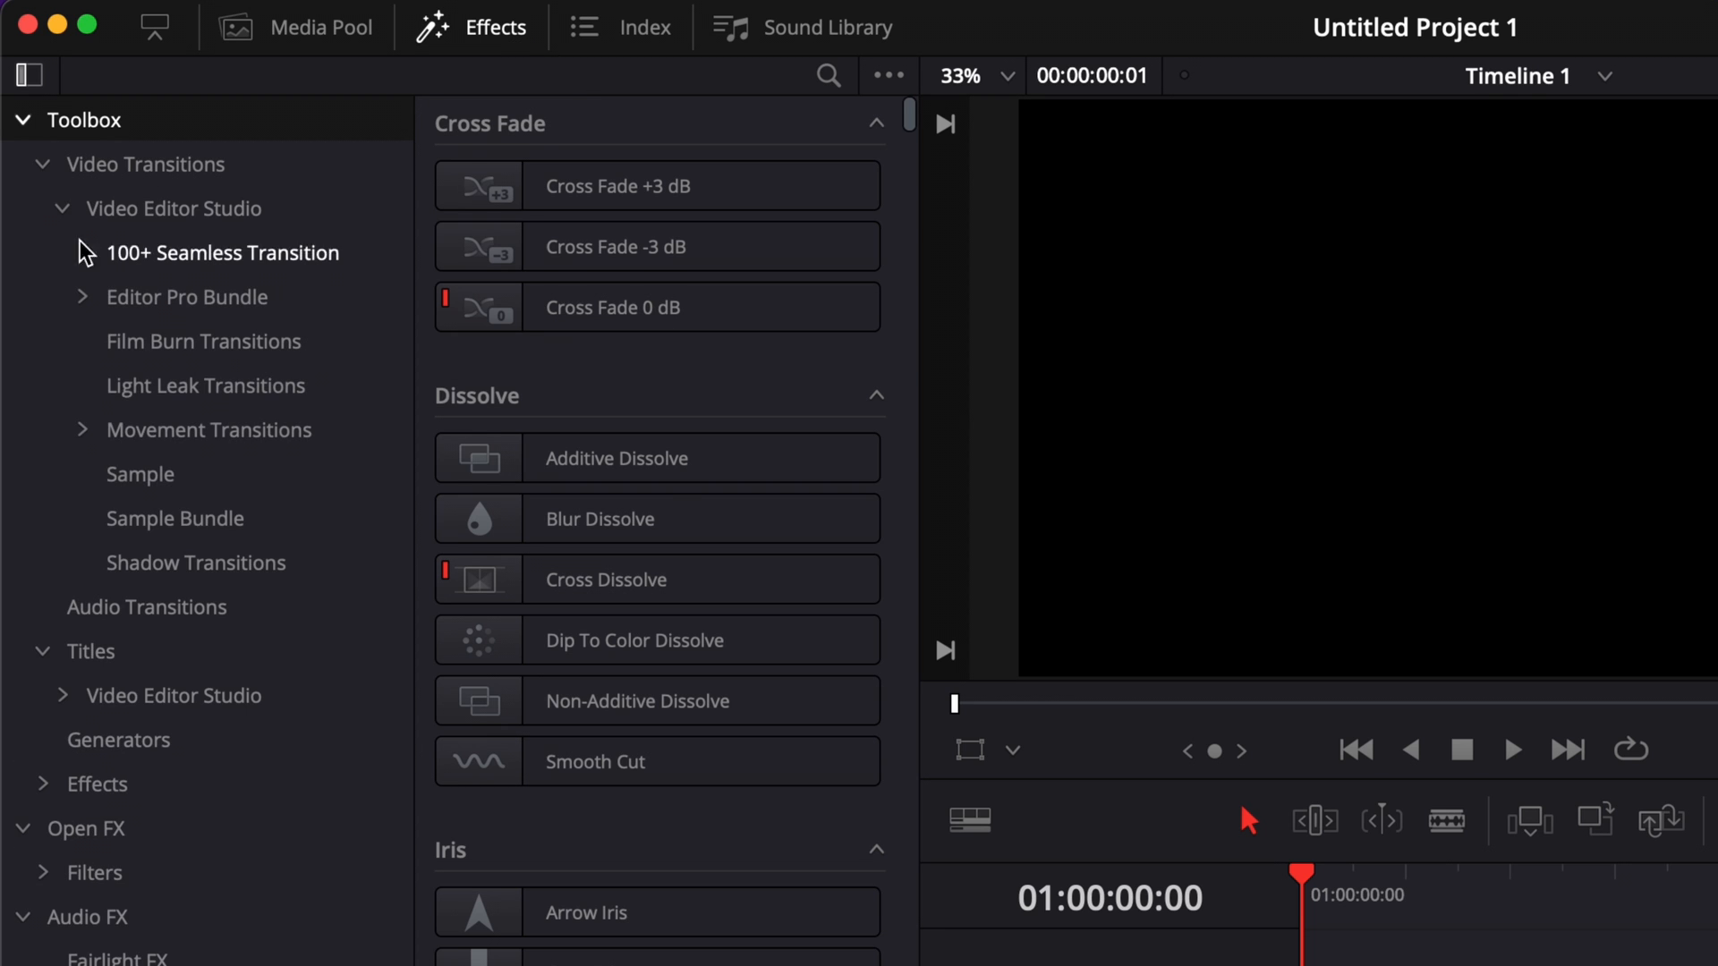
# - Show the Sample transitions category listing Film Burn Sample (VES)
pyautogui.click(140, 472)
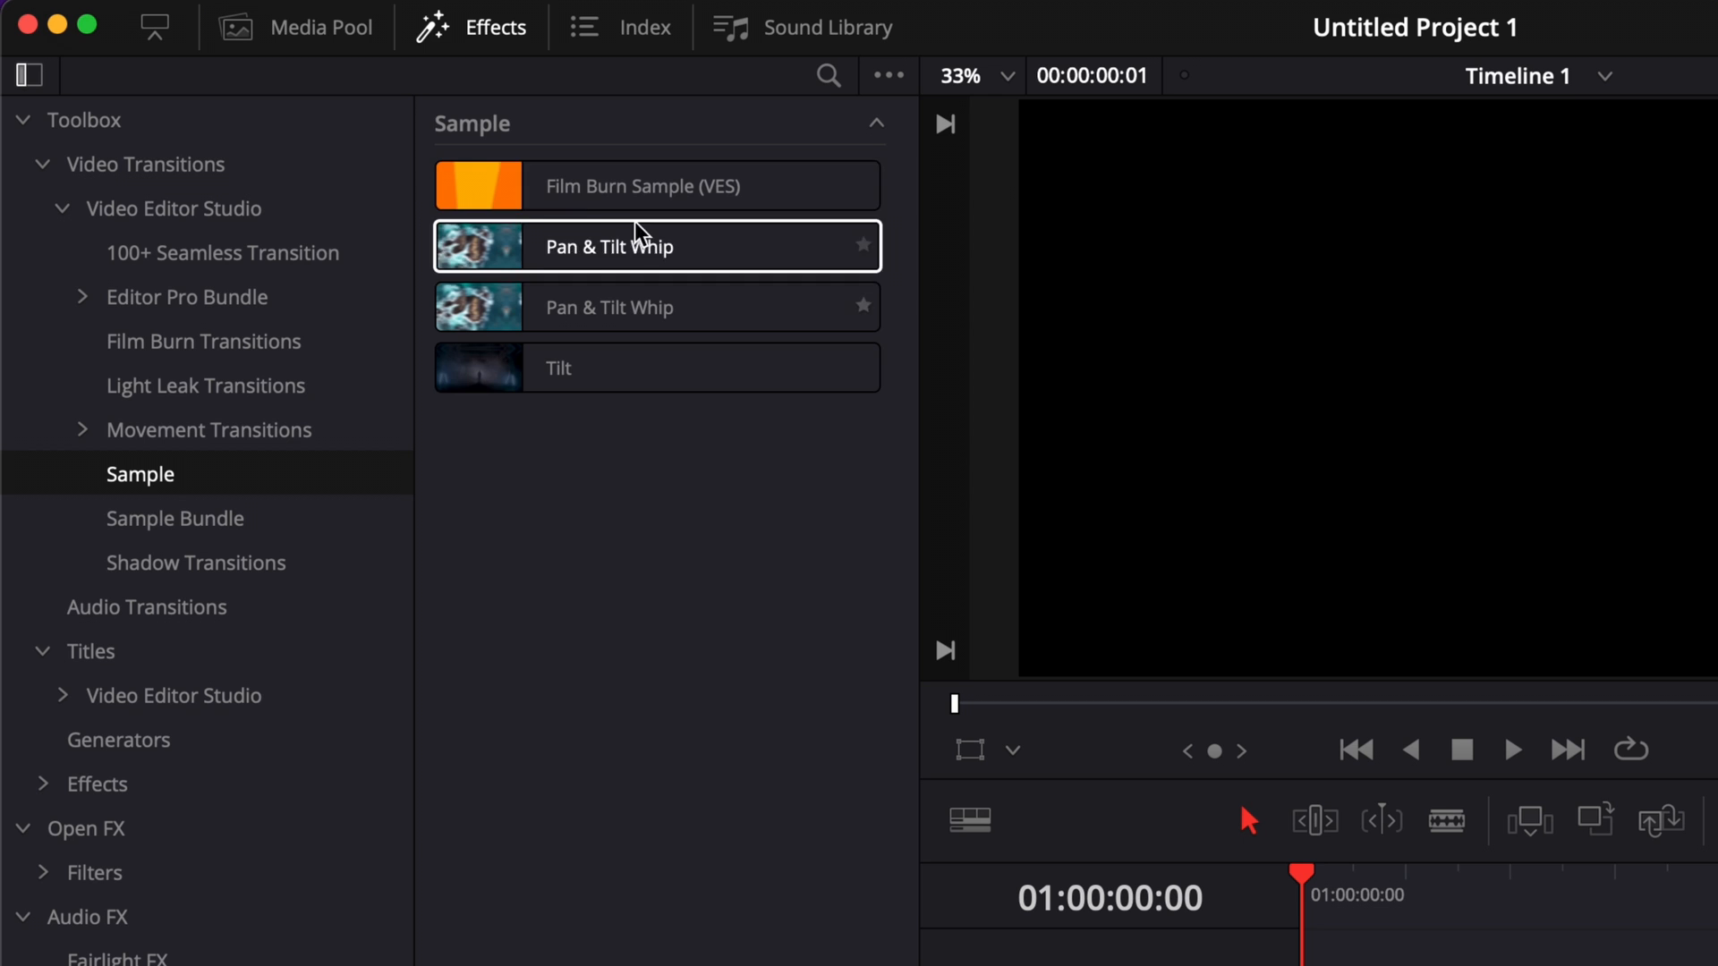
pyautogui.click(641, 184)
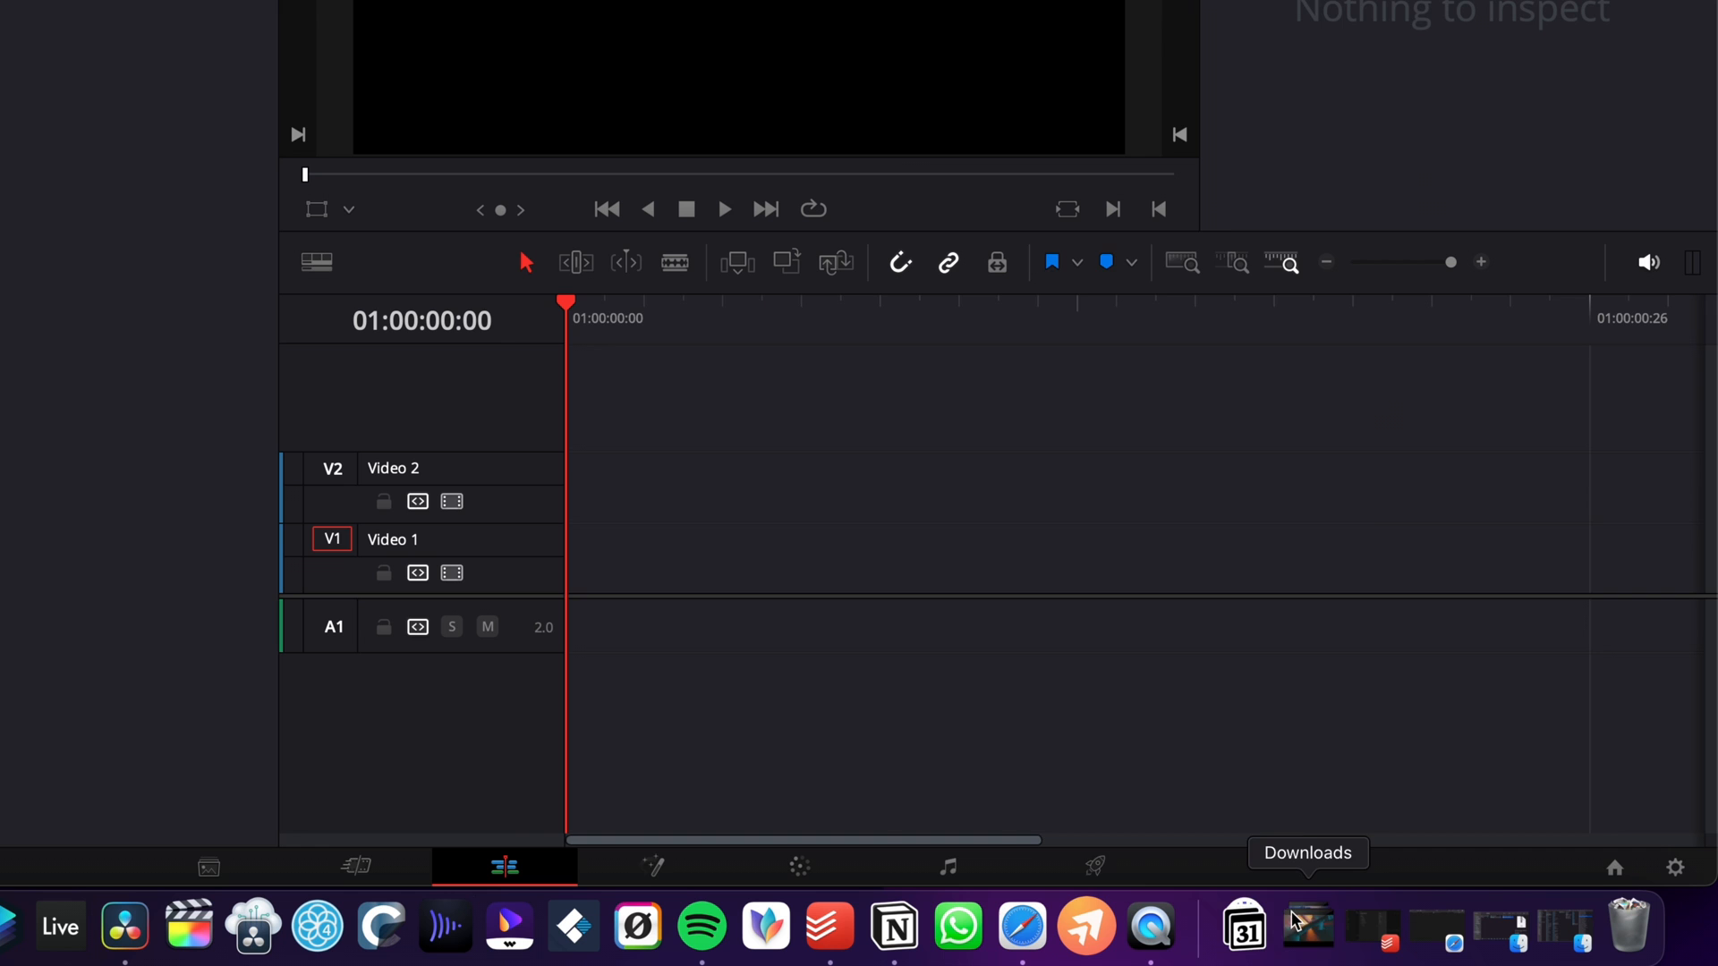
# - Drag the film-camera and dancers clips onto Video 1 back to back and select both
pyautogui.moveTo(1305, 919); pyautogui.dragTo(630, 558)
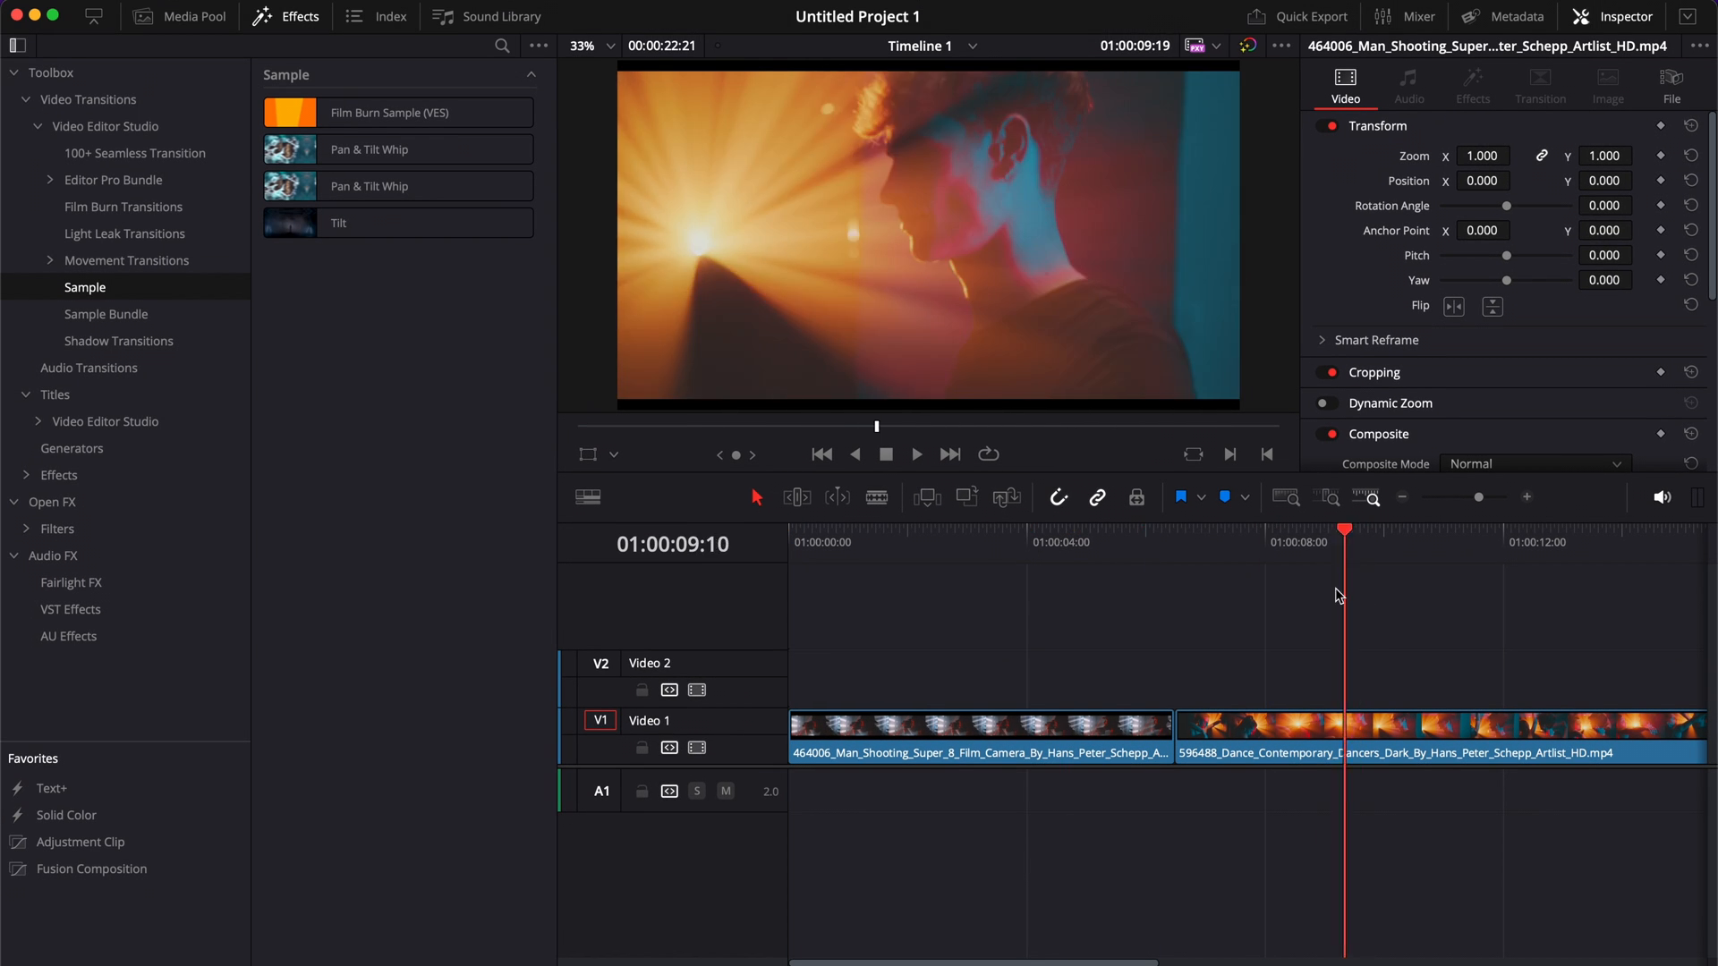
pyautogui.click(1055, 530)
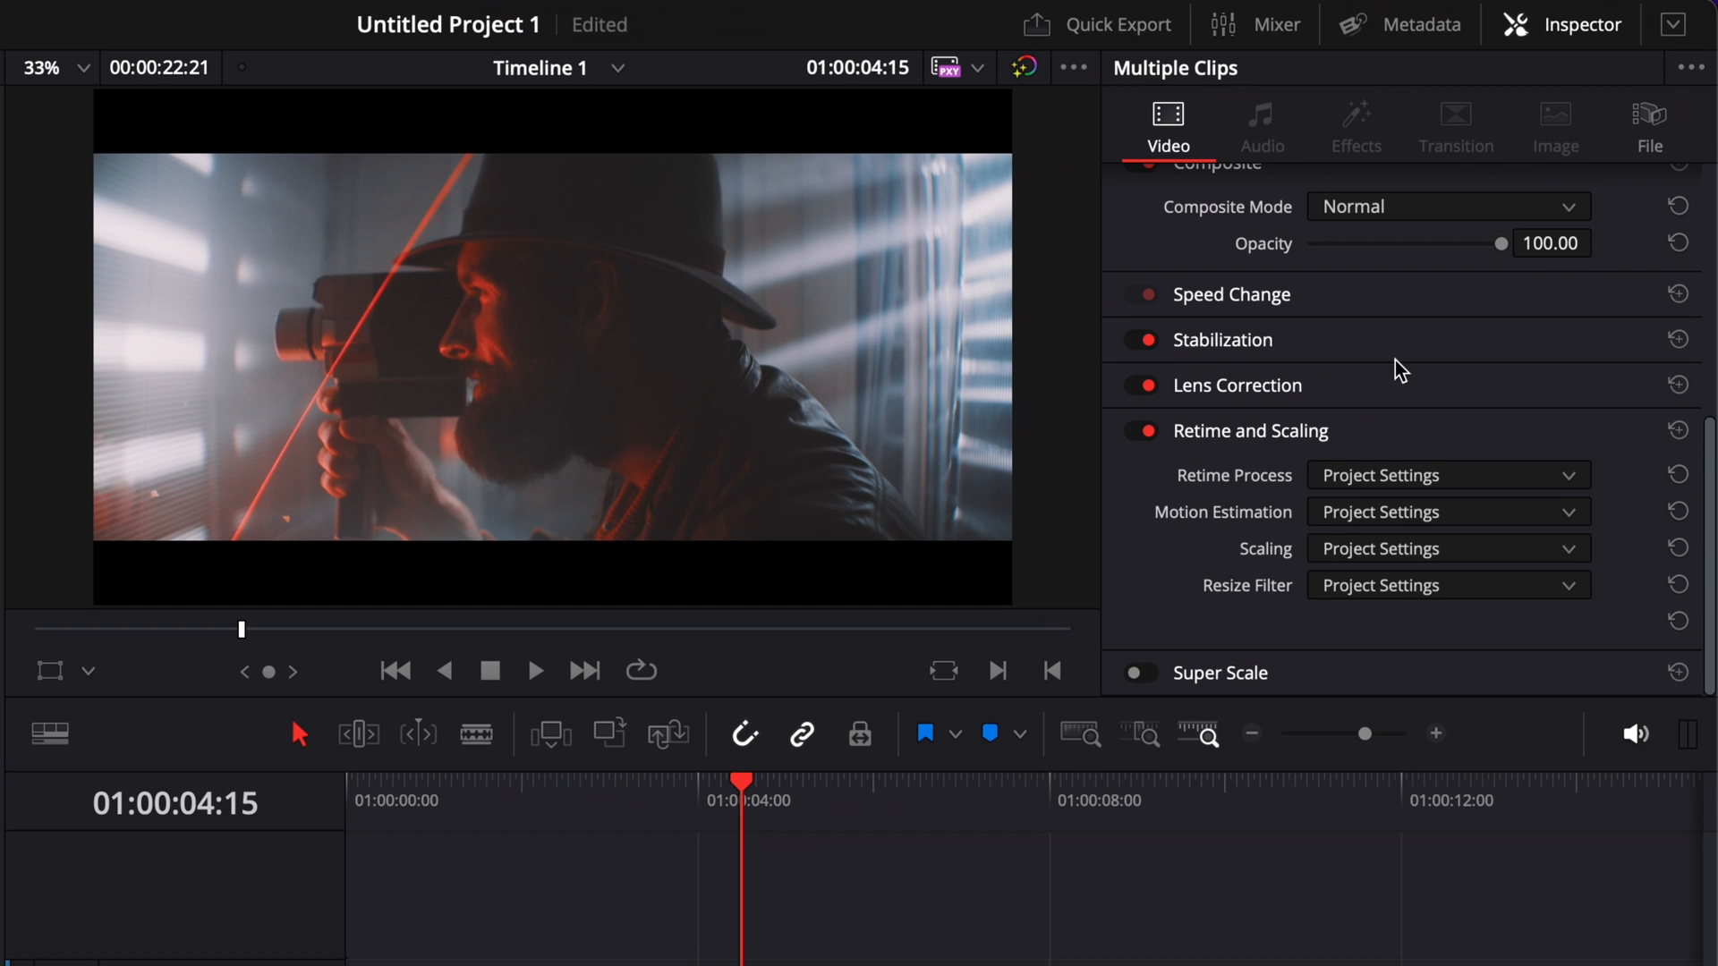
pyautogui.moveTo(1358, 555)
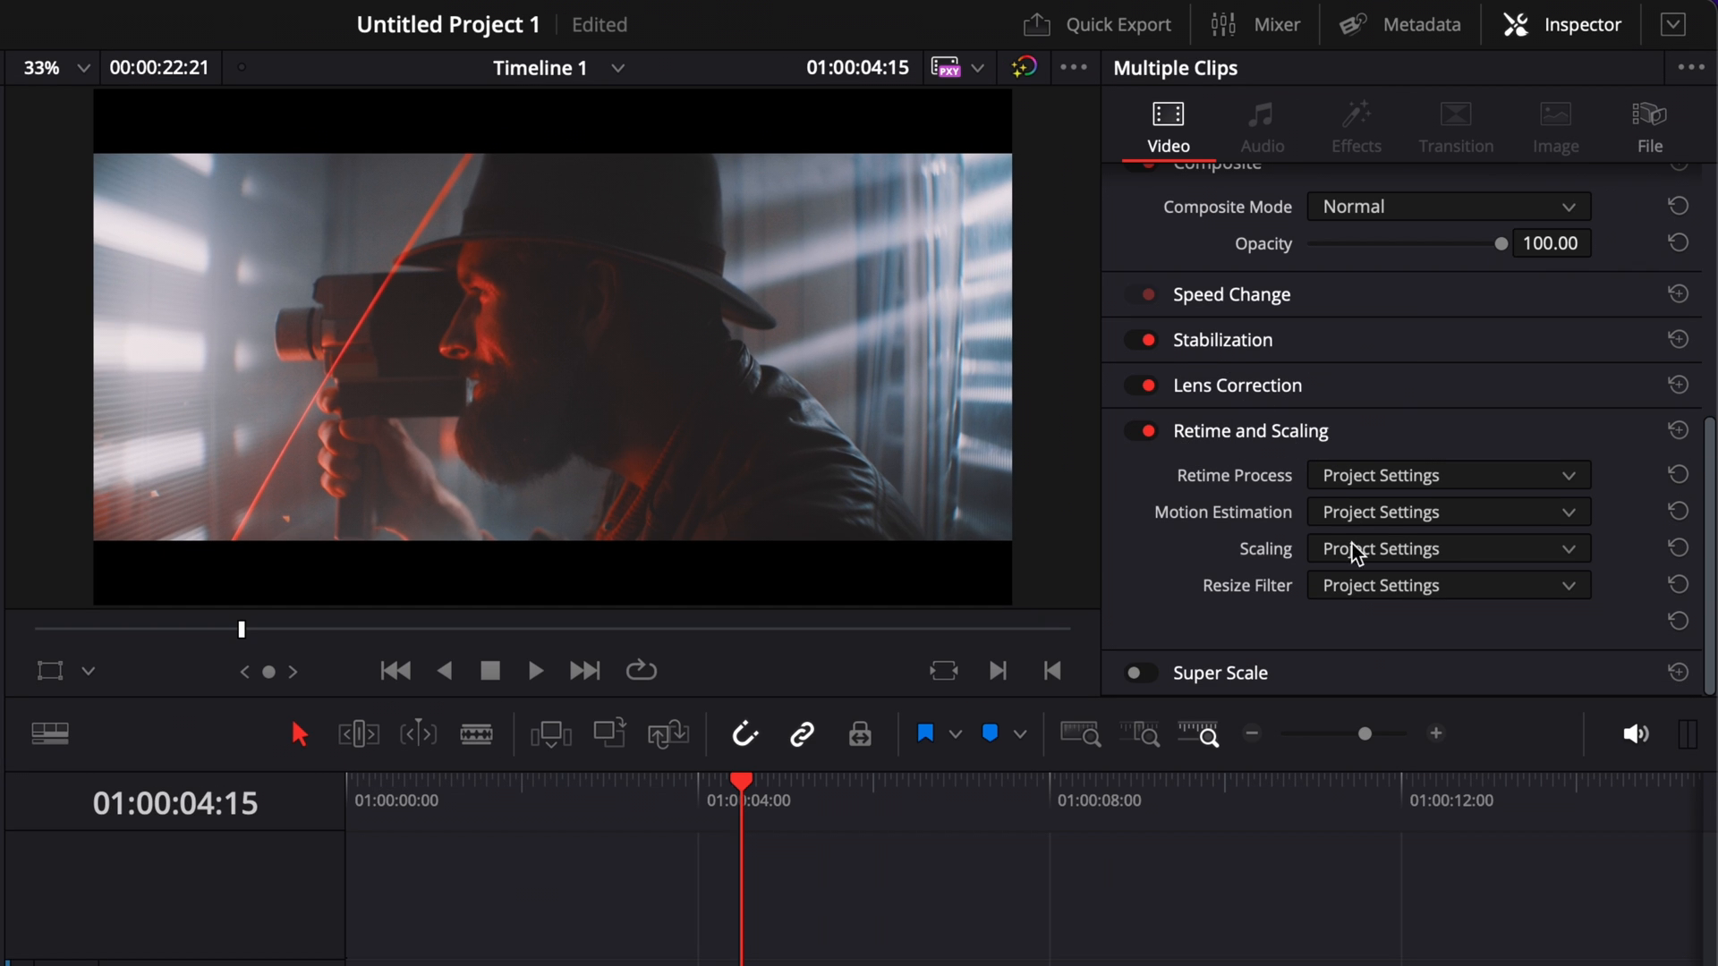
# - Set Scaling to Fill for both selected clips in the Inspector
pyautogui.click(1445, 550)
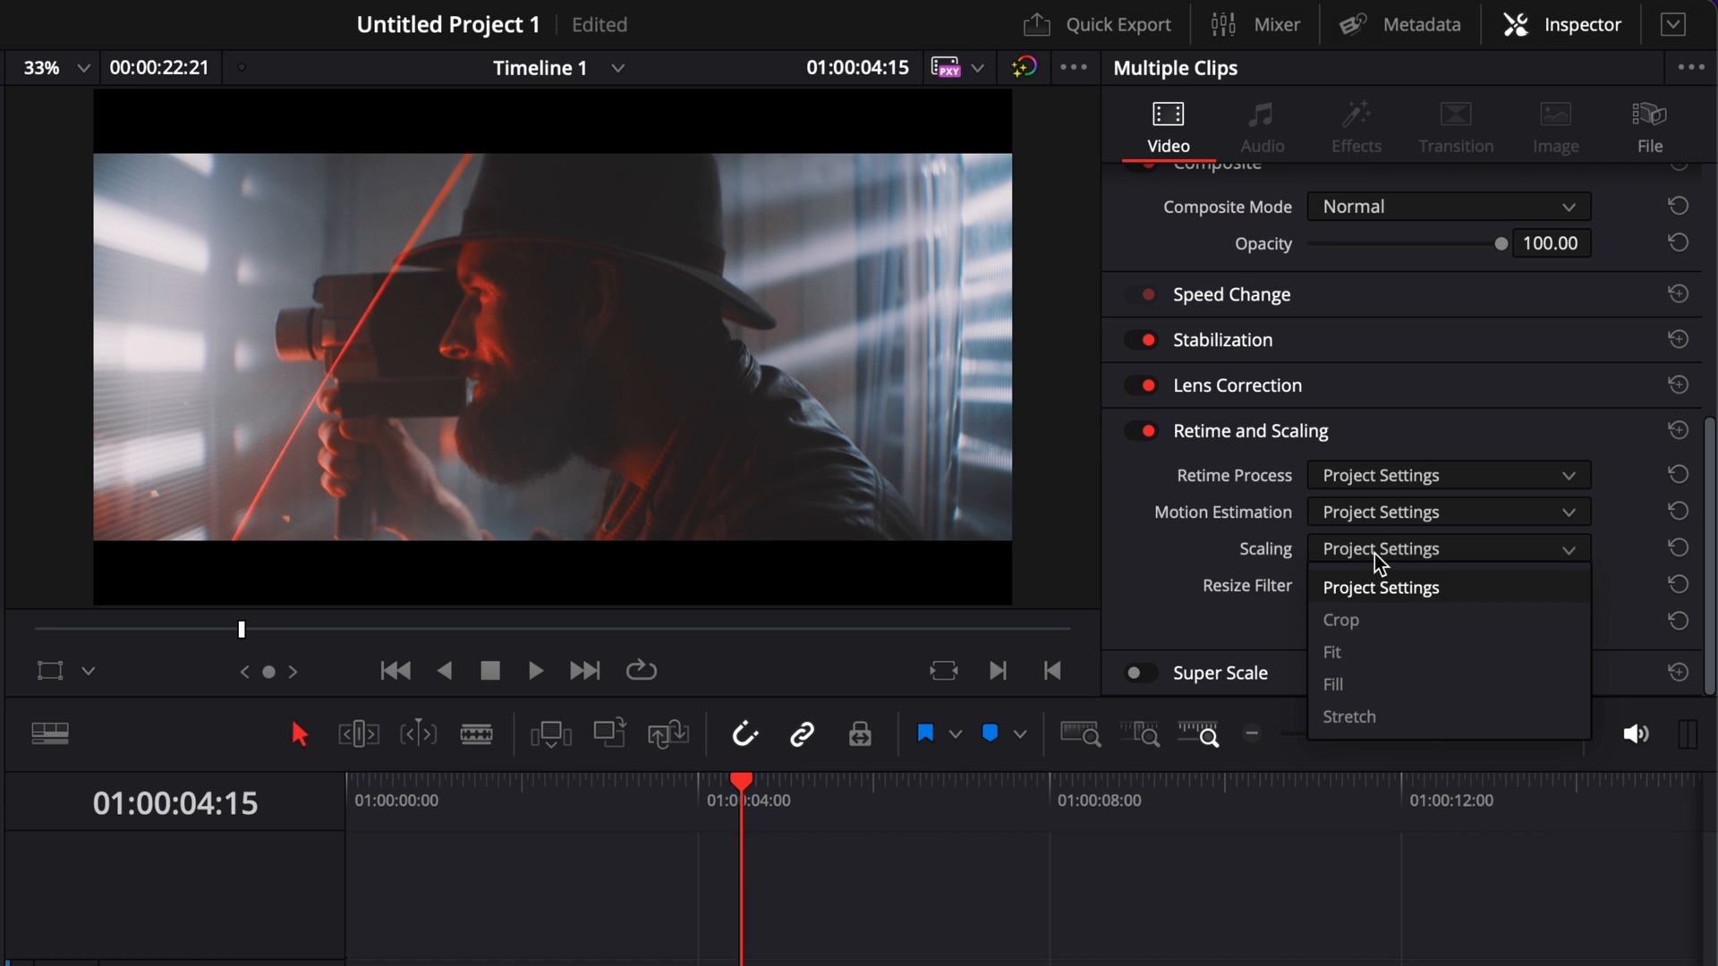
pyautogui.click(1334, 684)
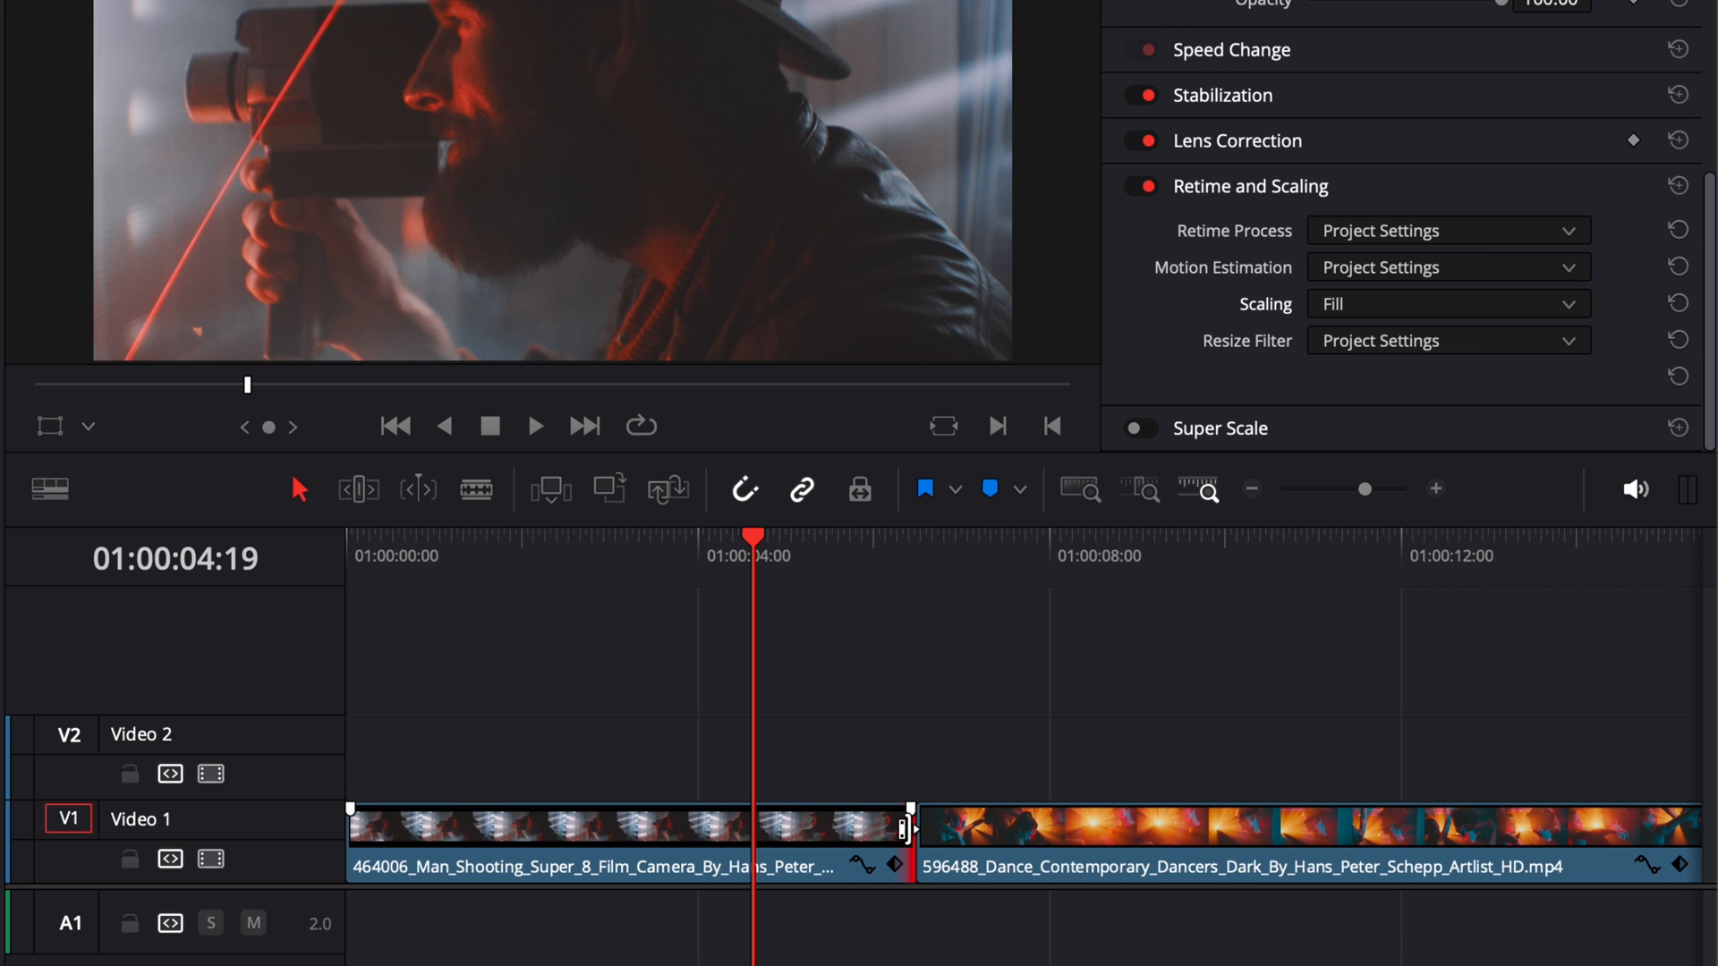
# - Drop Film Burn Sample (VES) onto the cut between the clips and play it back
pyautogui.moveTo(919, 841); pyautogui.dragTo(1053, 841)
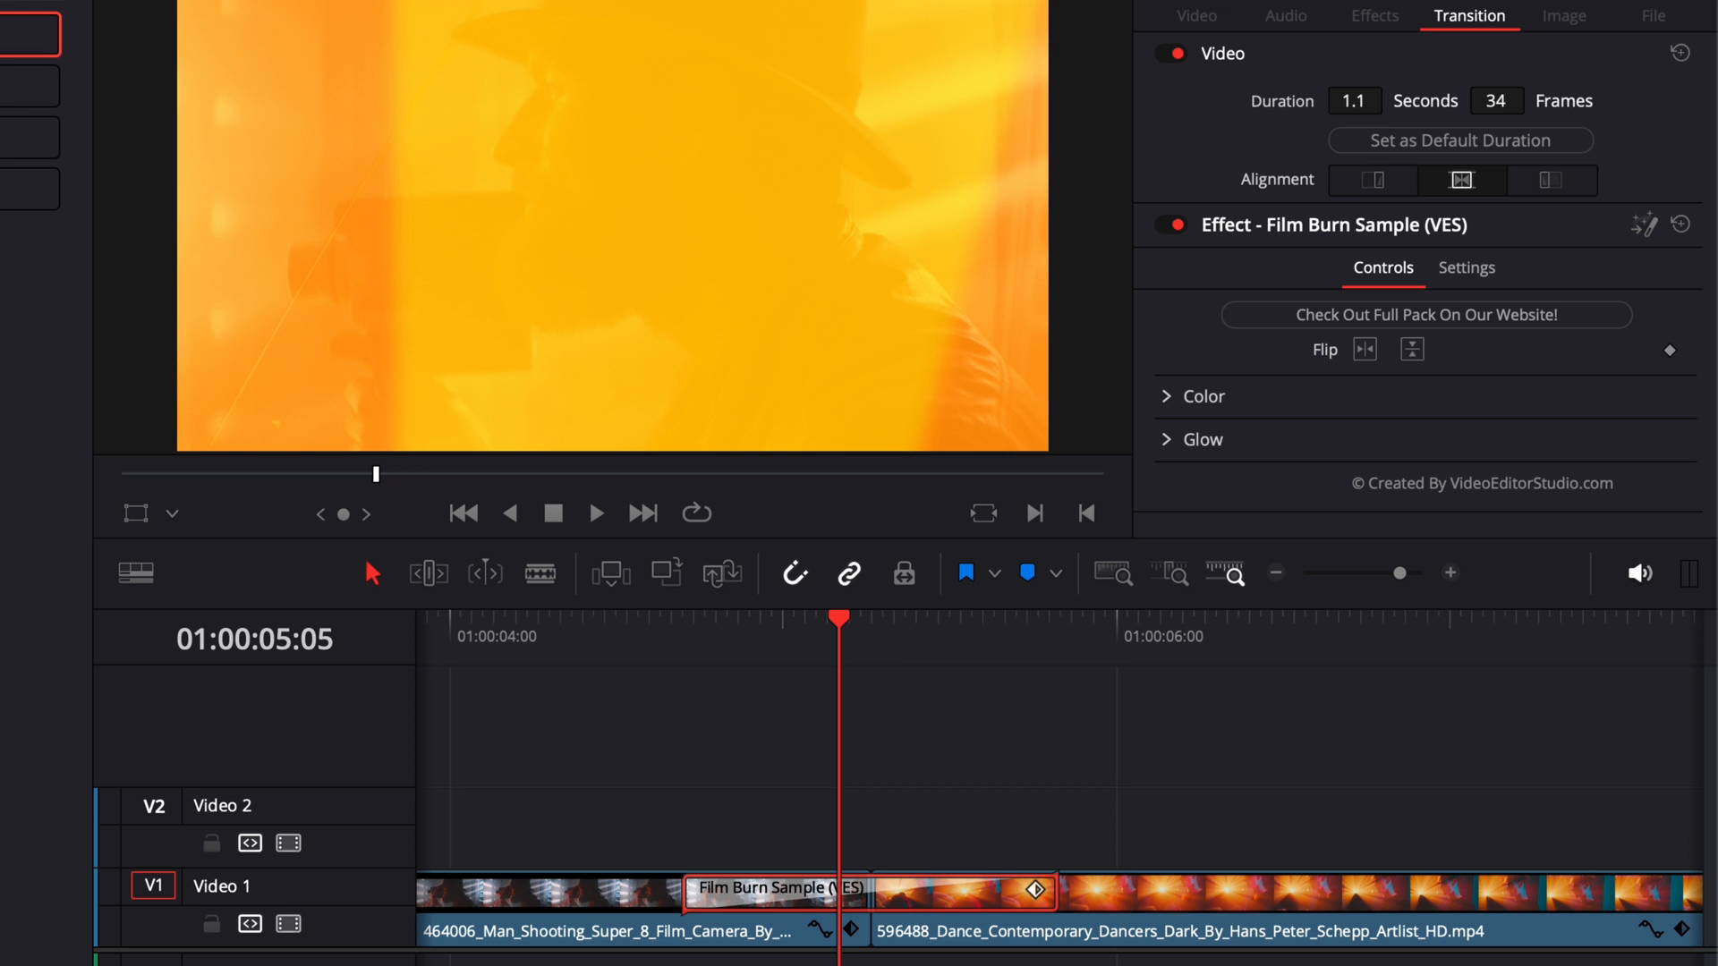
pyautogui.moveTo(1067, 357)
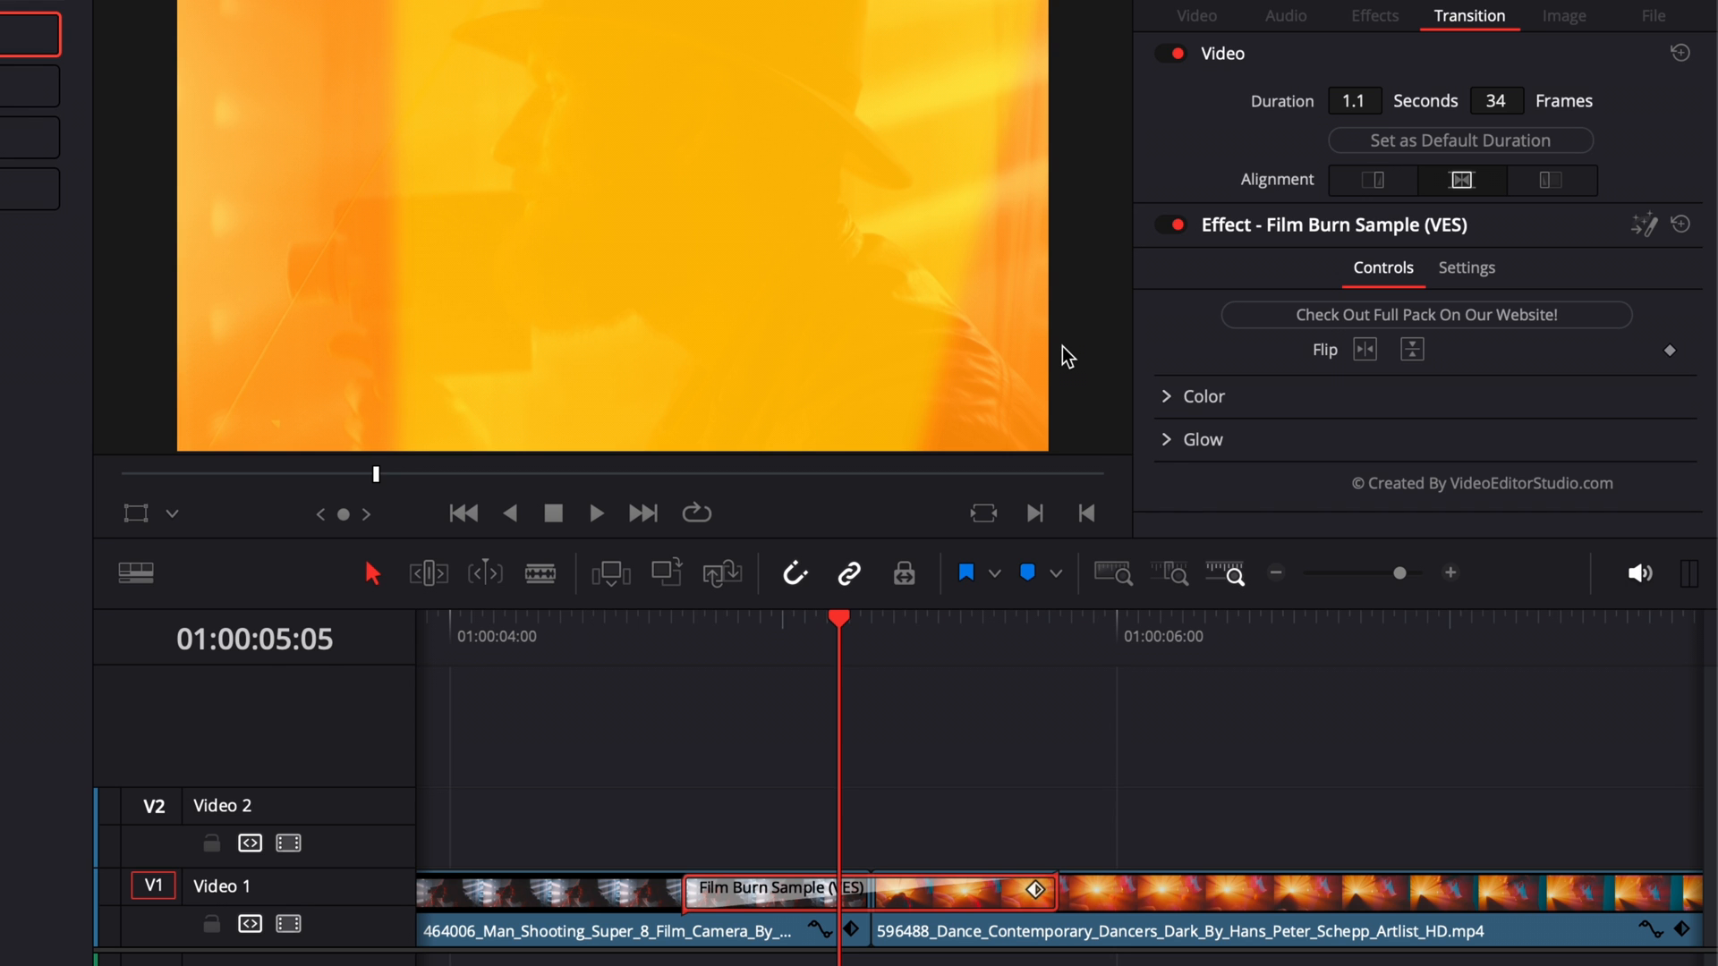
pyautogui.click(596, 514)
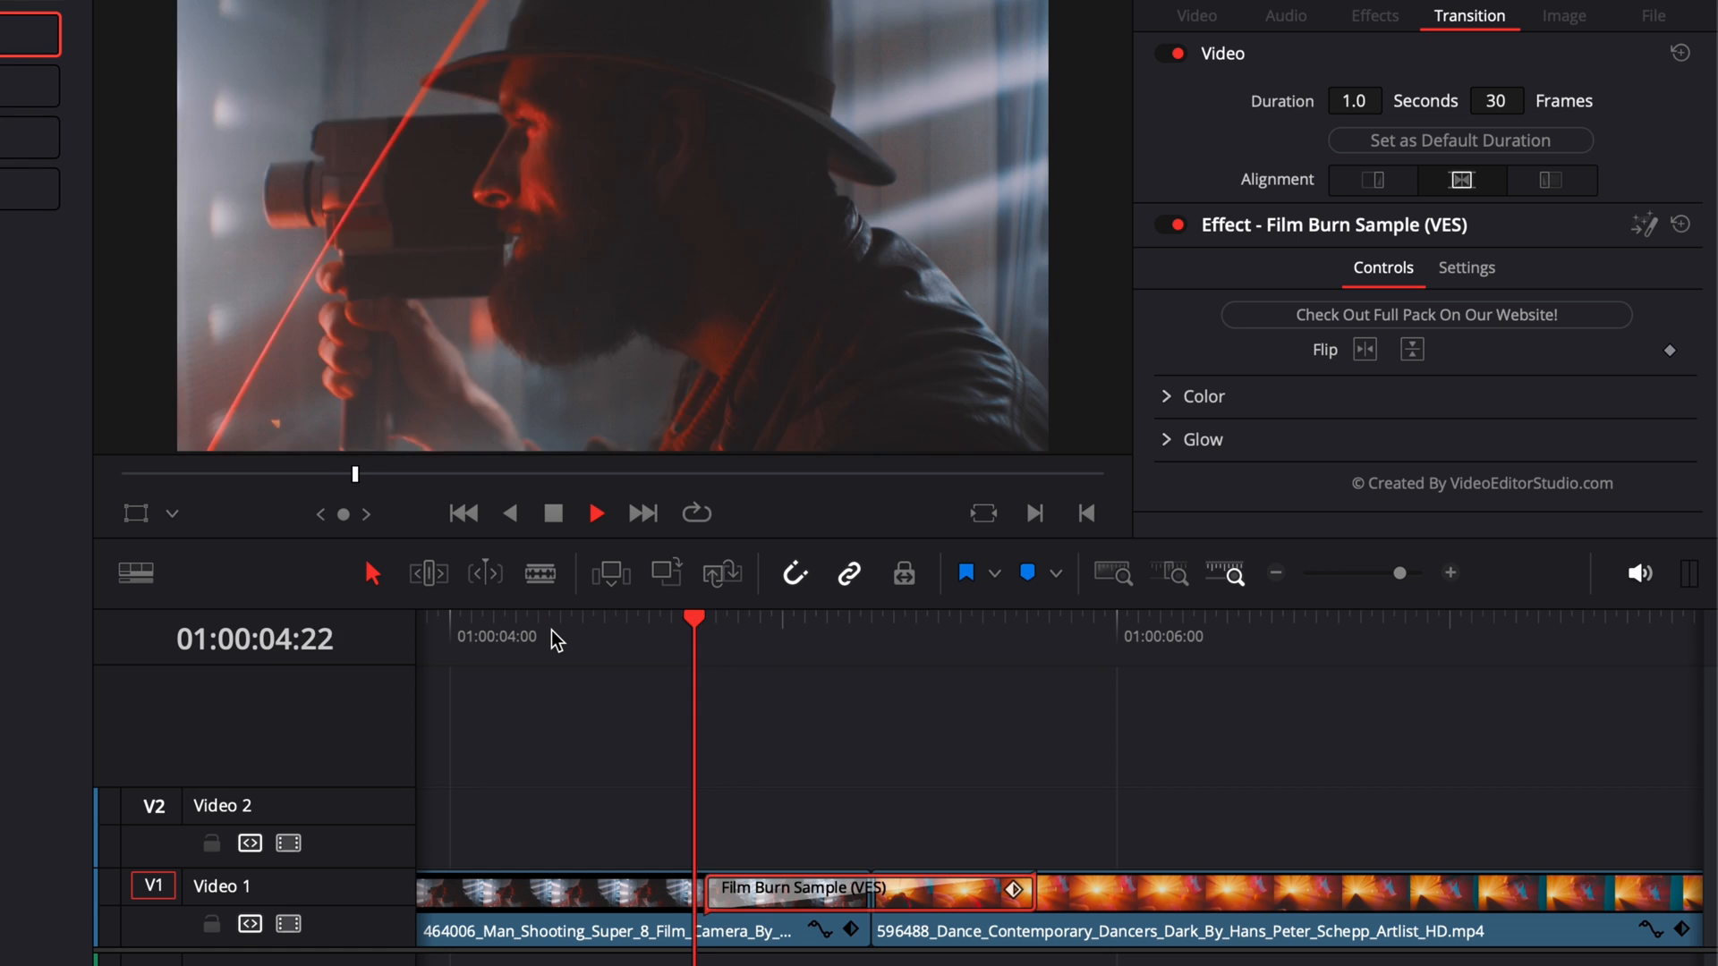
pyautogui.click(594, 514)
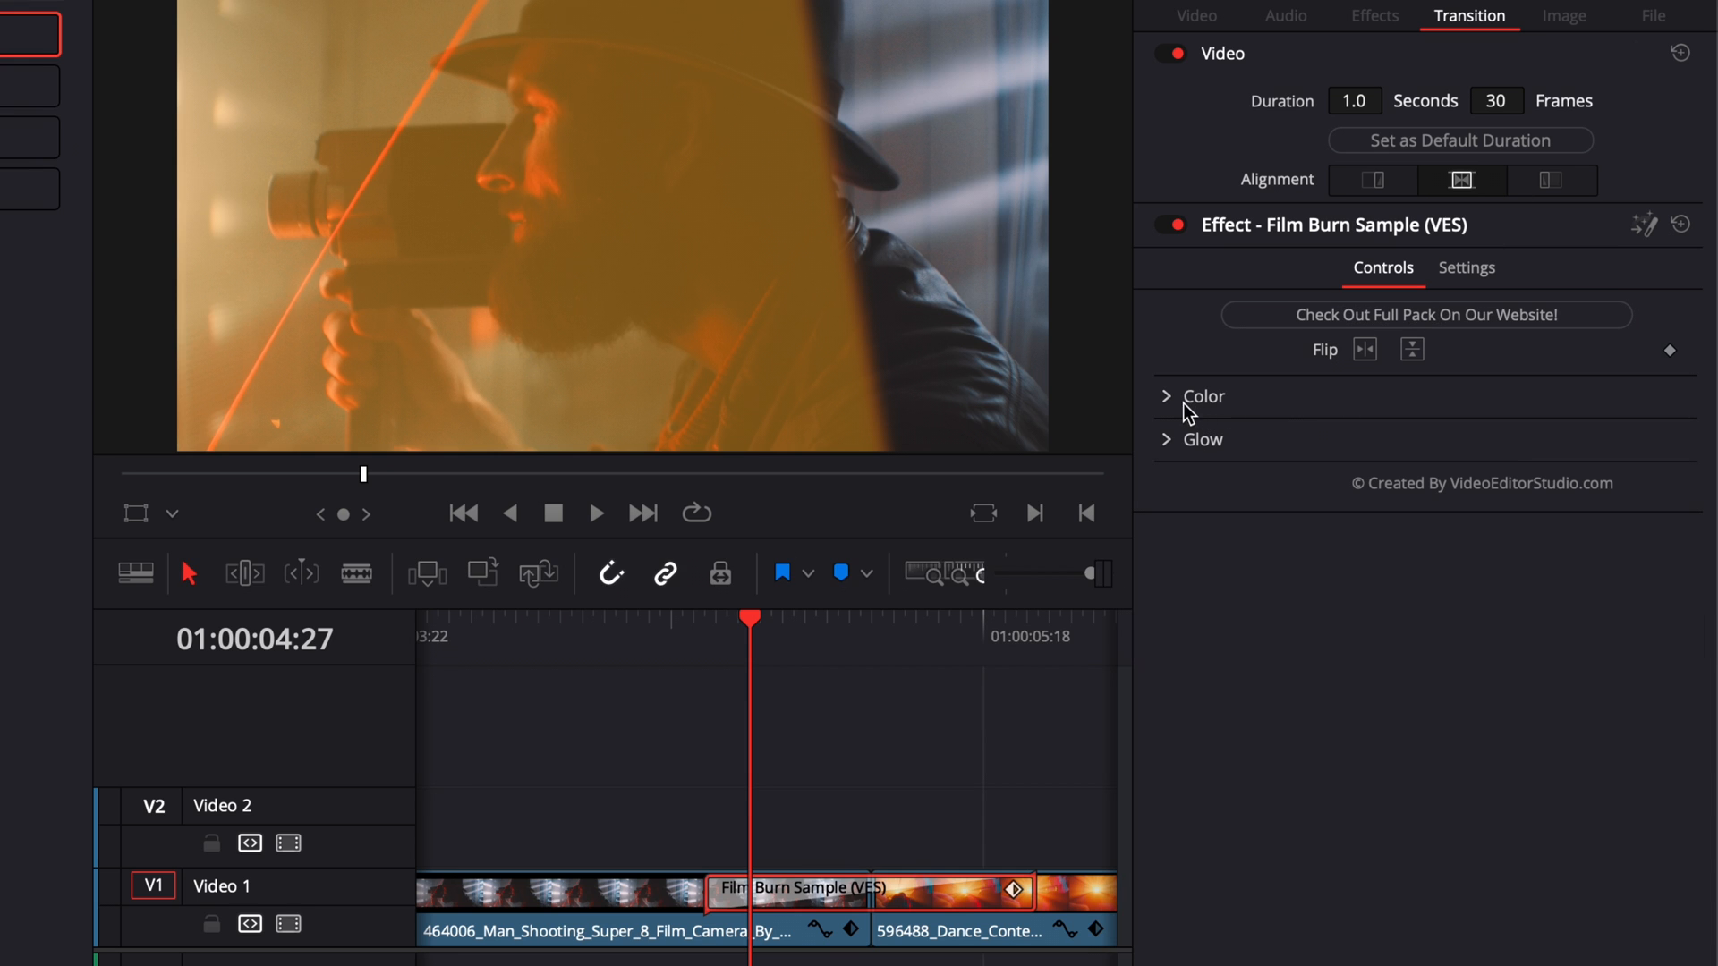
# - Set the transition's Solid Color to red (0.839, 0.329, 0.278) and preview it across the cut
pyautogui.click(1202, 395)
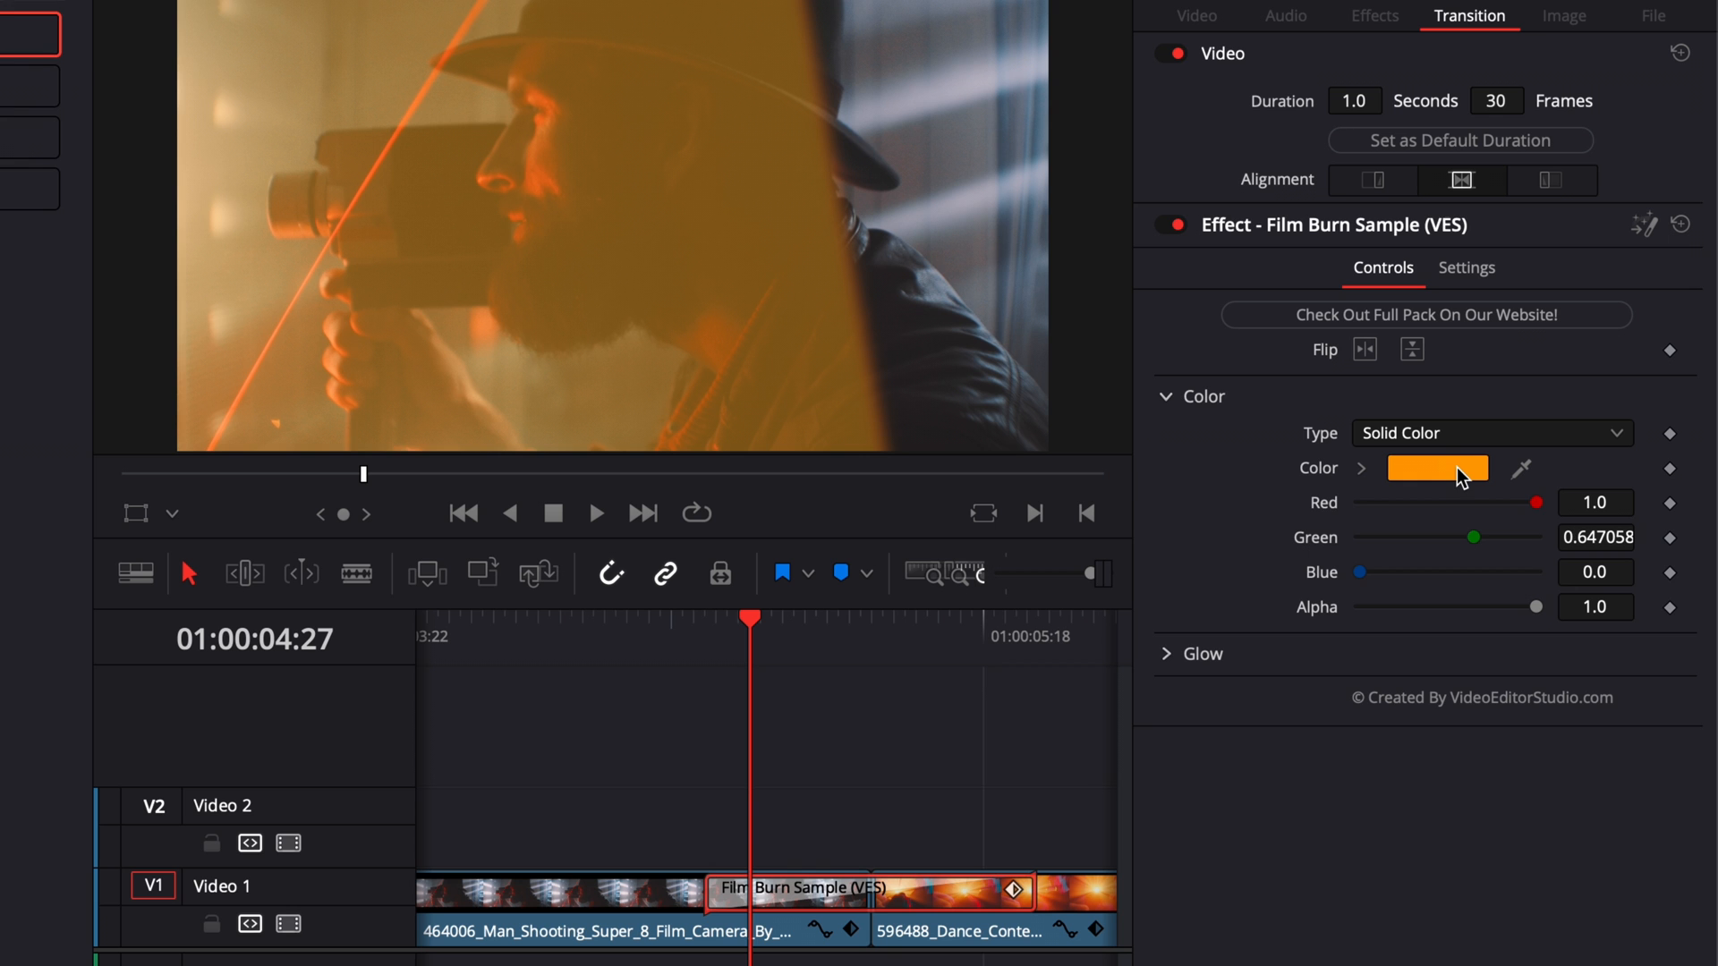
pyautogui.moveTo(1457, 482)
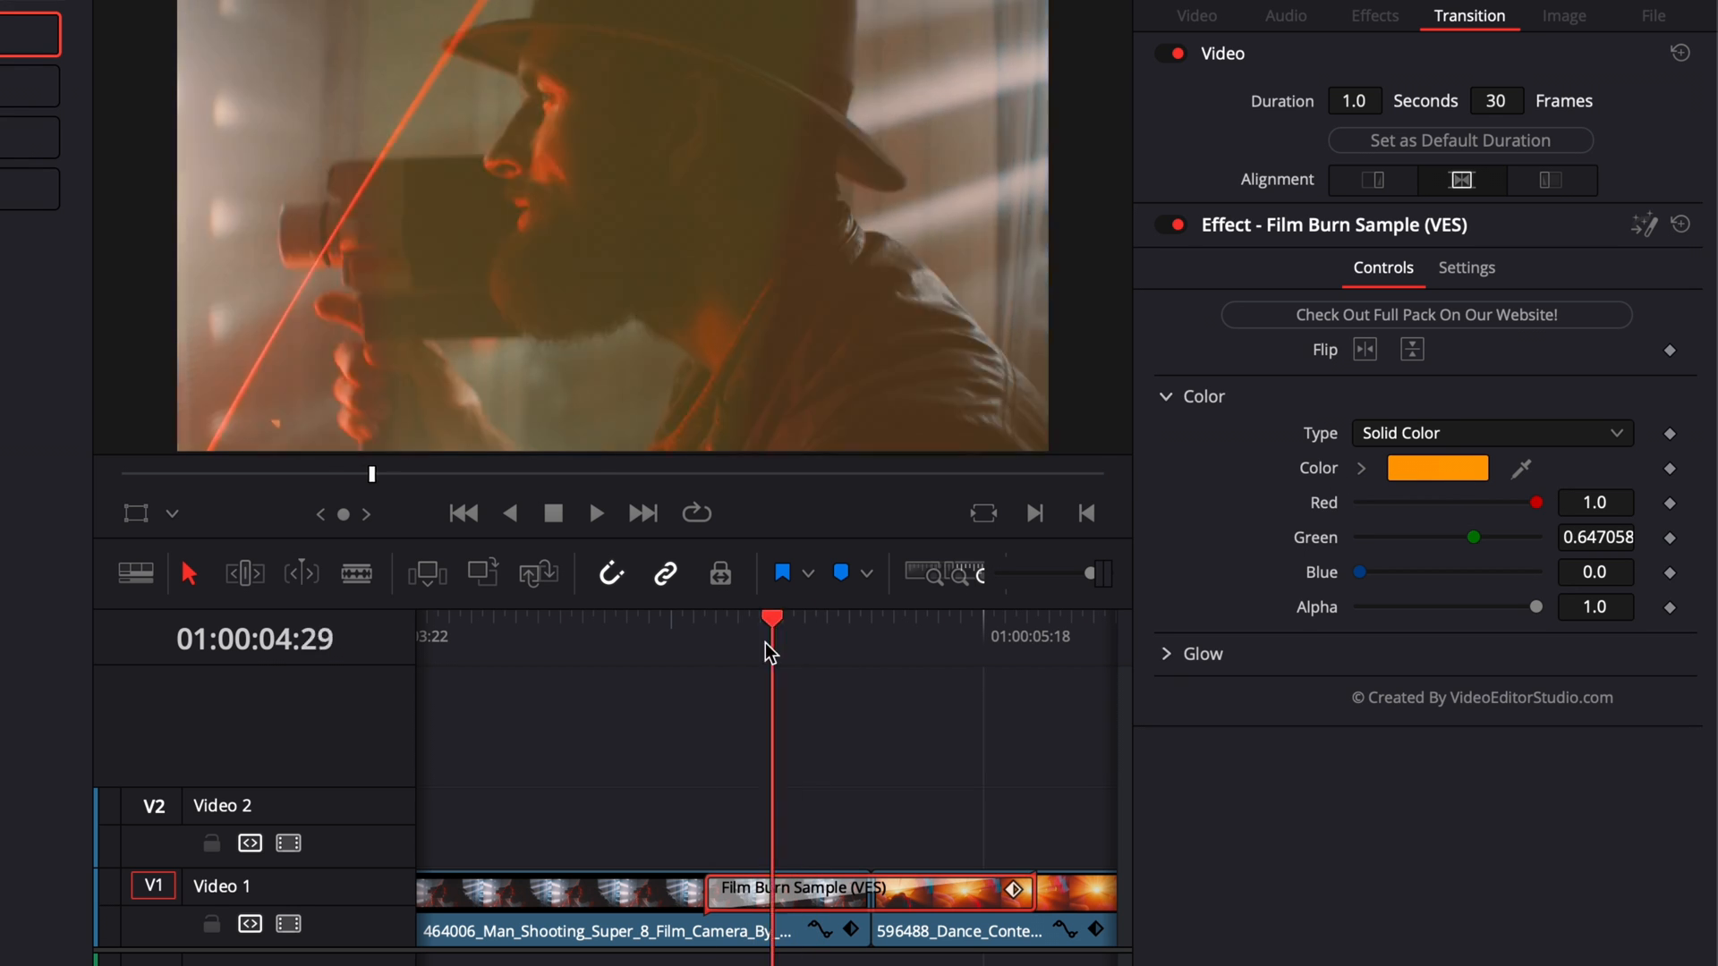
pyautogui.moveTo(773, 617); pyautogui.dragTo(536, 617)
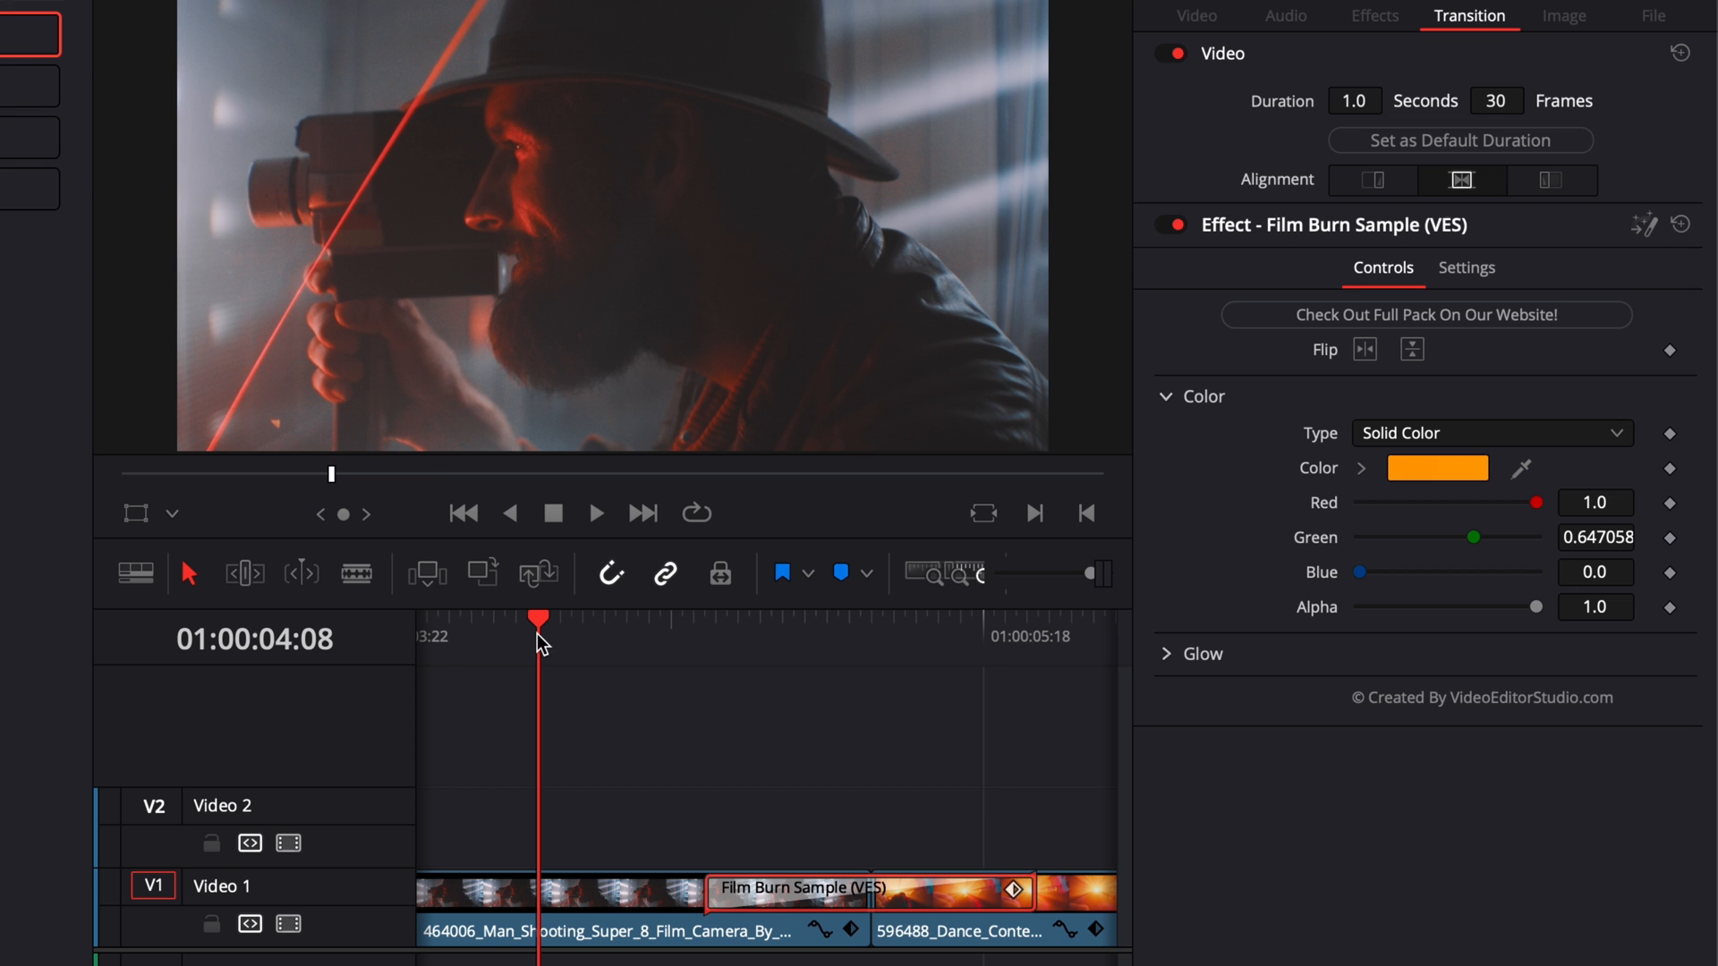
pyautogui.moveTo(1351, 512)
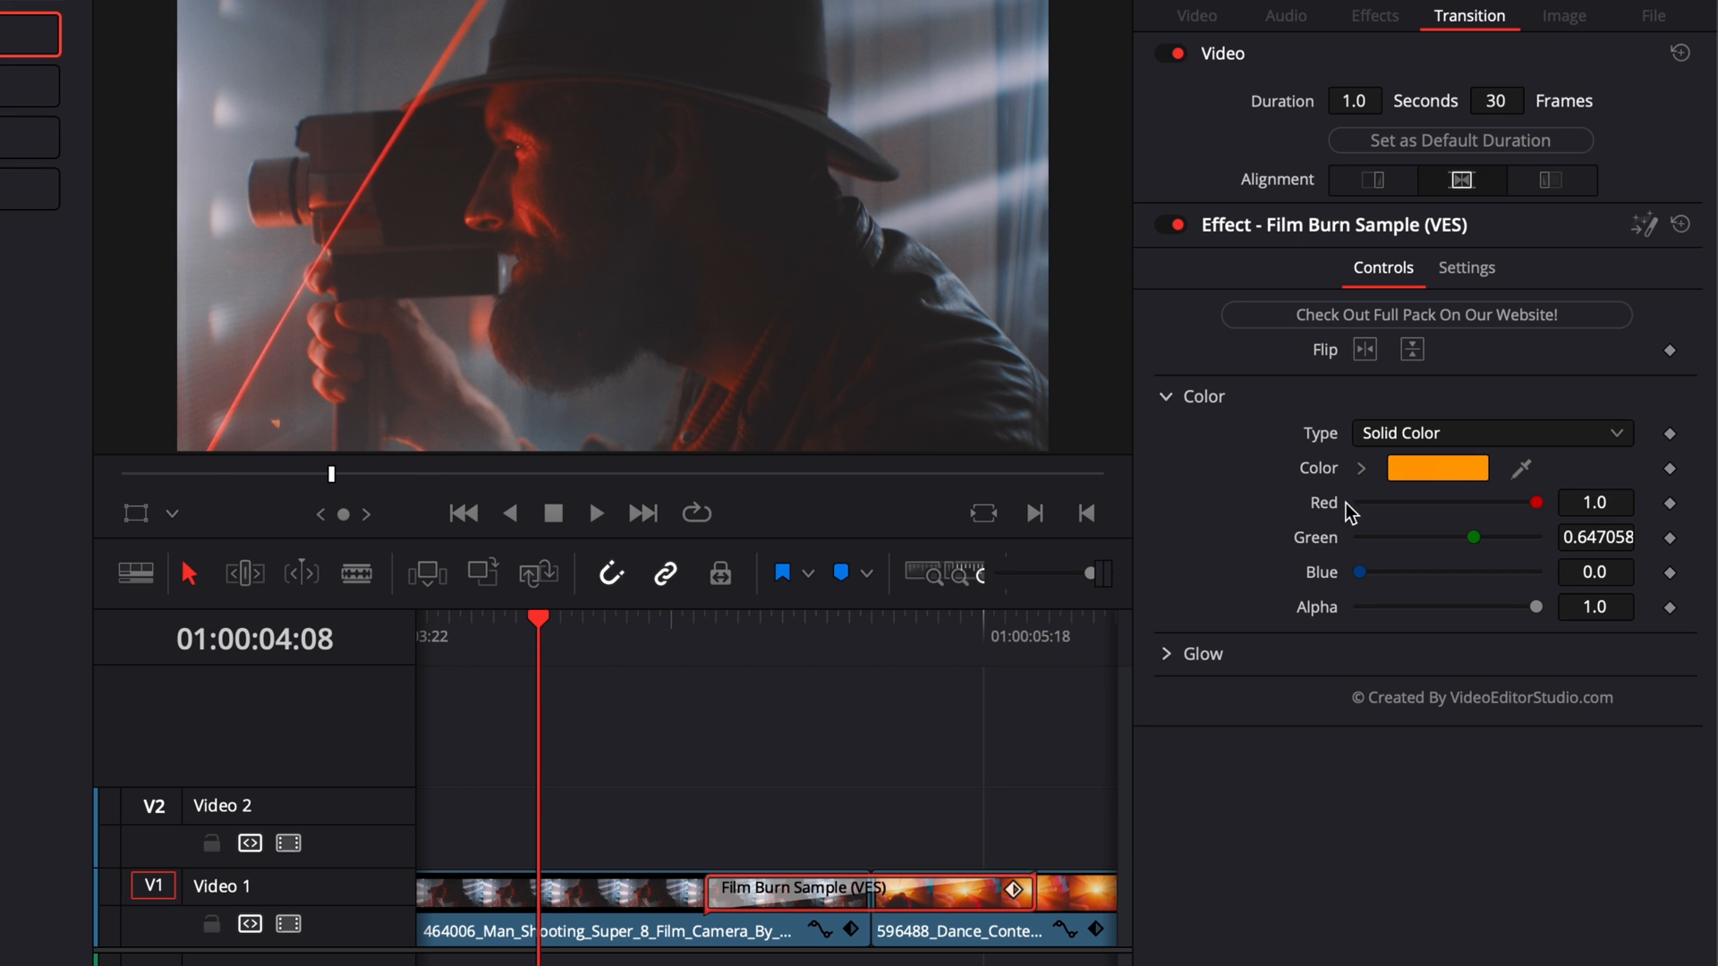
pyautogui.moveTo(349, 227)
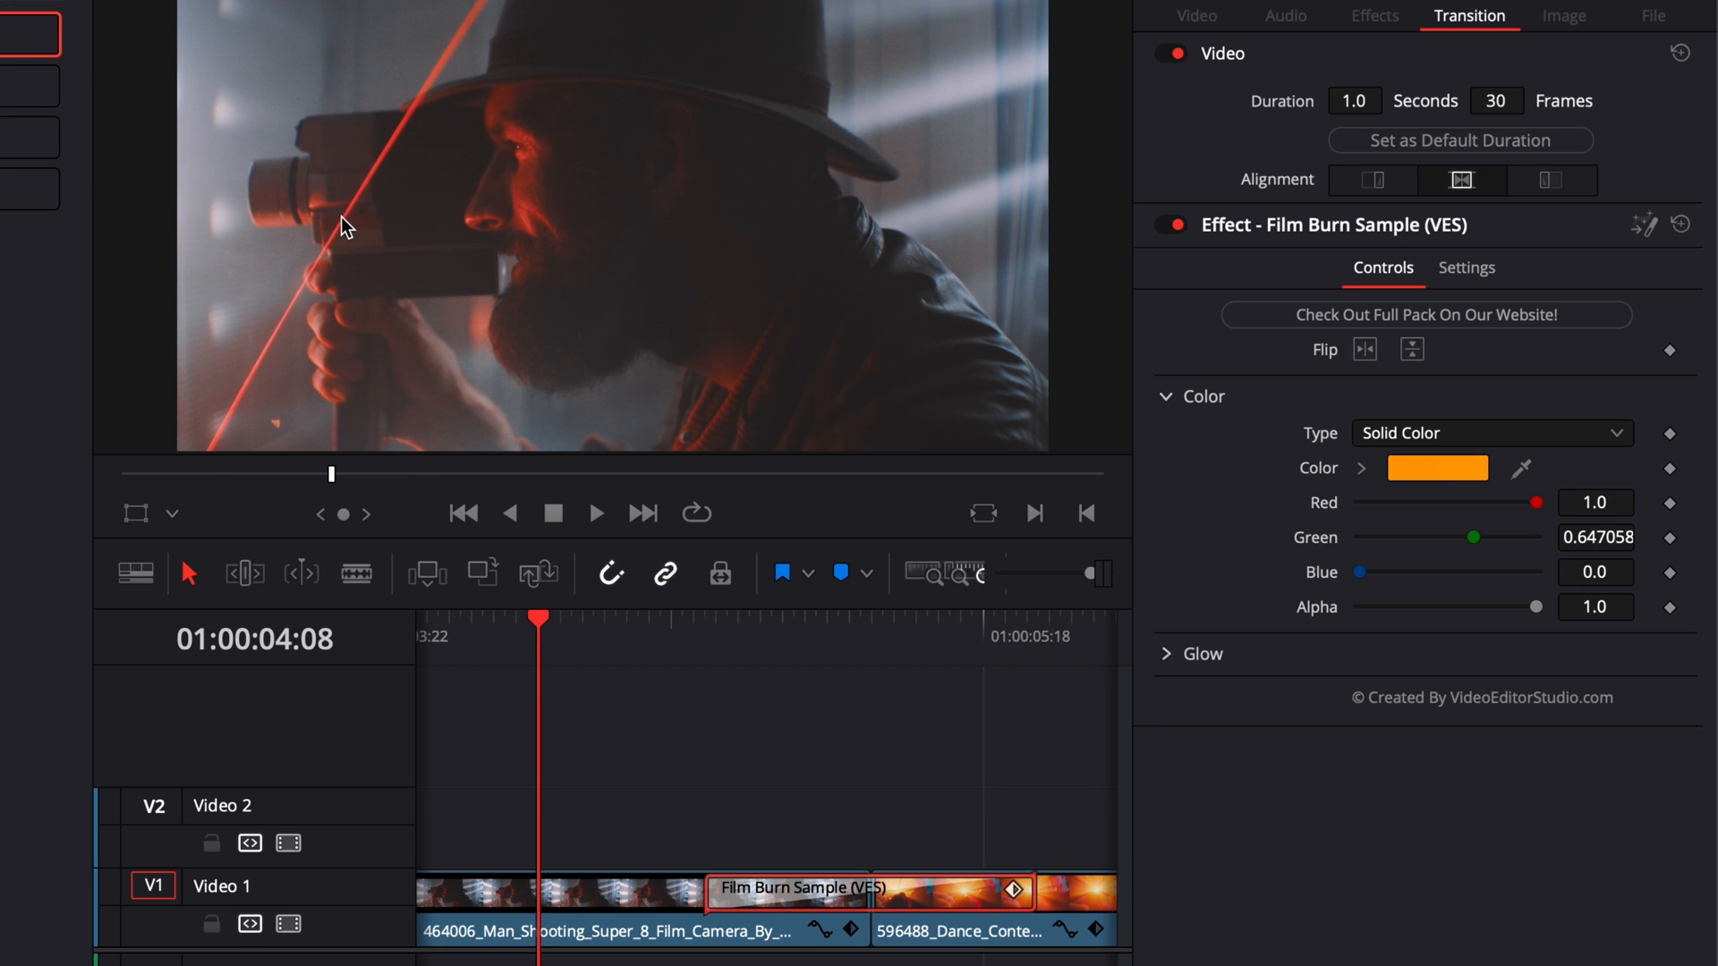
pyautogui.click(1439, 467)
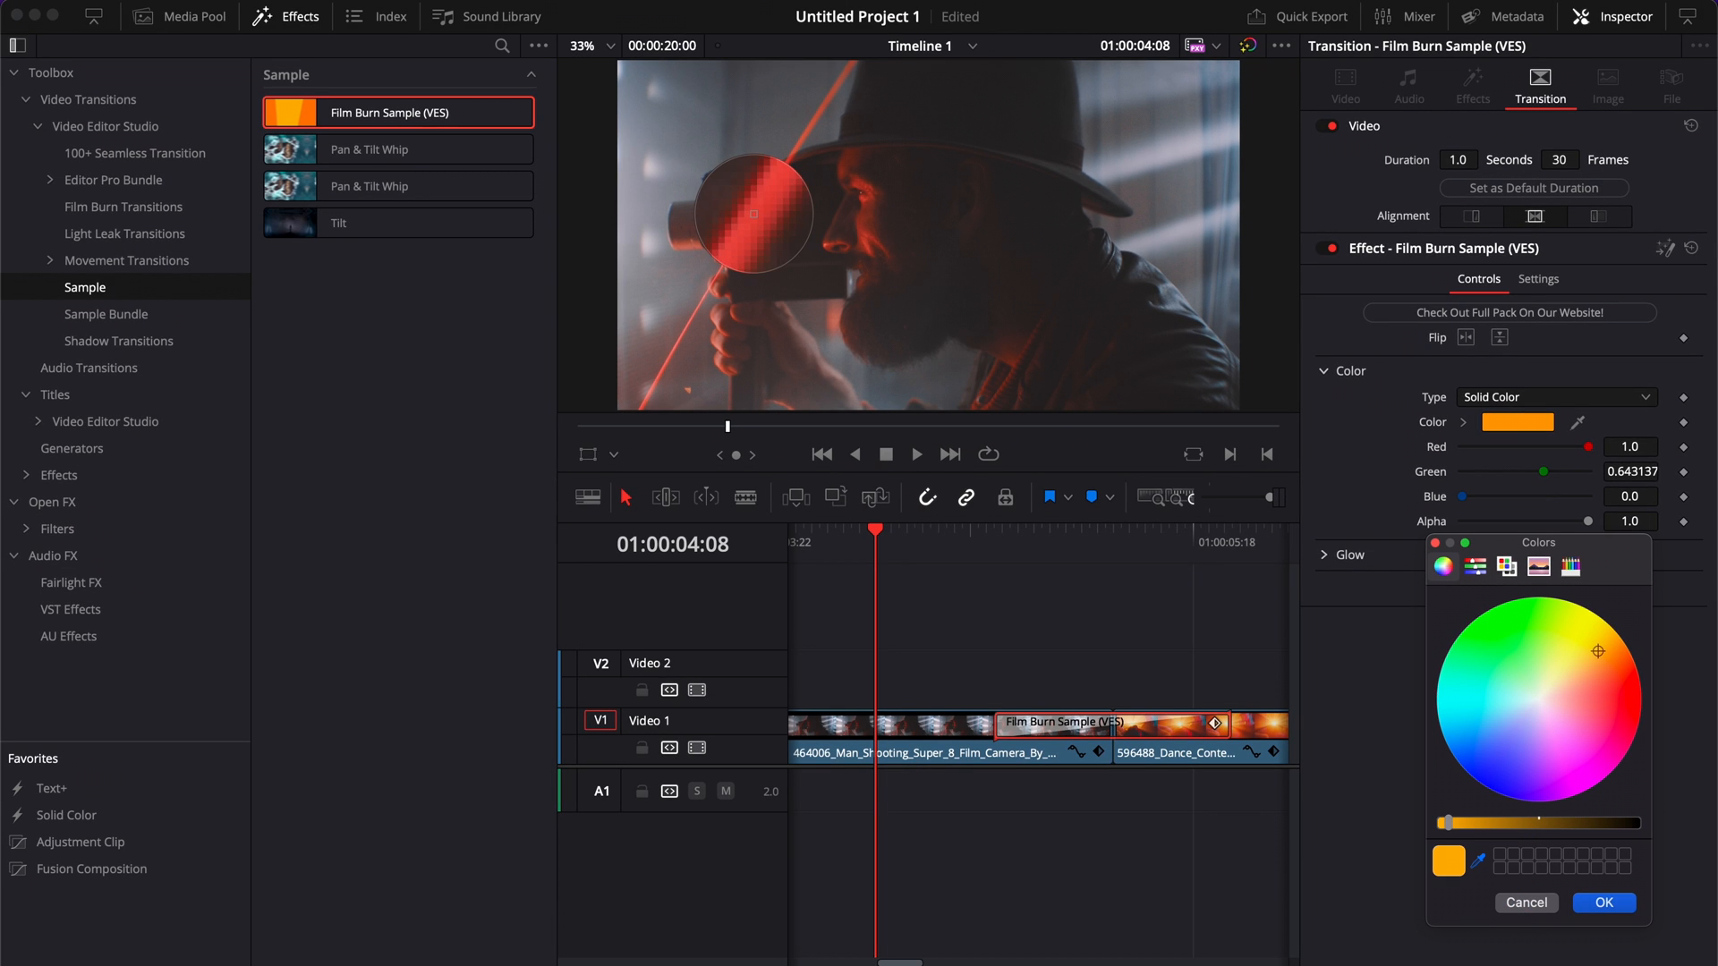
pyautogui.click(1605, 693)
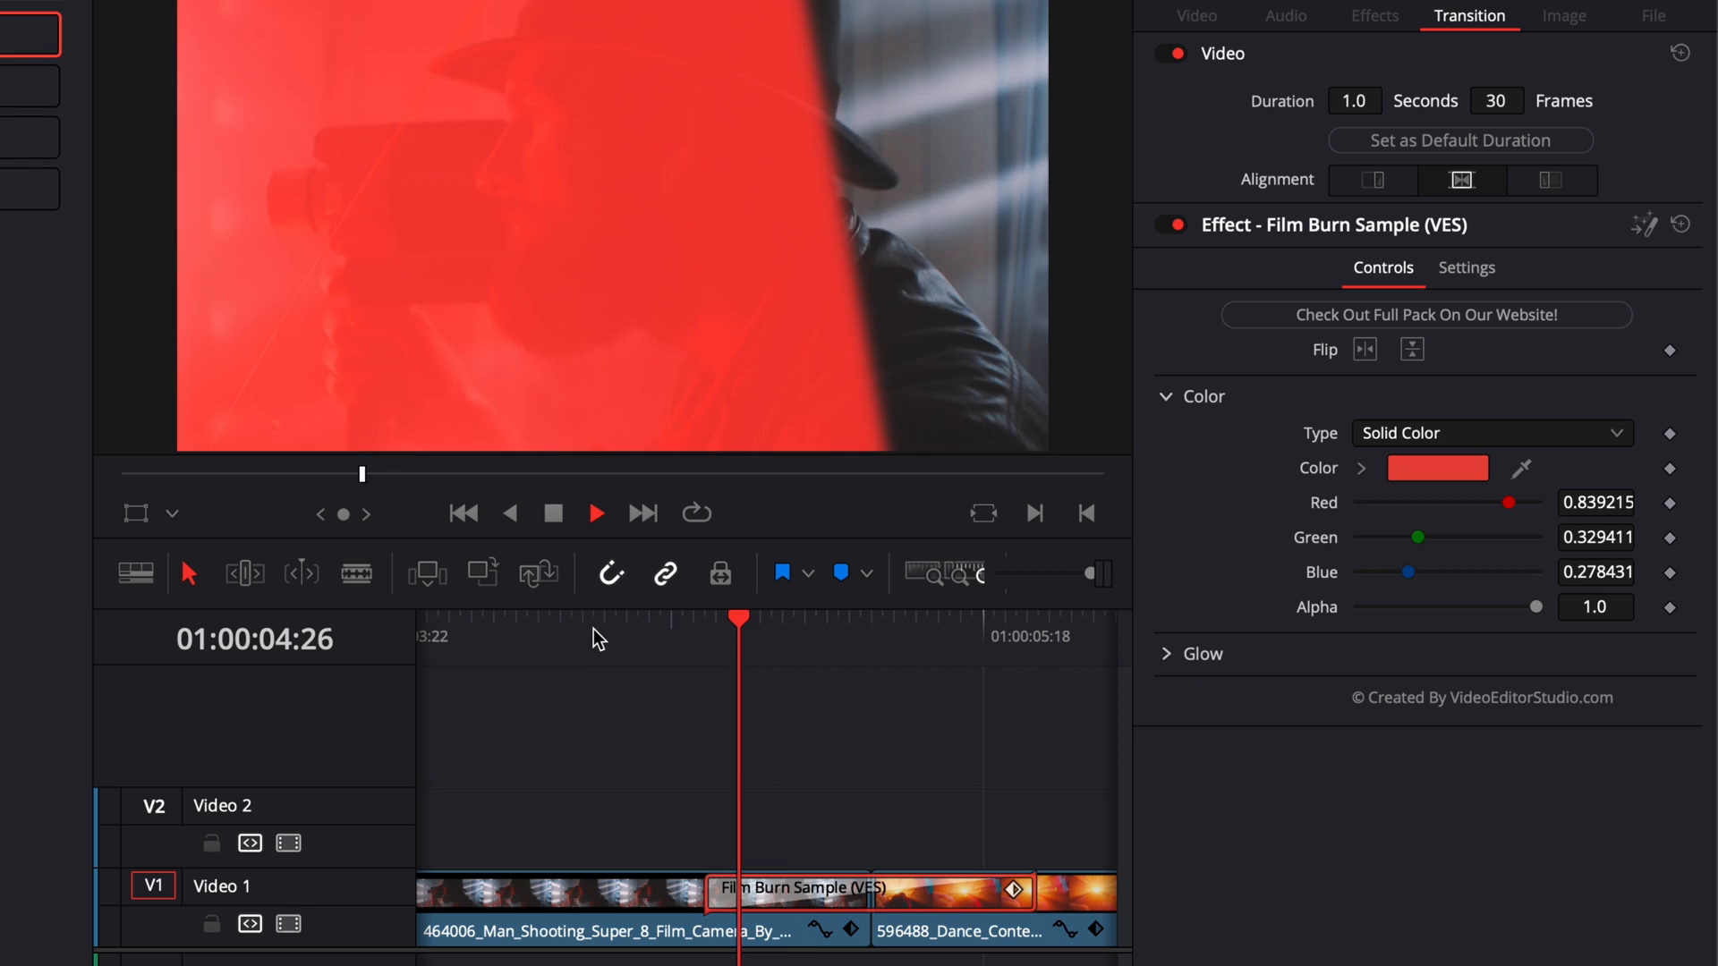
pyautogui.click(596, 514)
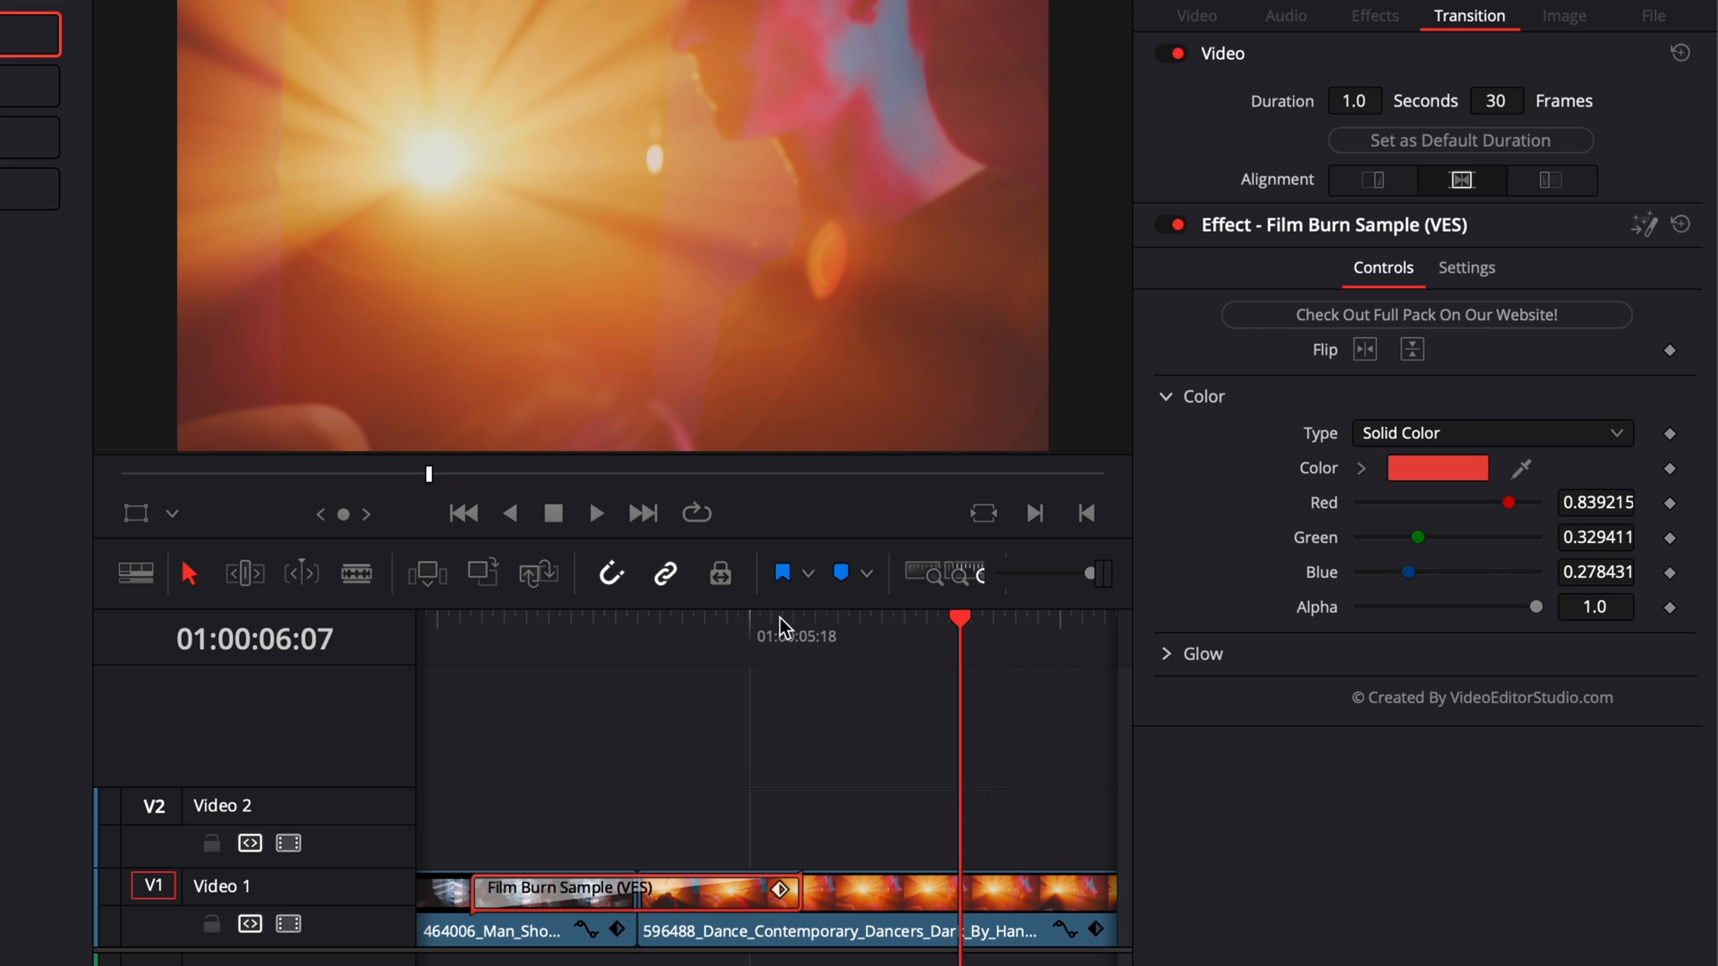
pyautogui.moveTo(473, 188)
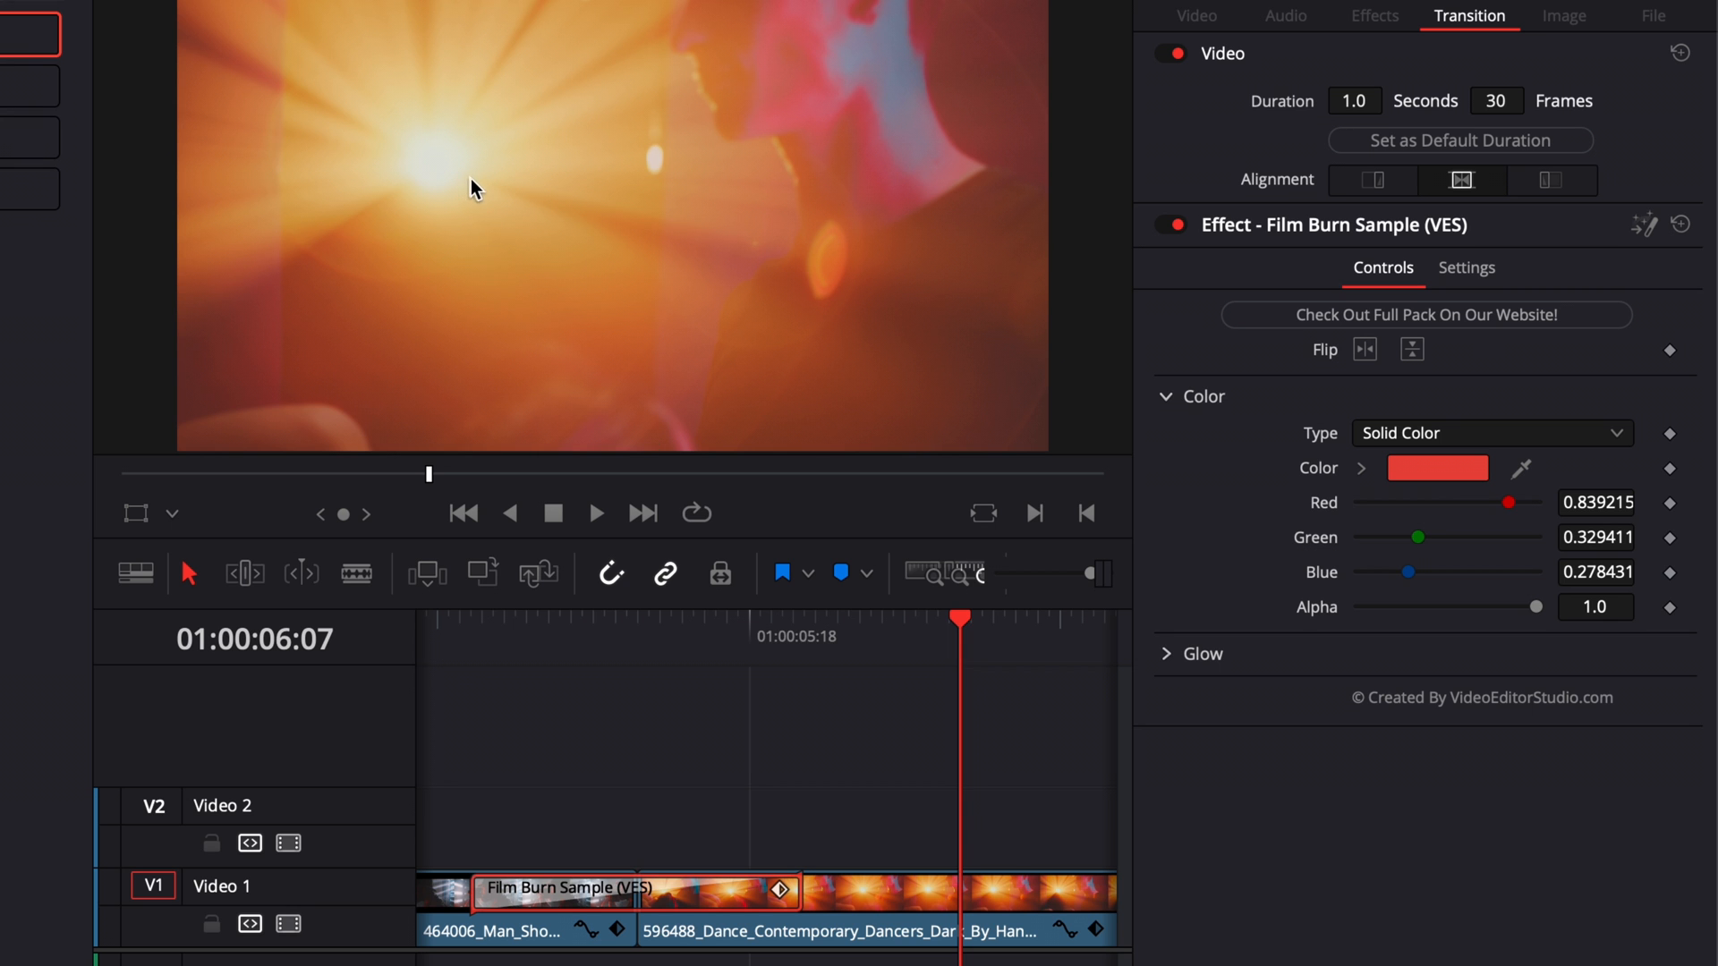
pyautogui.moveTo(1455, 566)
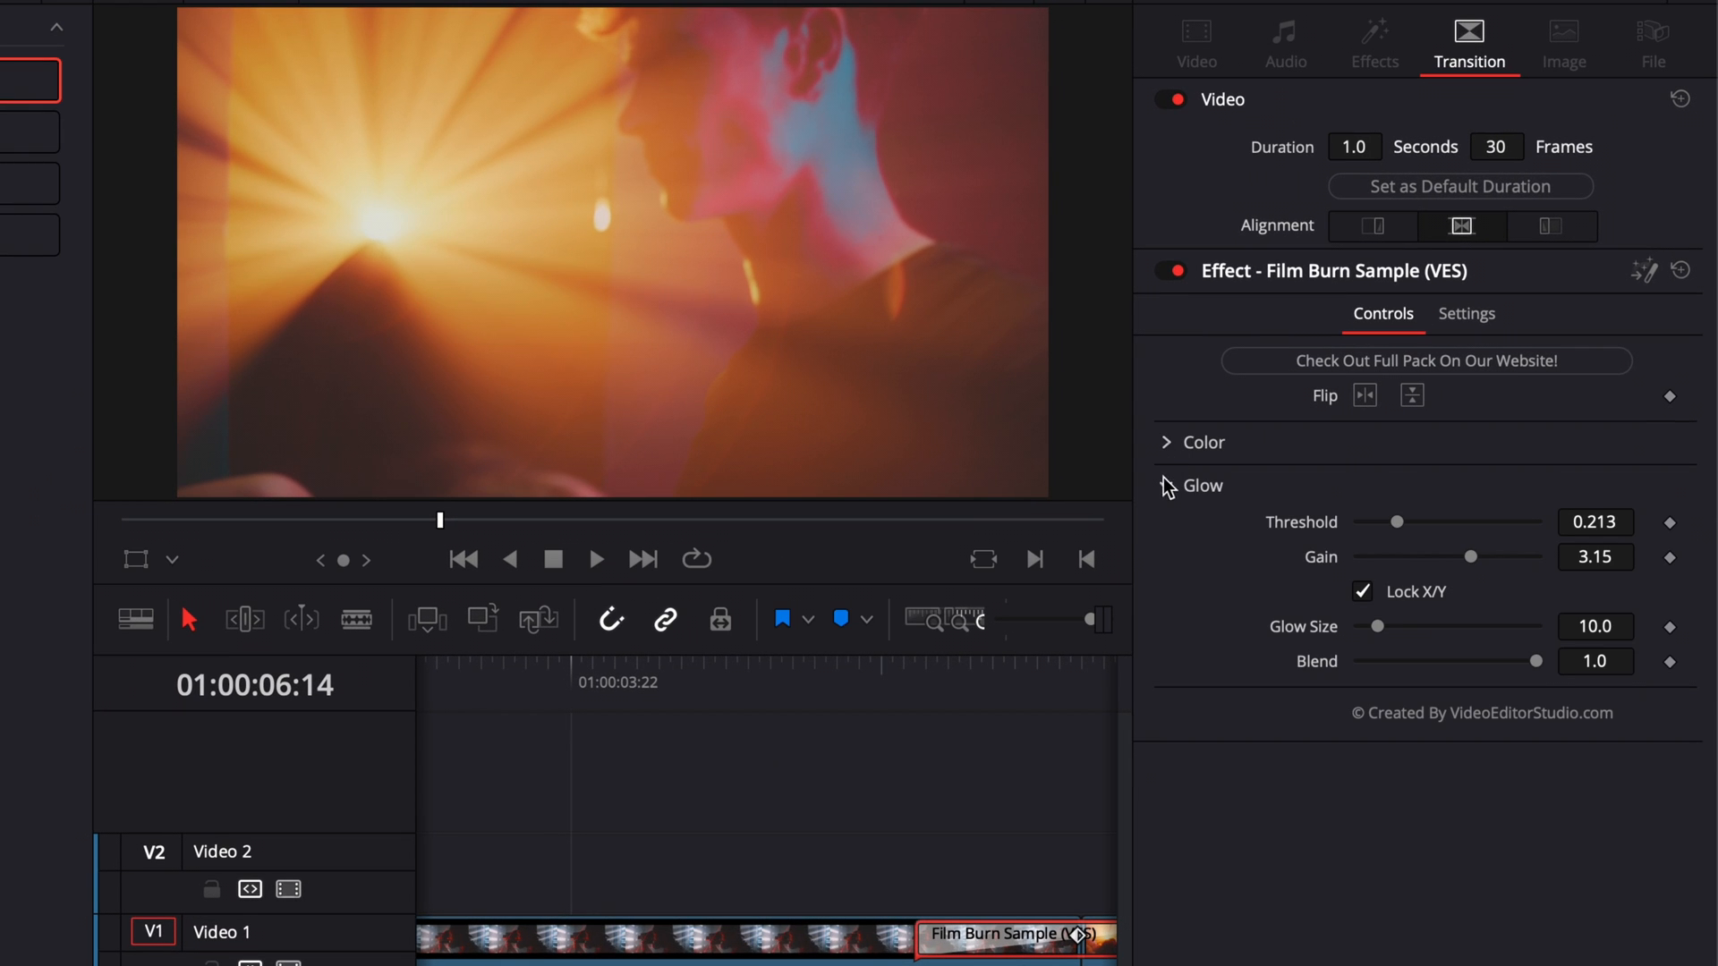
pyautogui.moveTo(1290, 544)
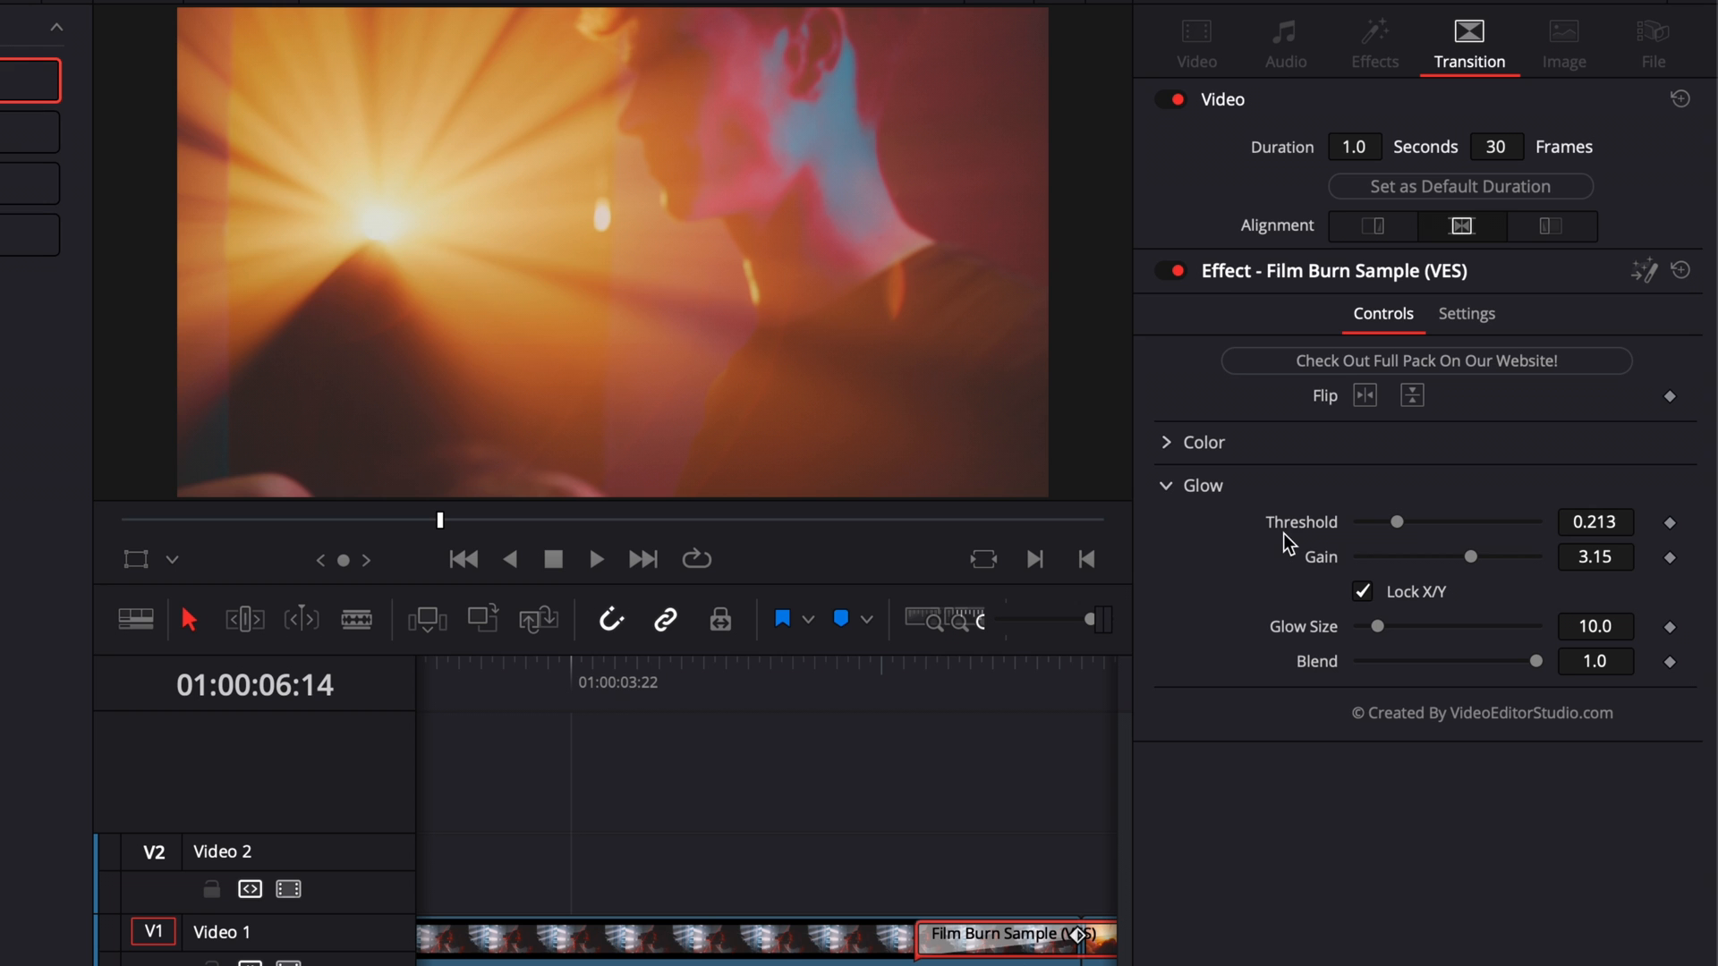
pyautogui.moveTo(1317, 690)
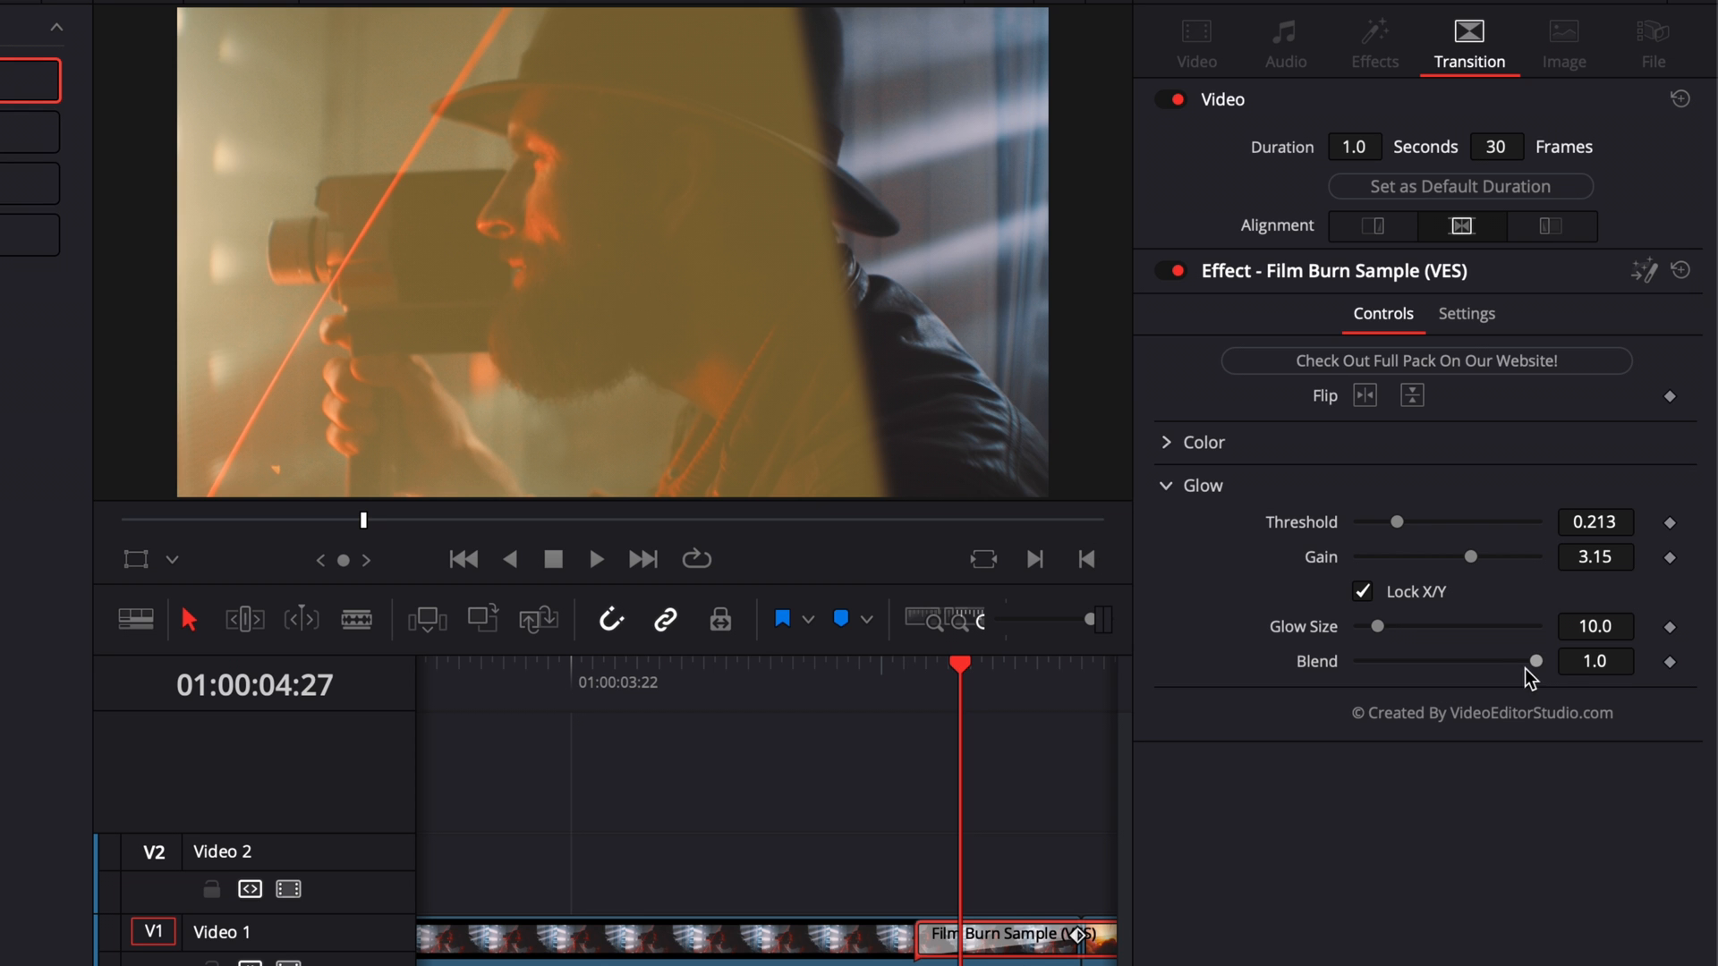
# - Test lowering the glow Blend, then return it to 1.0
pyautogui.moveTo(1534, 661); pyautogui.dragTo(1407, 661)
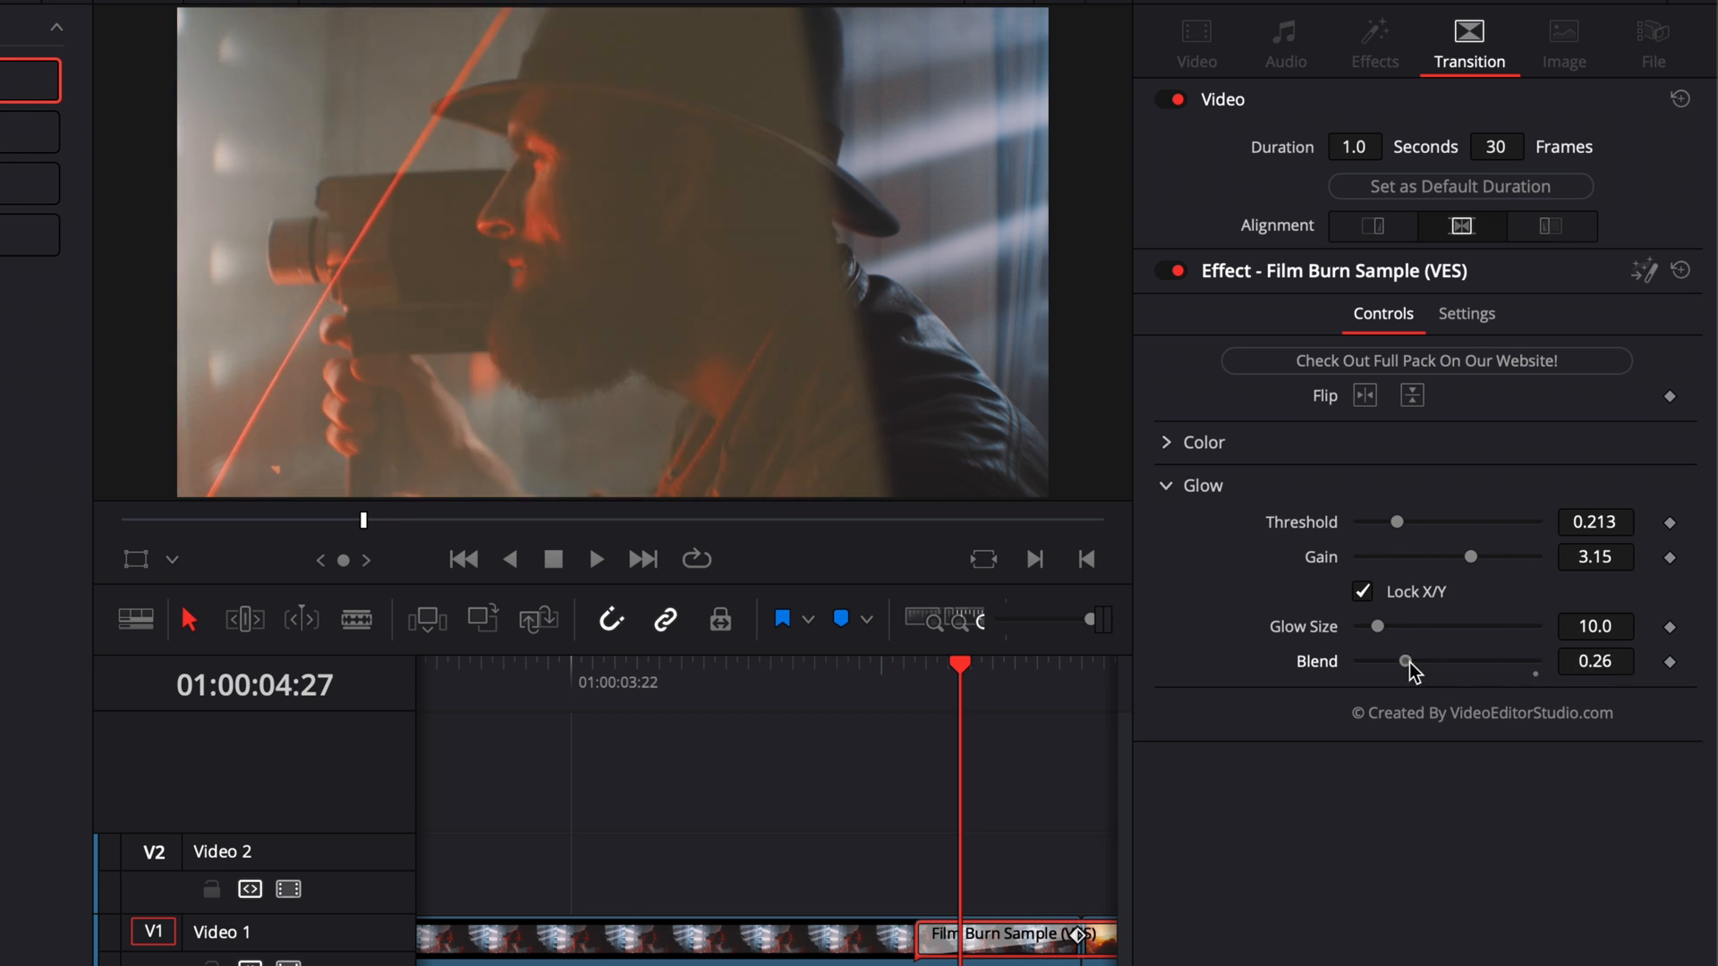
pyautogui.moveTo(1407, 660); pyautogui.dragTo(1387, 660)
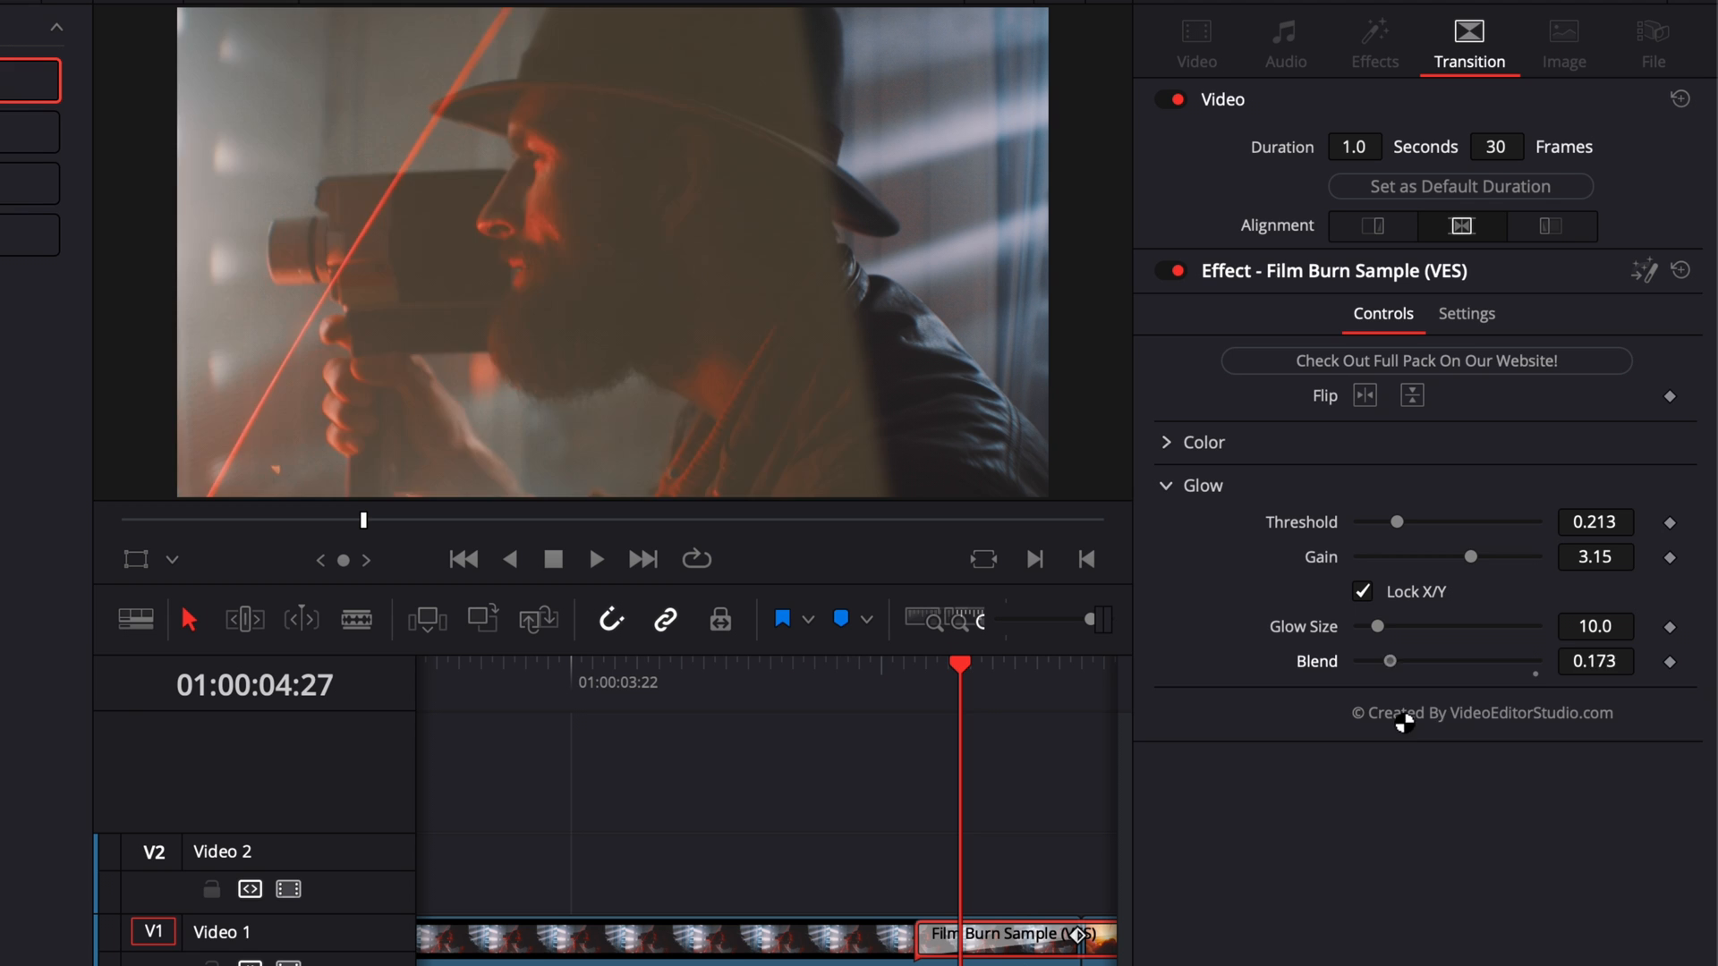
pyautogui.moveTo(1389, 661); pyautogui.dragTo(1505, 660)
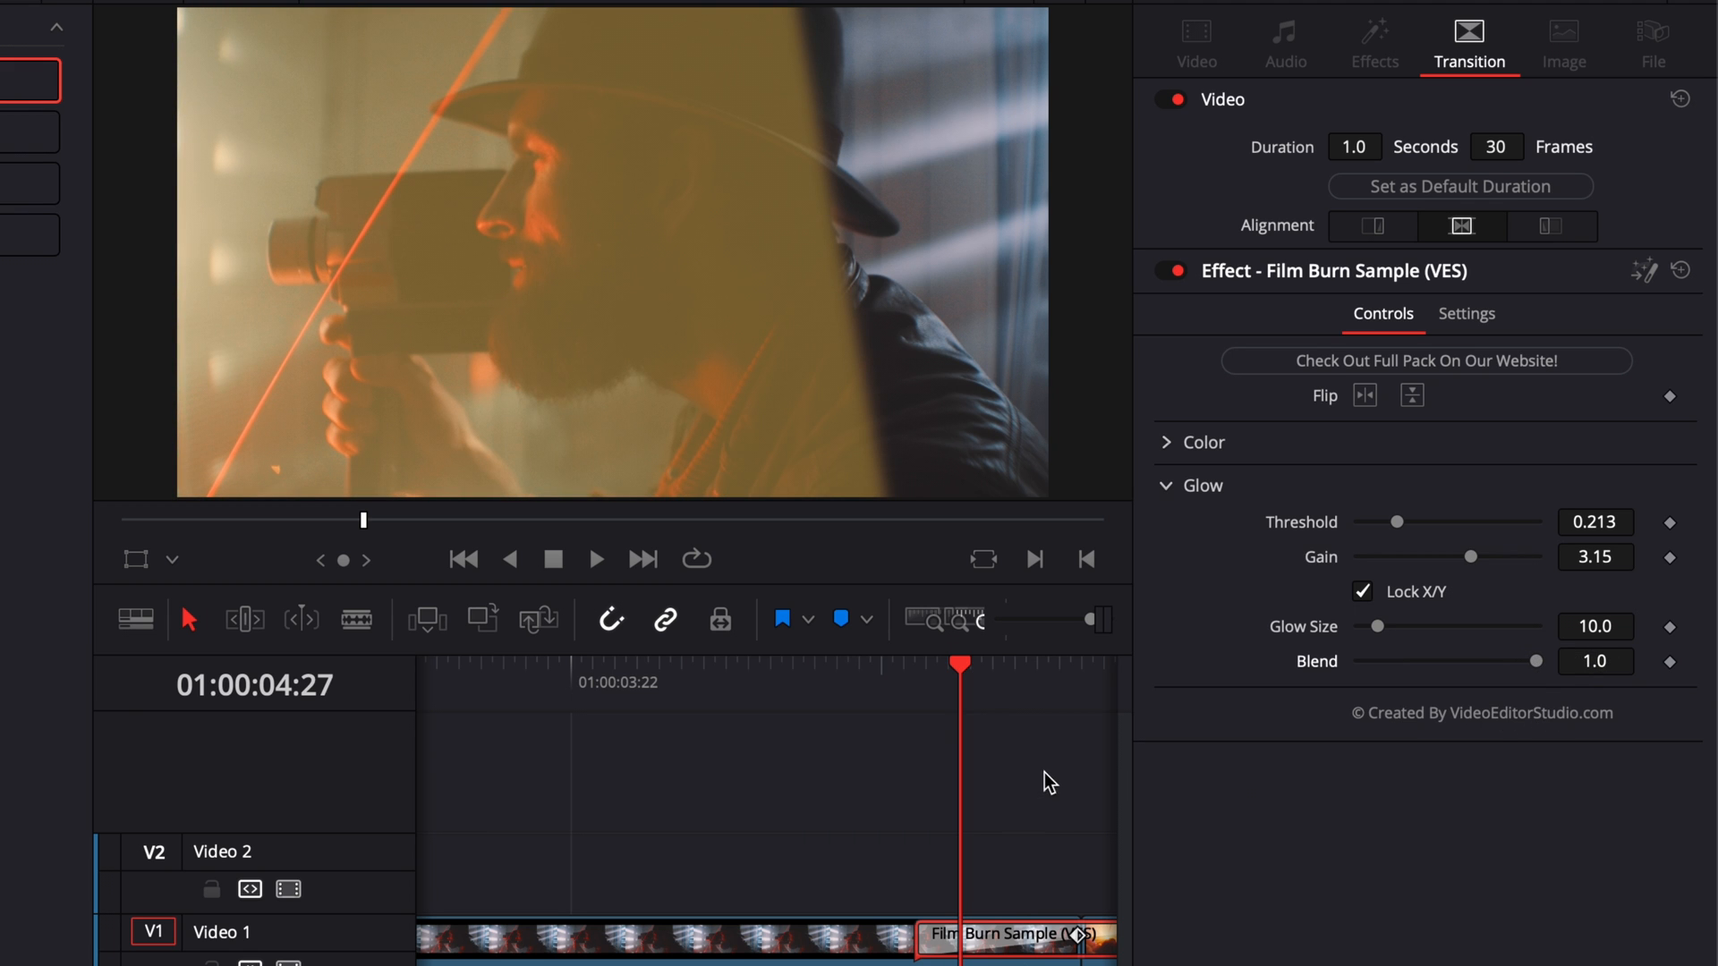
pyautogui.moveTo(1399, 686)
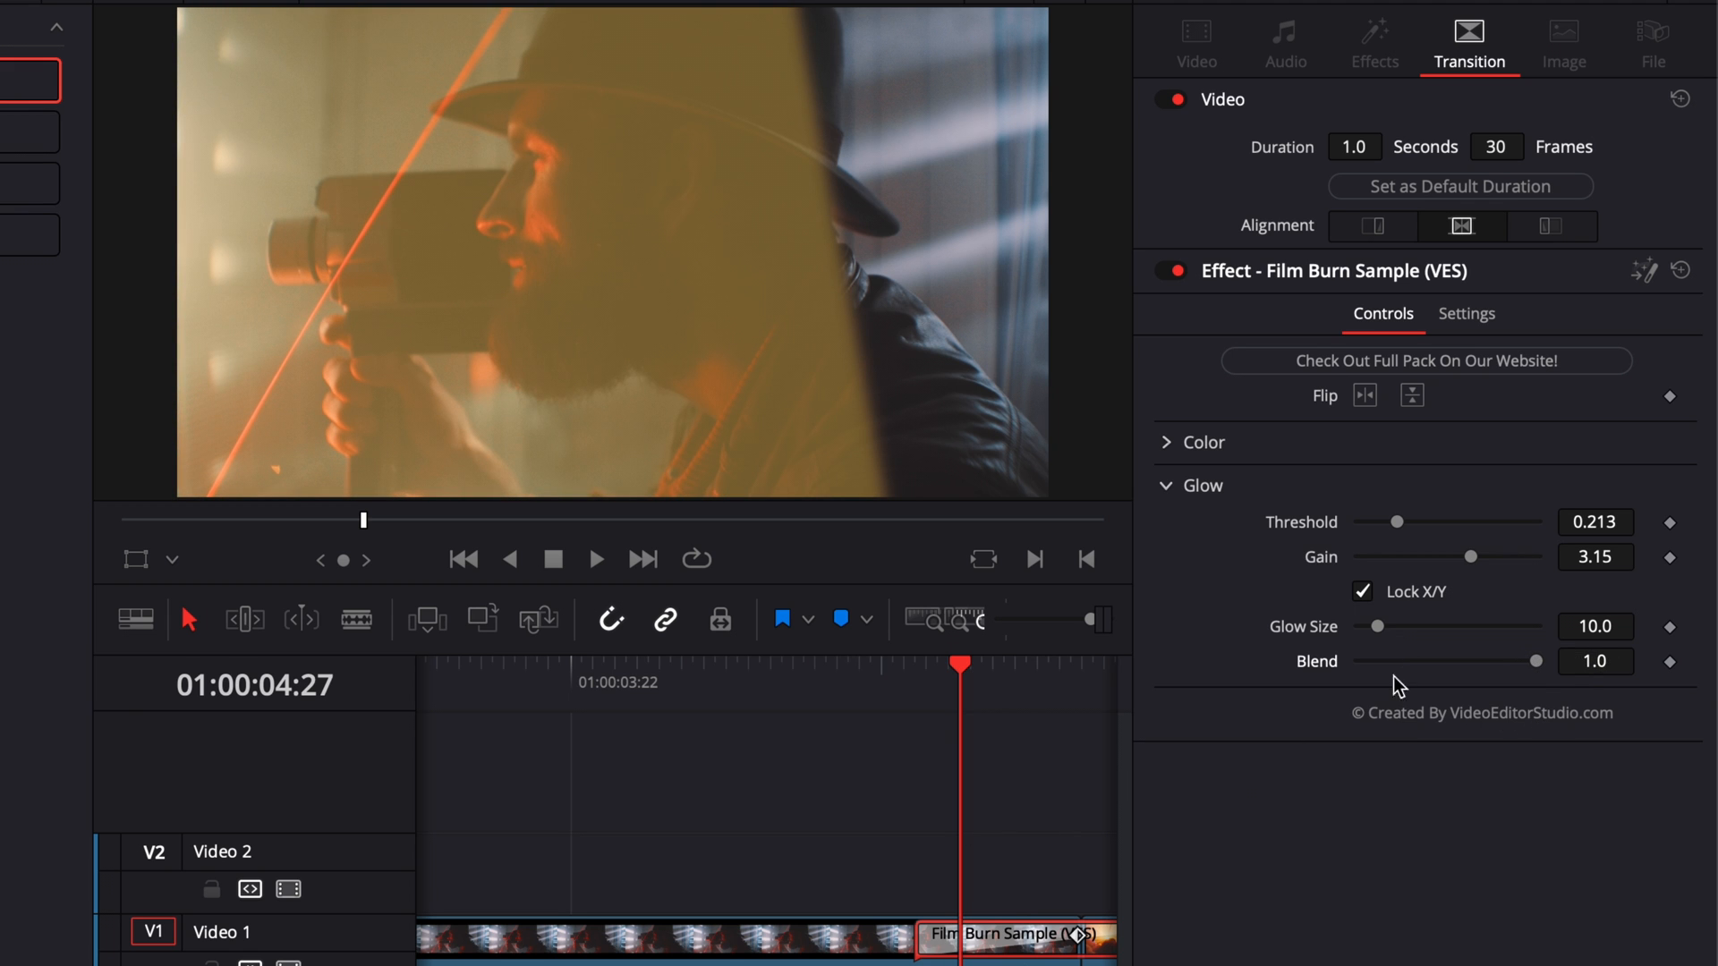
pyautogui.moveTo(1381, 633)
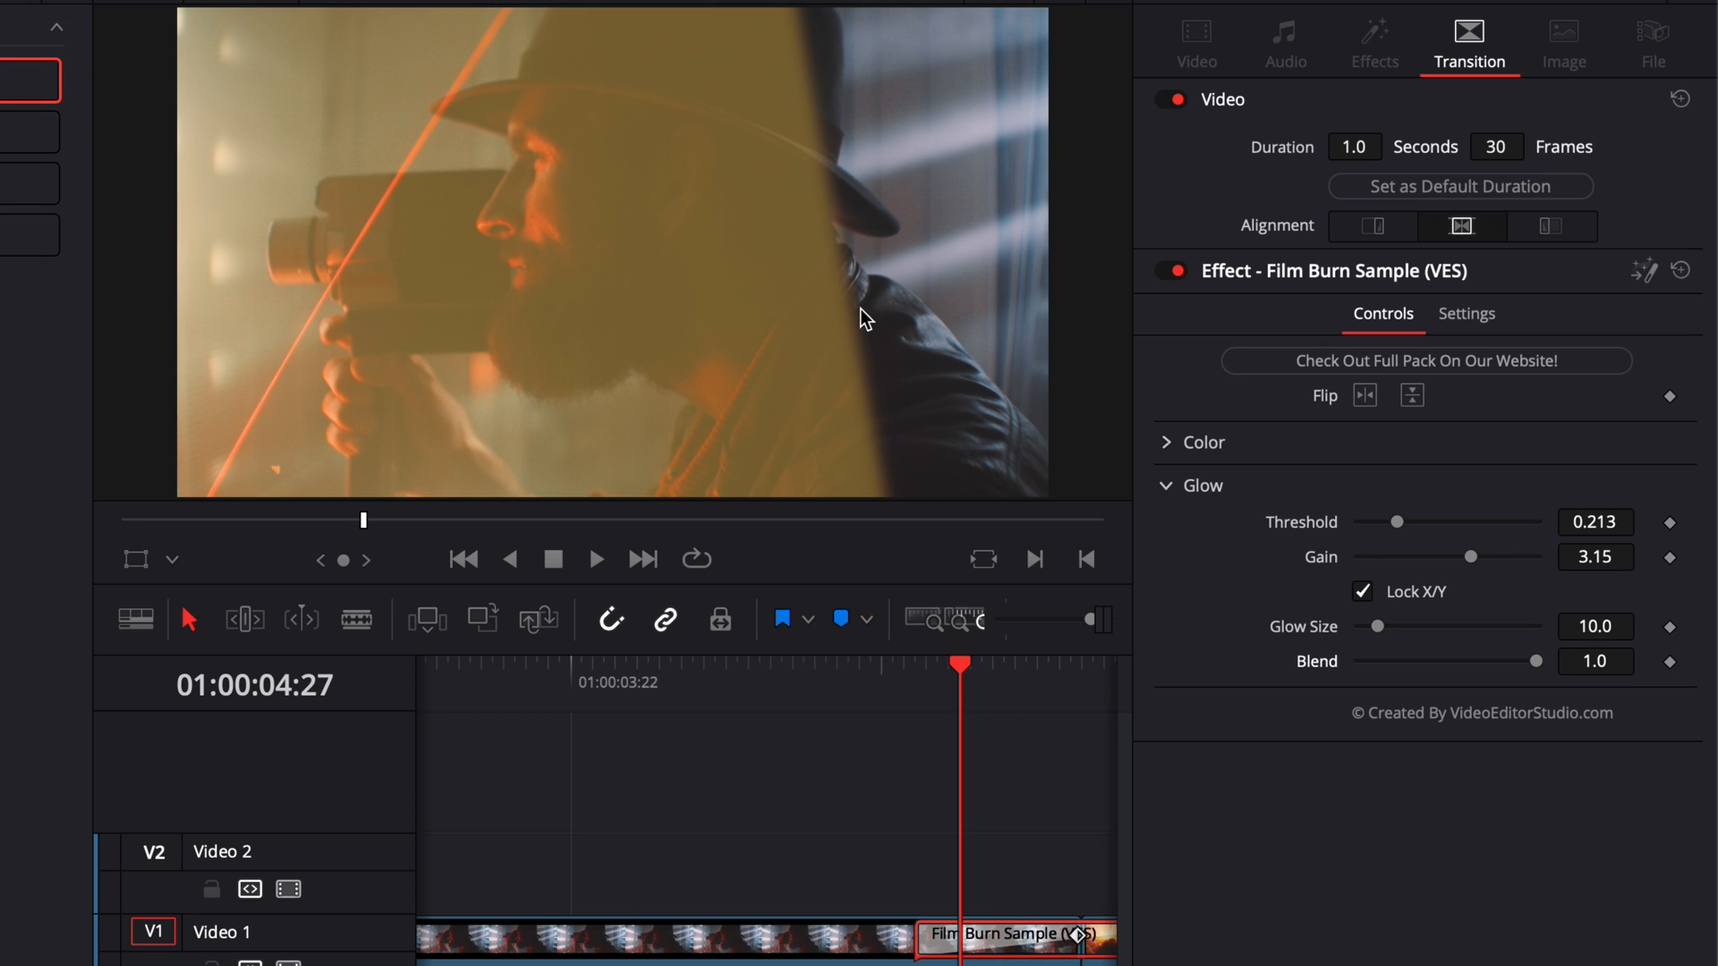
# - Test enlarging the Glow Size, then bring it back down to 10.0
pyautogui.moveTo(1387, 626); pyautogui.dragTo(1412, 626)
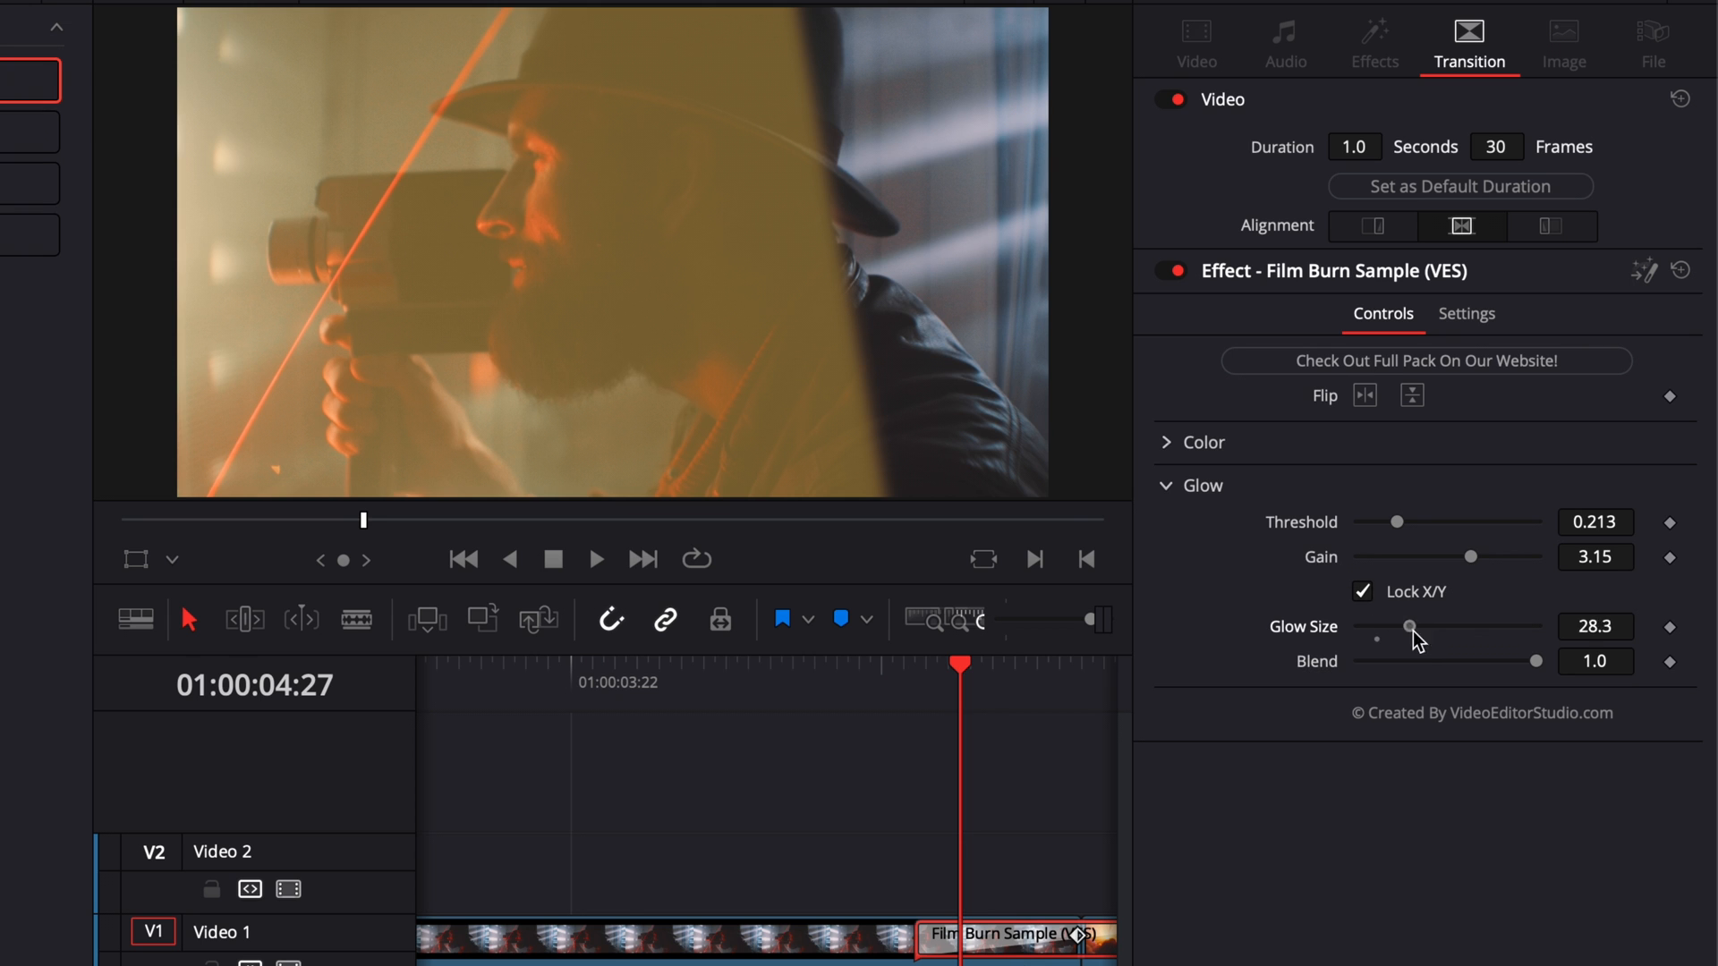
pyautogui.moveTo(1410, 626); pyautogui.dragTo(1505, 626)
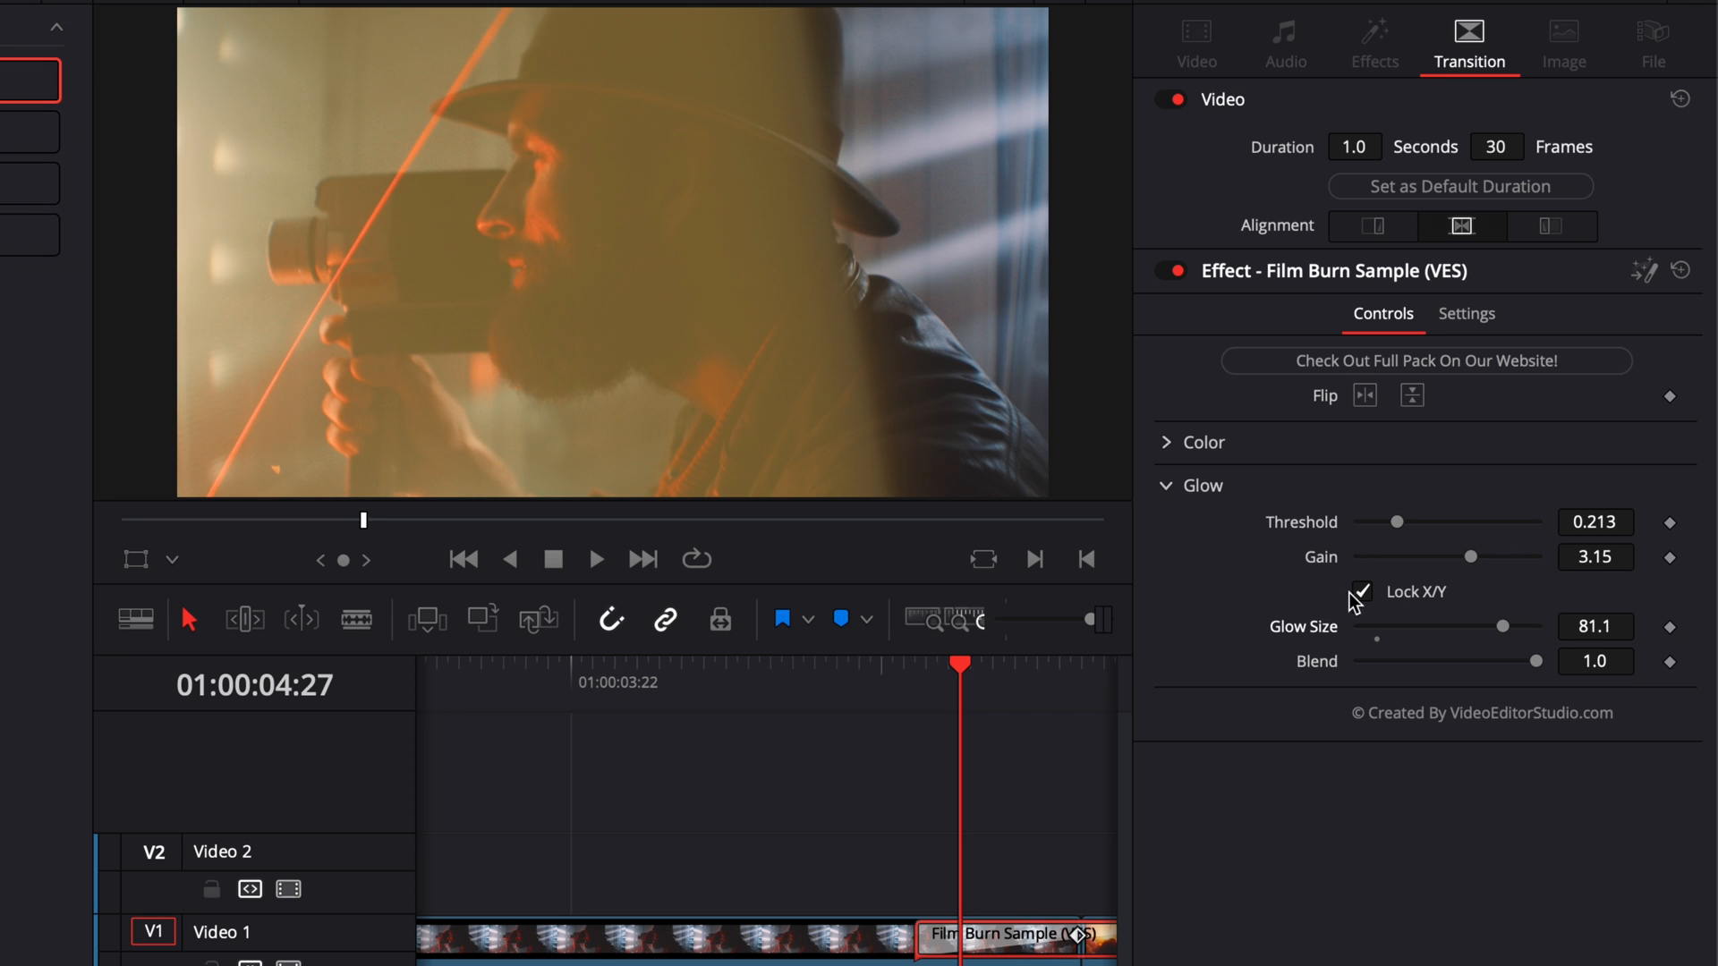
pyautogui.moveTo(1502, 626); pyautogui.dragTo(1386, 626)
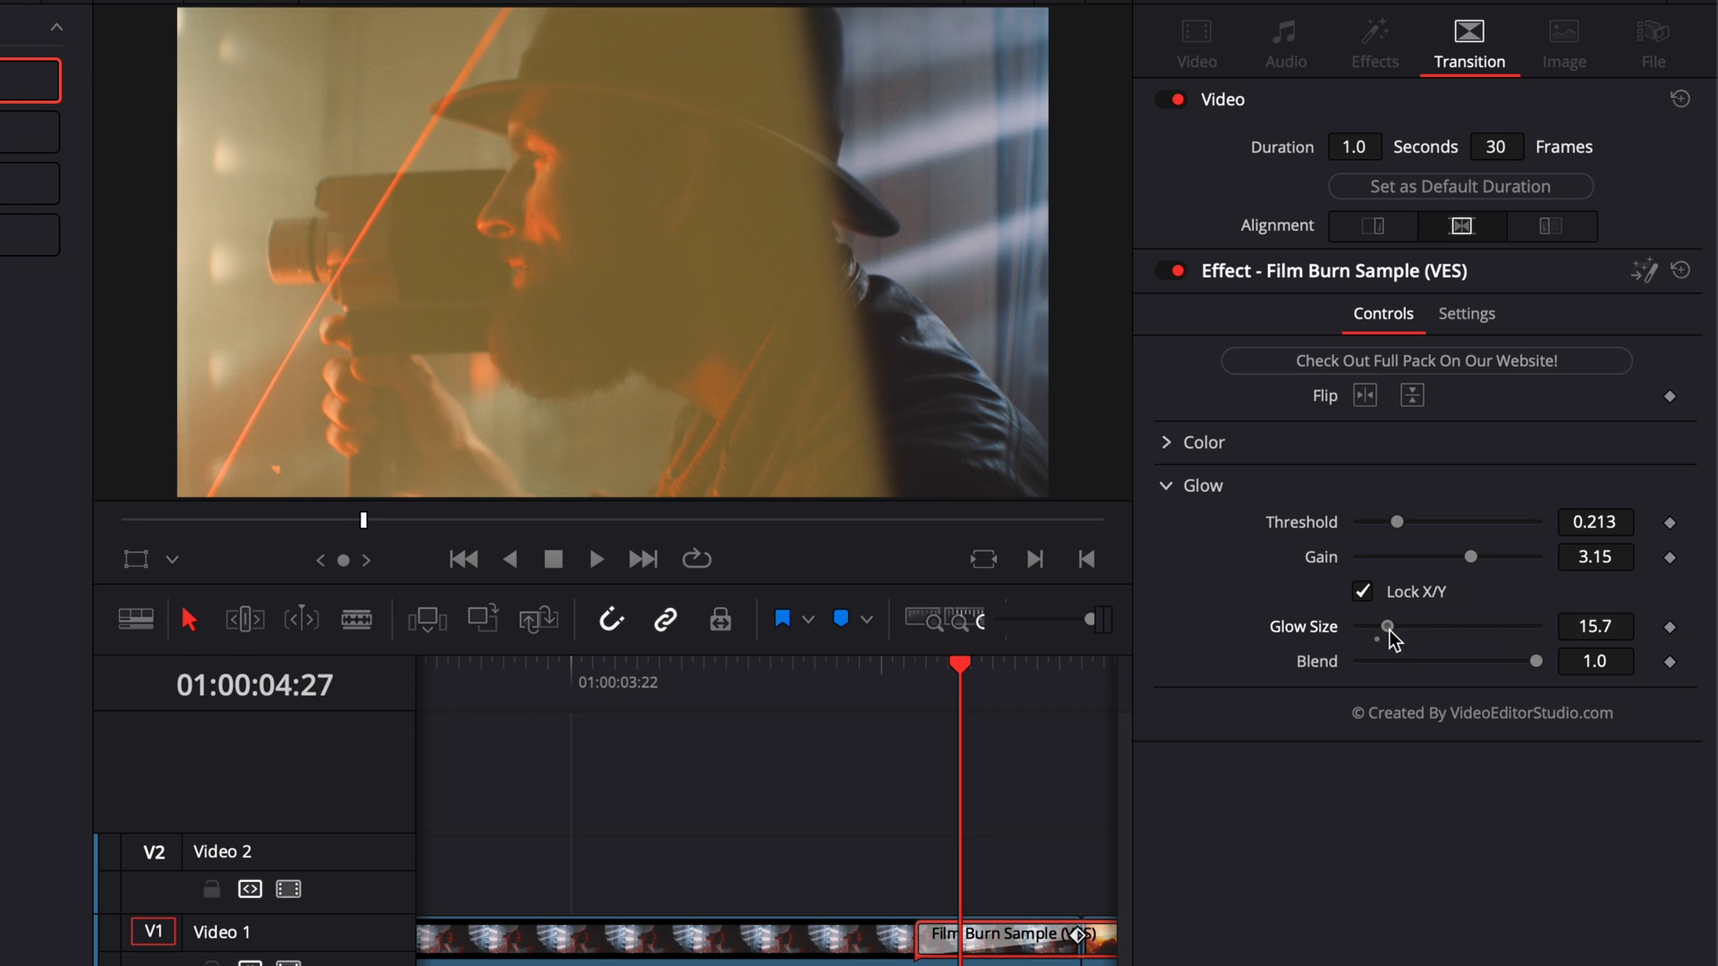
pyautogui.moveTo(1385, 627); pyautogui.dragTo(1367, 627)
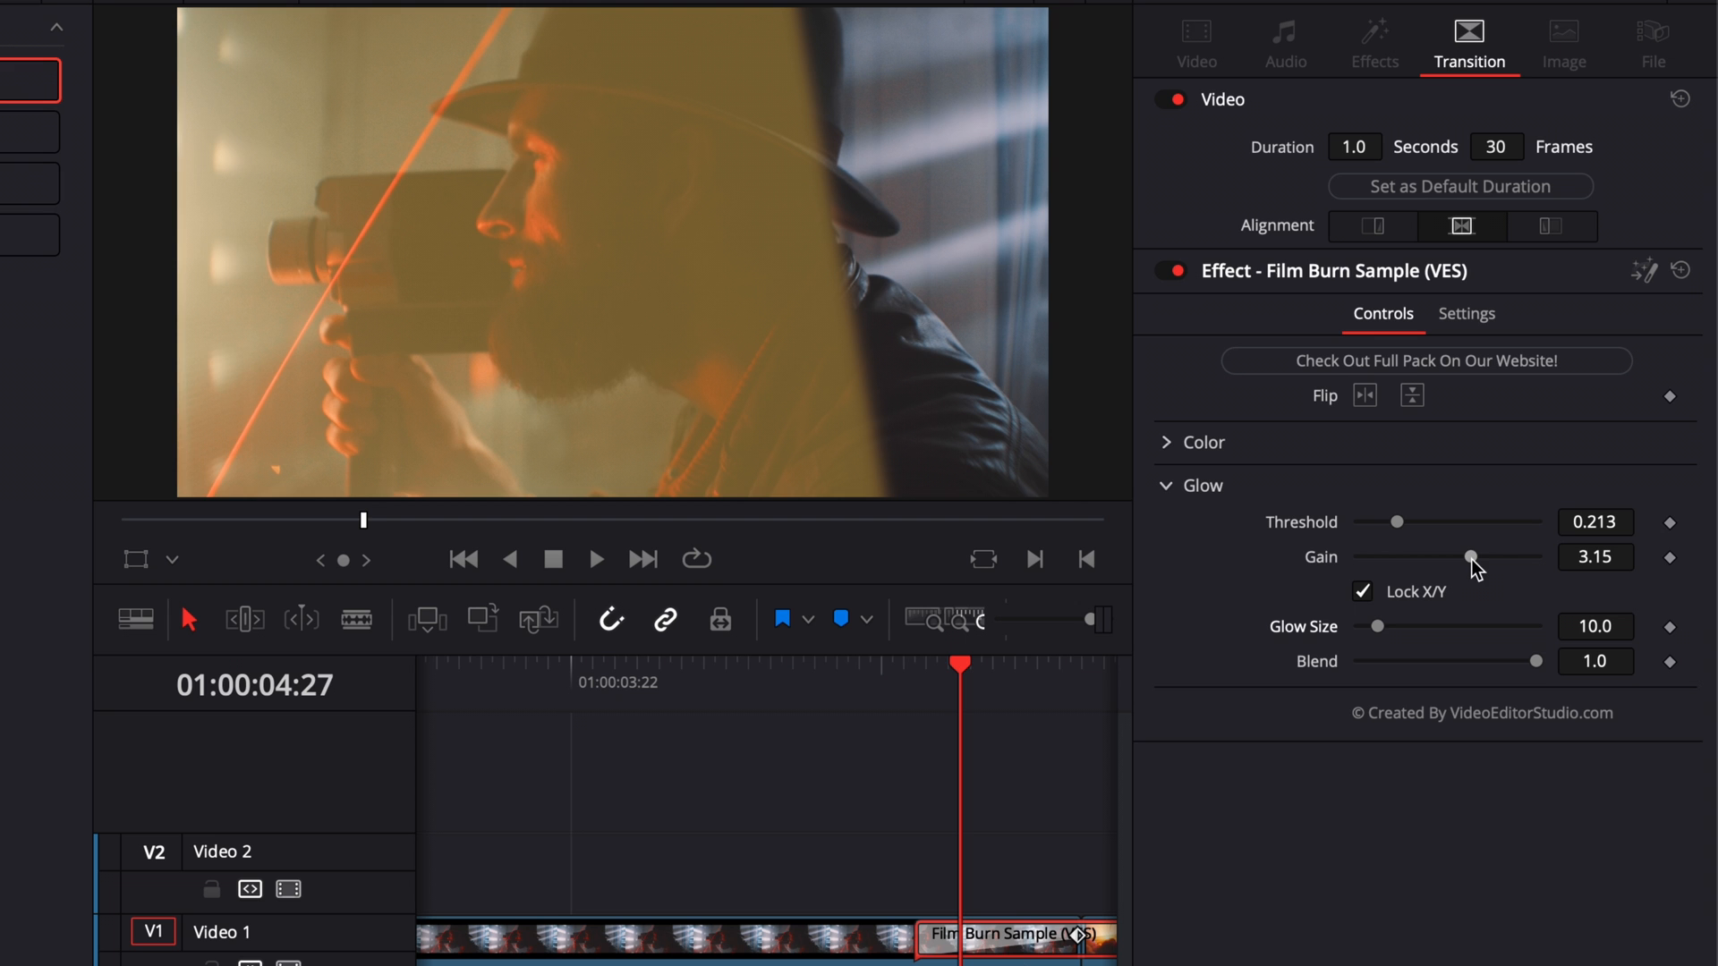
pyautogui.moveTo(1471, 556); pyautogui.dragTo(1487, 557)
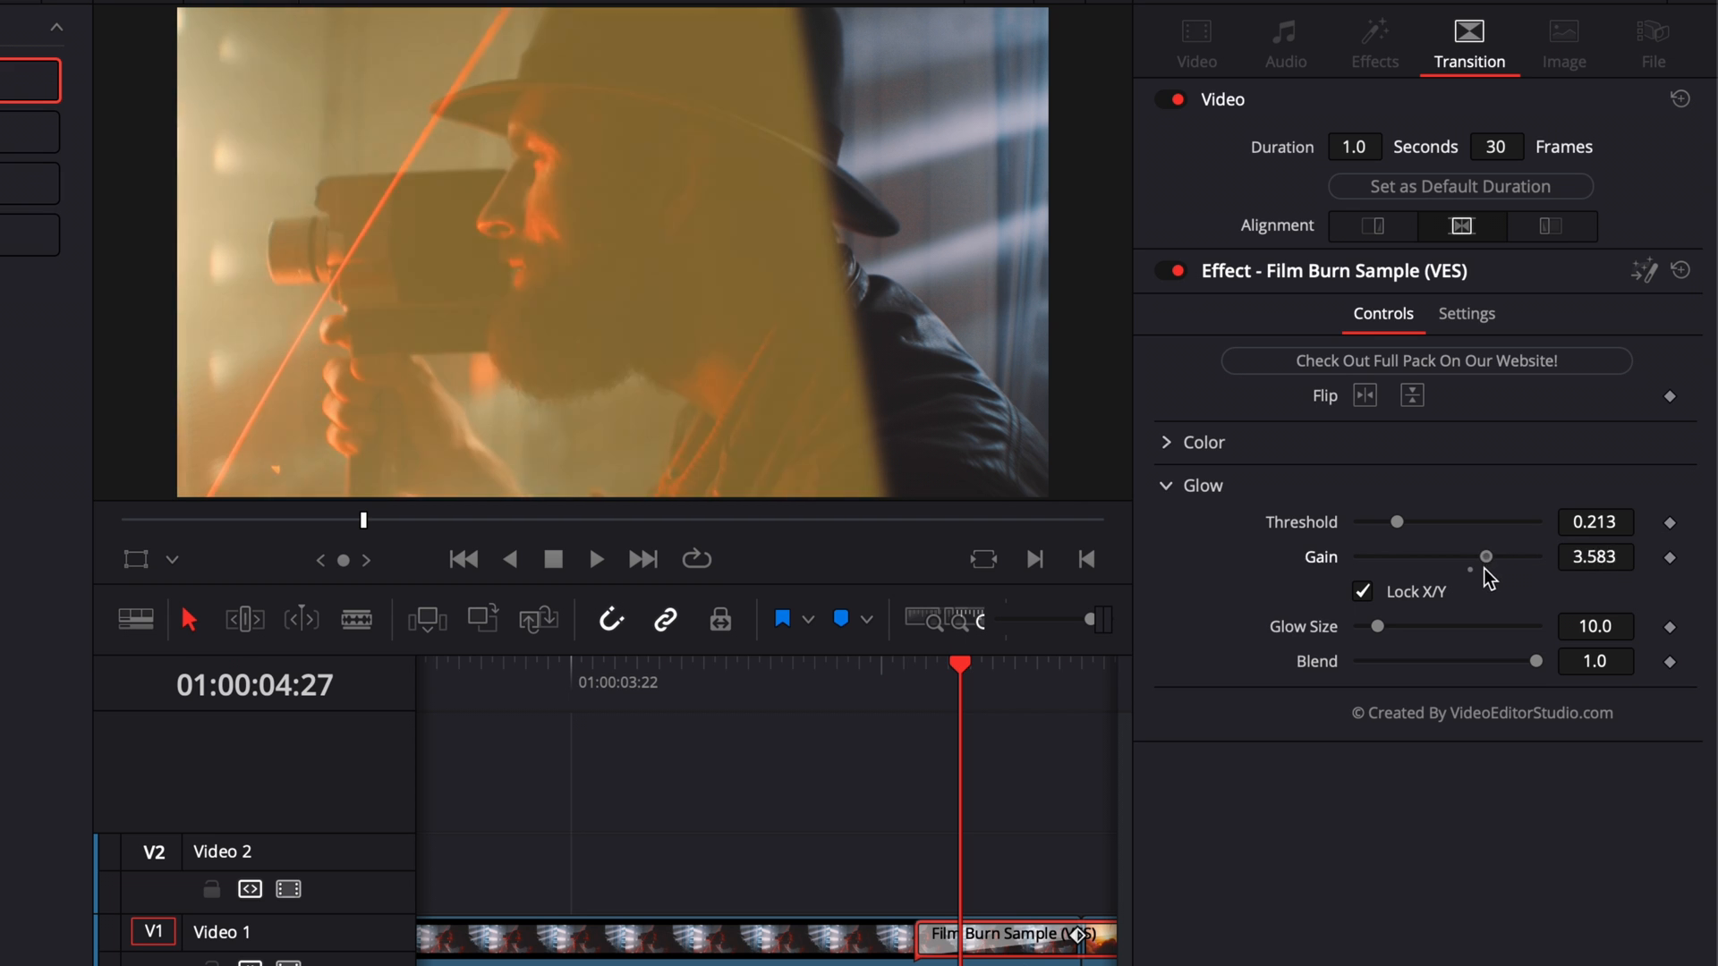
pyautogui.moveTo(1486, 556); pyautogui.dragTo(1511, 557)
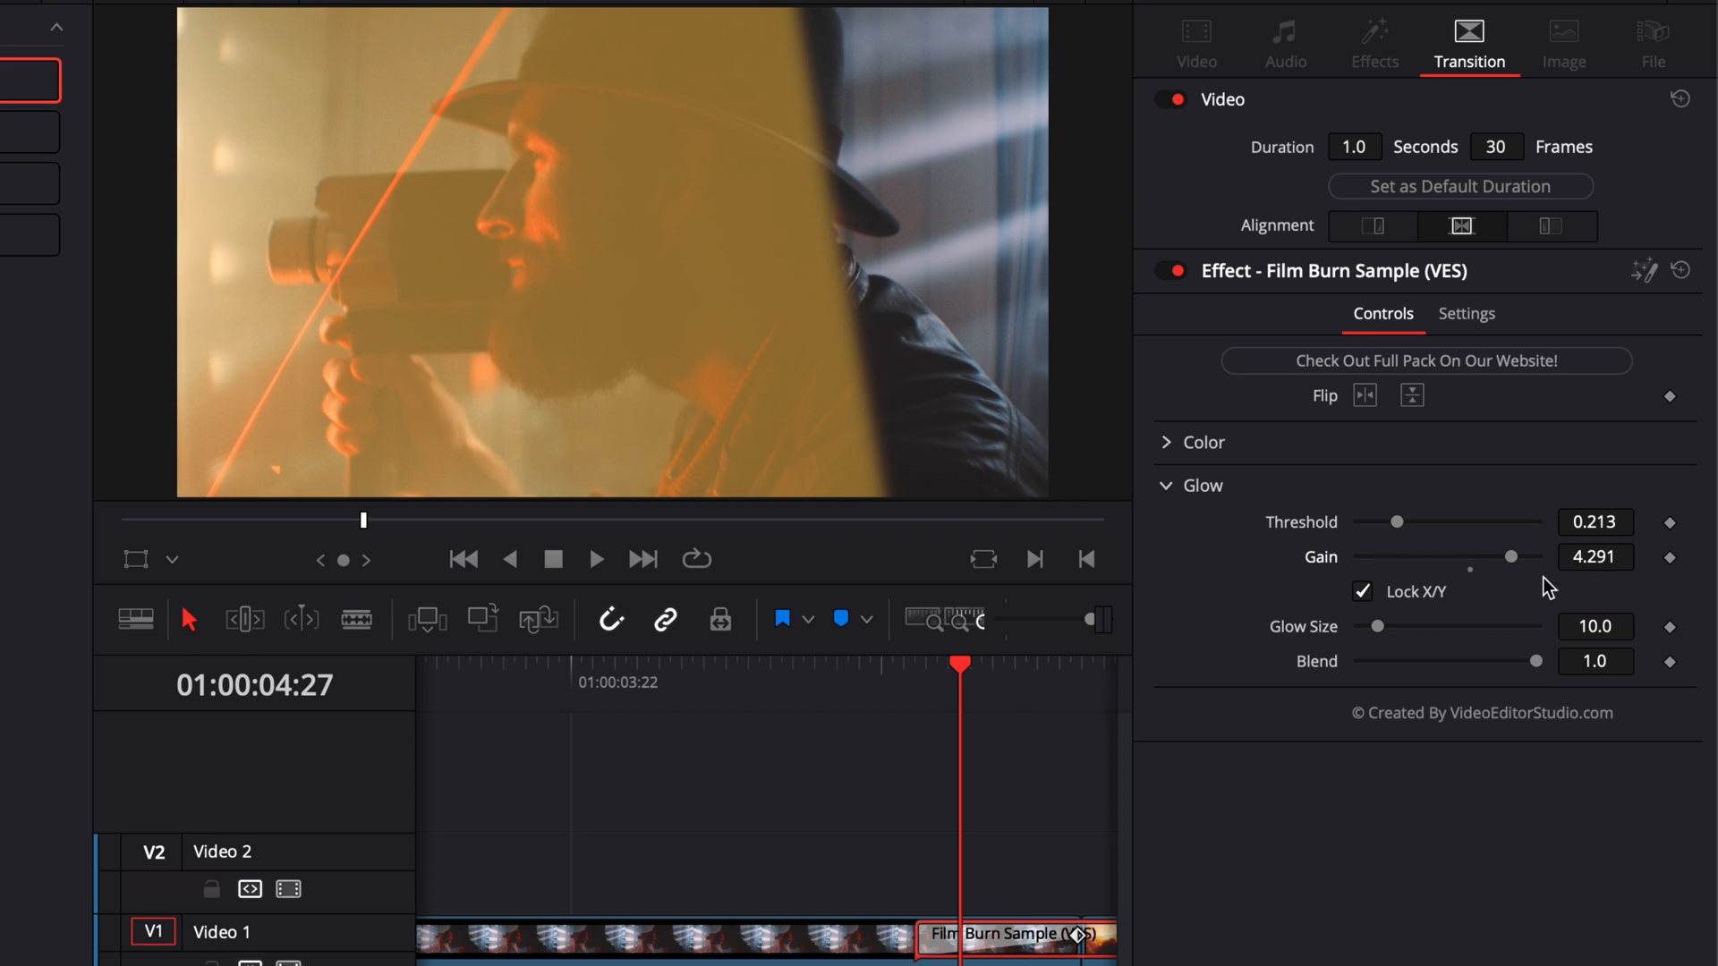
pyautogui.moveTo(1510, 557); pyautogui.dragTo(1358, 557)
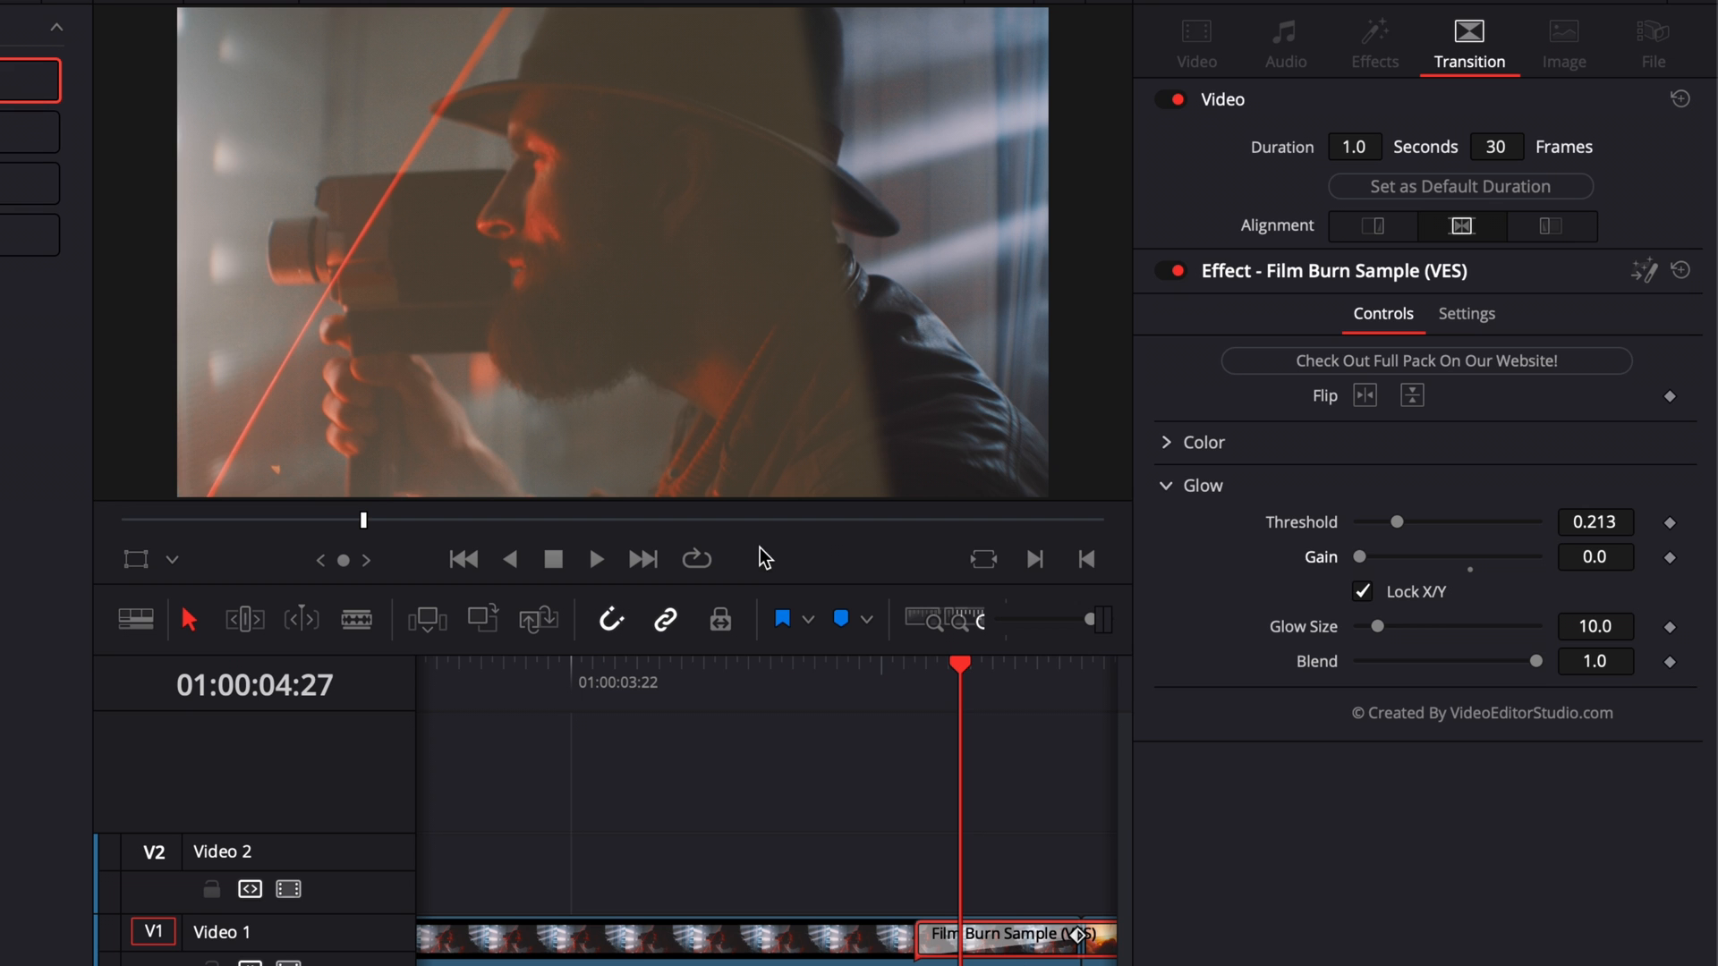
pyautogui.moveTo(1398, 521); pyautogui.dragTo(1421, 521)
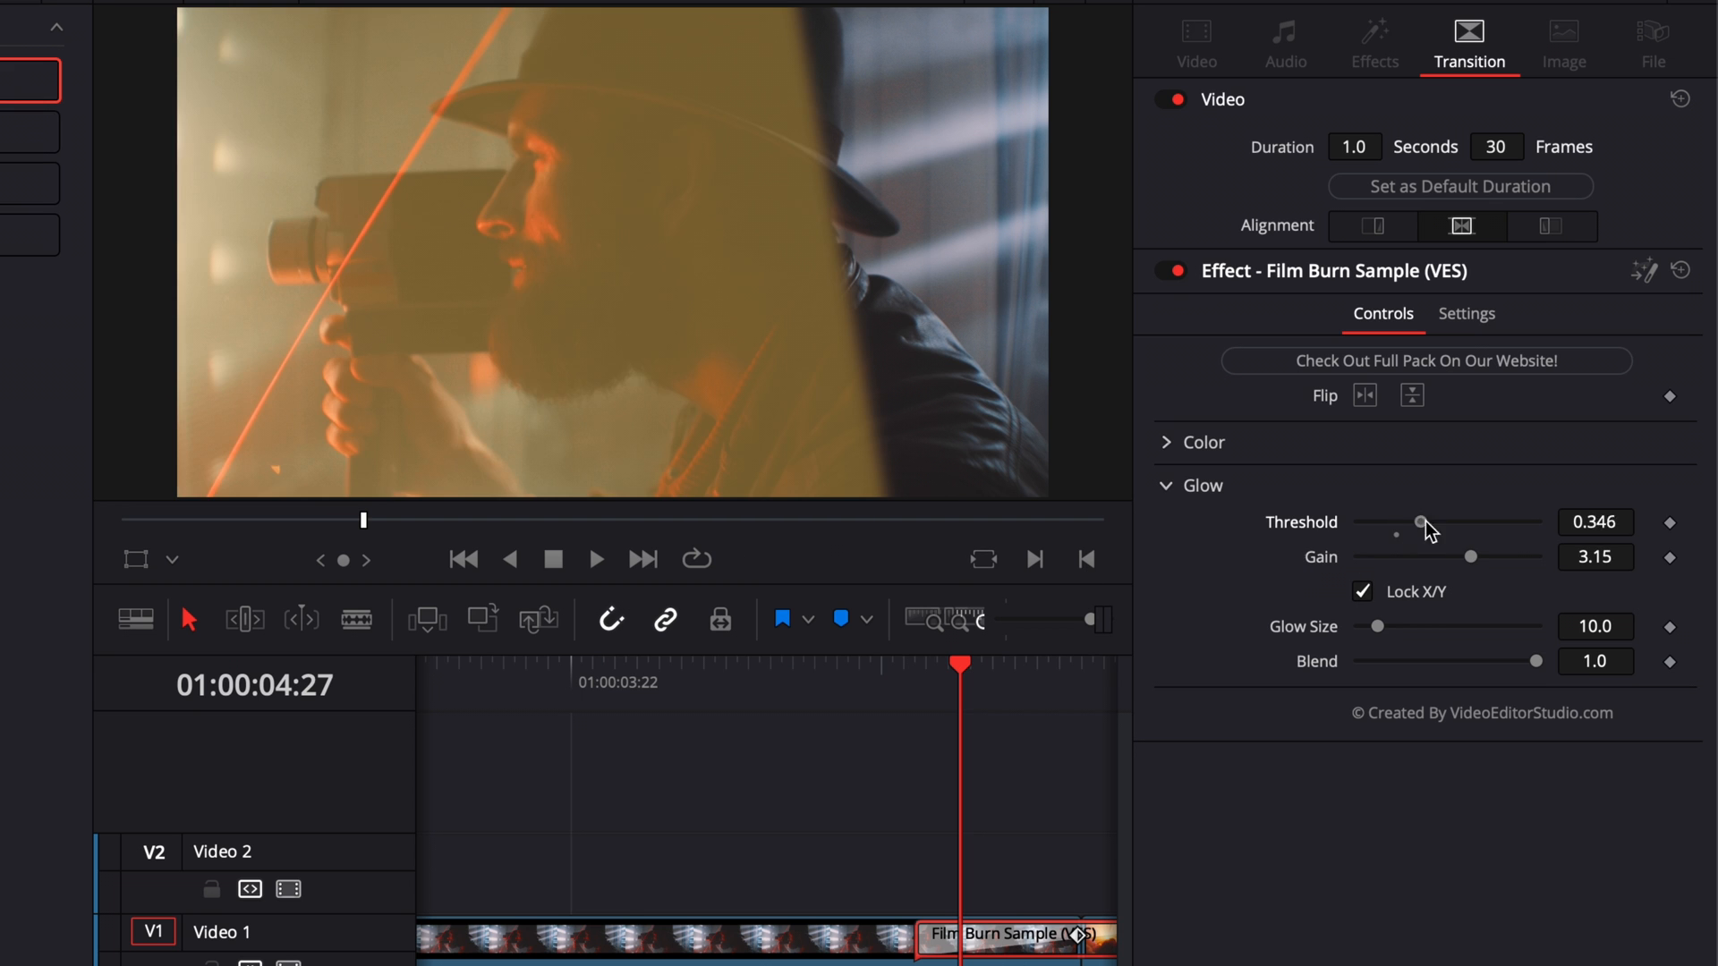
pyautogui.moveTo(1423, 521); pyautogui.dragTo(1380, 521)
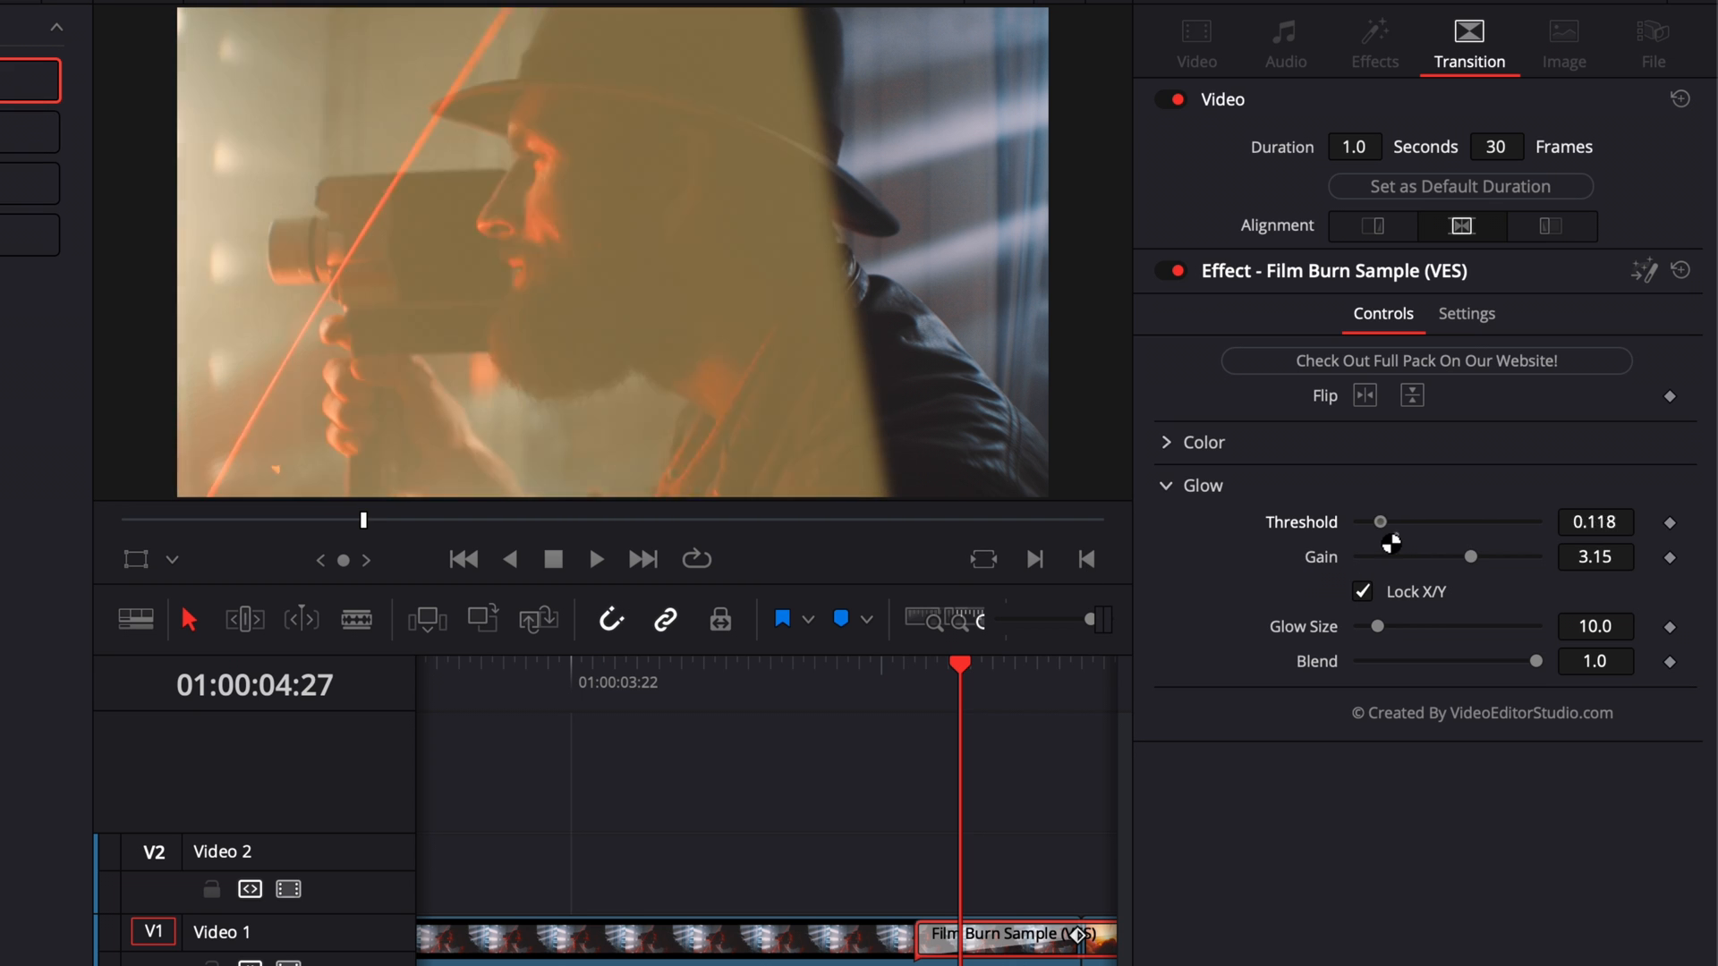
pyautogui.moveTo(1380, 521); pyautogui.dragTo(1397, 521)
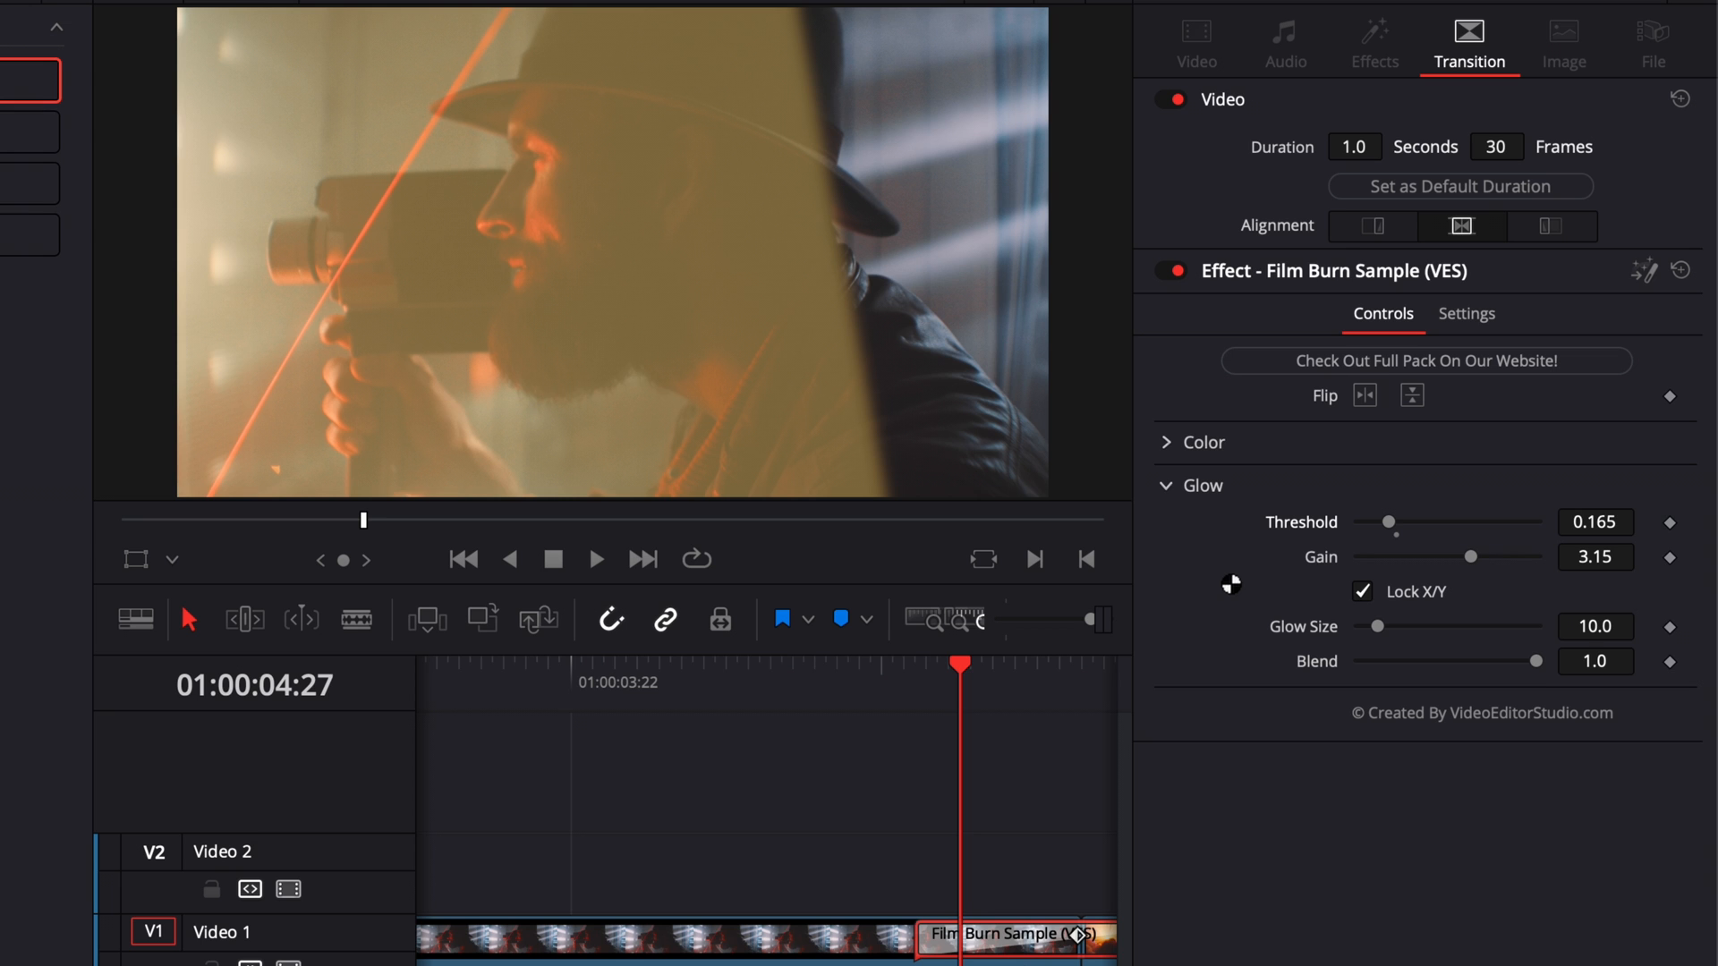
pyautogui.moveTo(1326, 535)
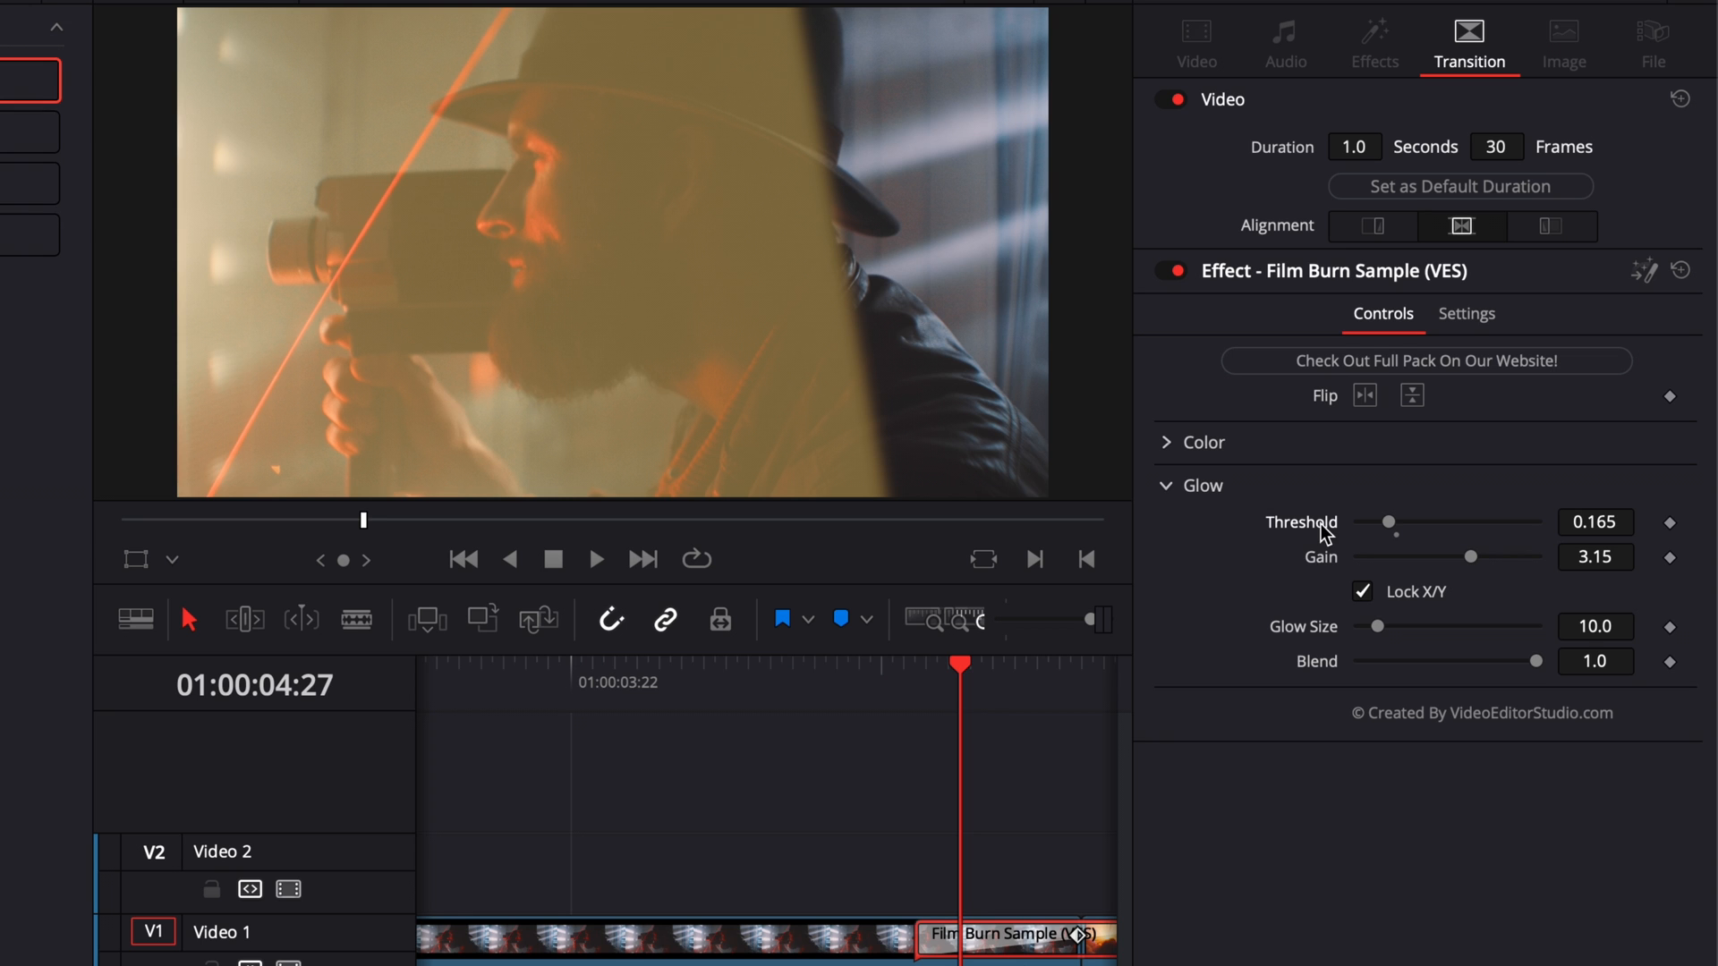
pyautogui.moveTo(1324, 531)
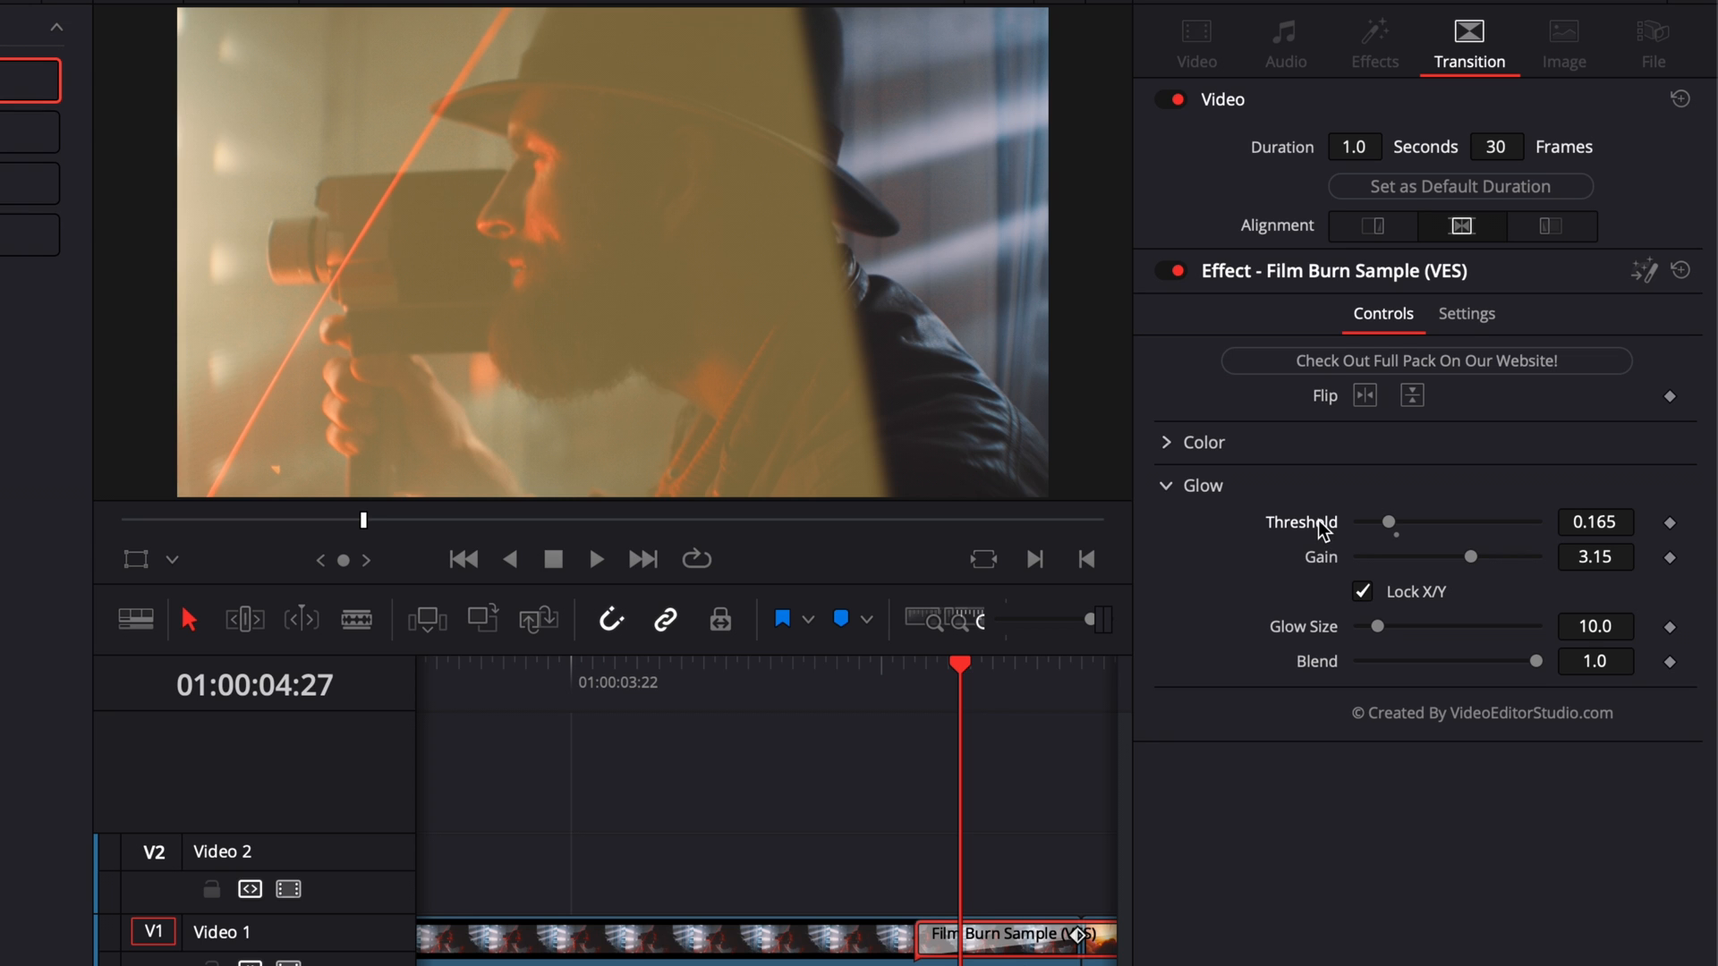
pyautogui.moveTo(1387, 520); pyautogui.dragTo(1414, 521)
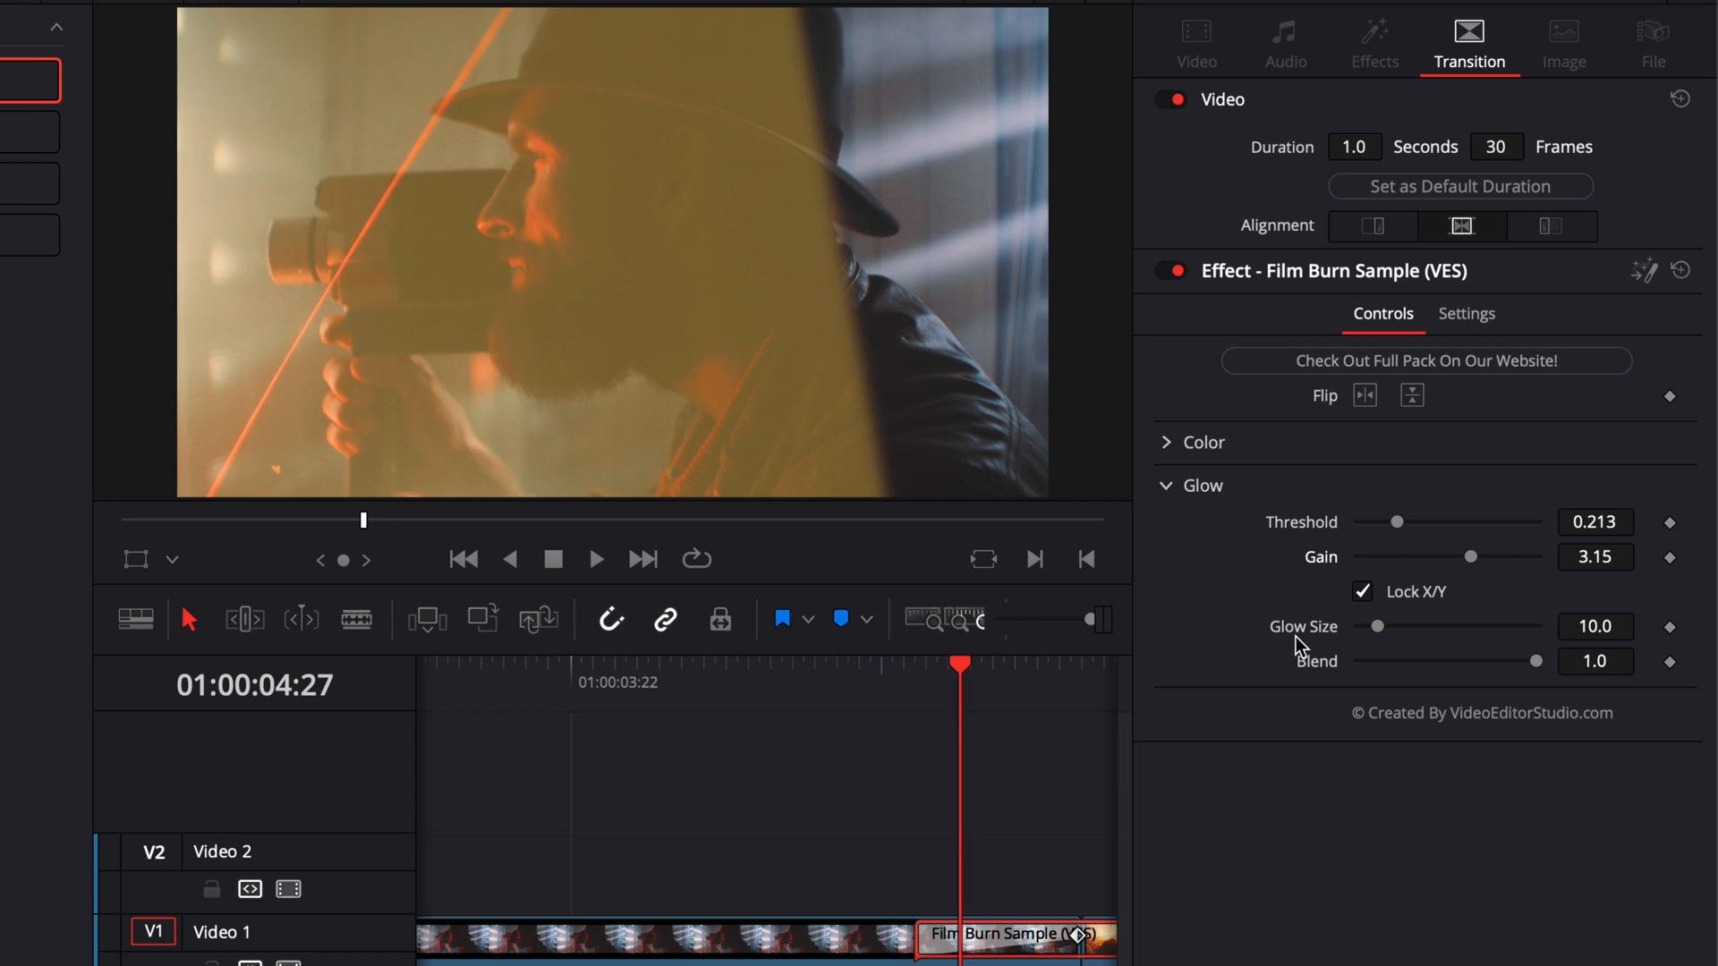